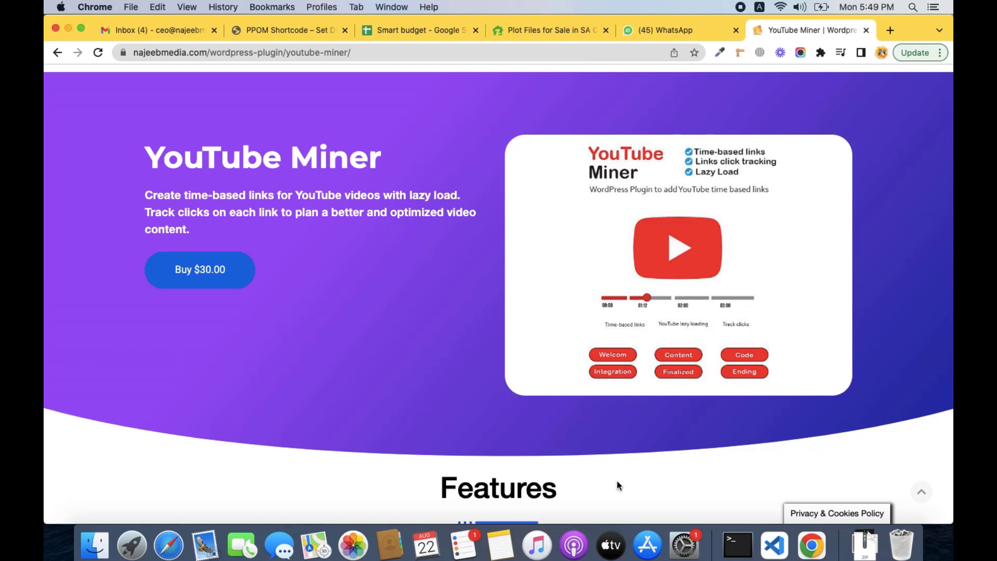
{"action": "mouse_move", "coordinate": [235, 214]}
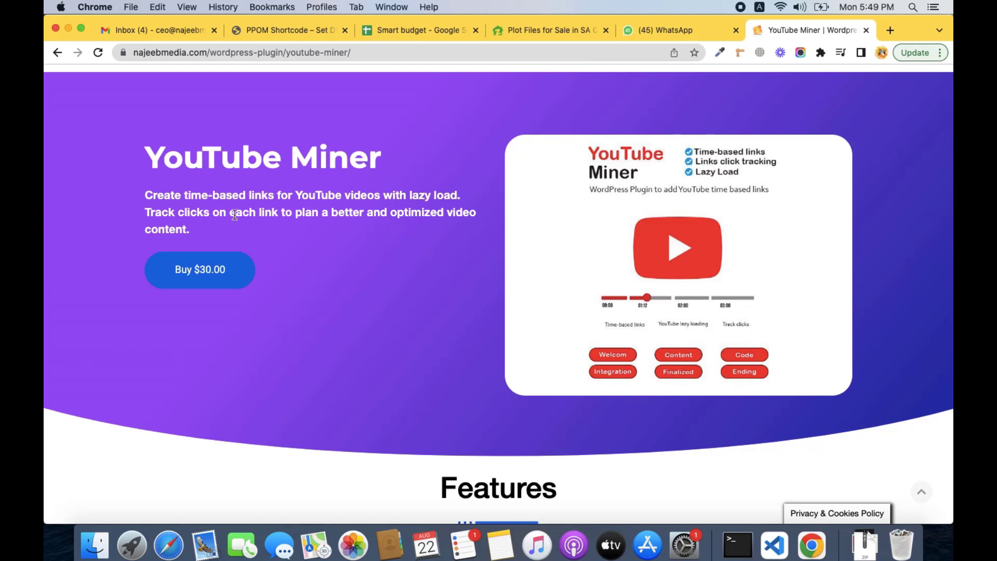
{"action": "mouse_move", "coordinate": [279, 206]}
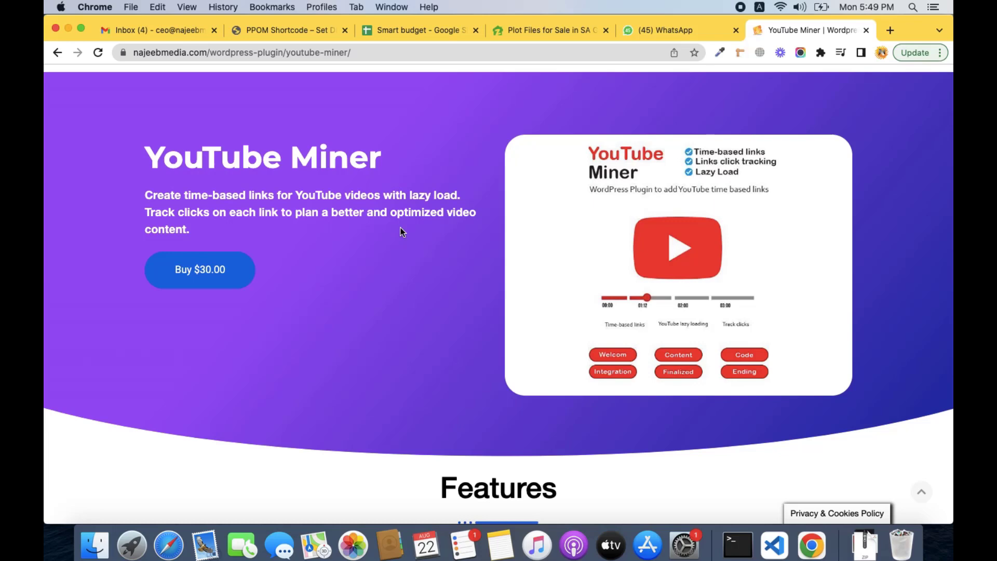
Switch from the YouTube Miner product page to the WordPress Pages admin list
{"action": "left_click", "coordinate": [548, 30]}
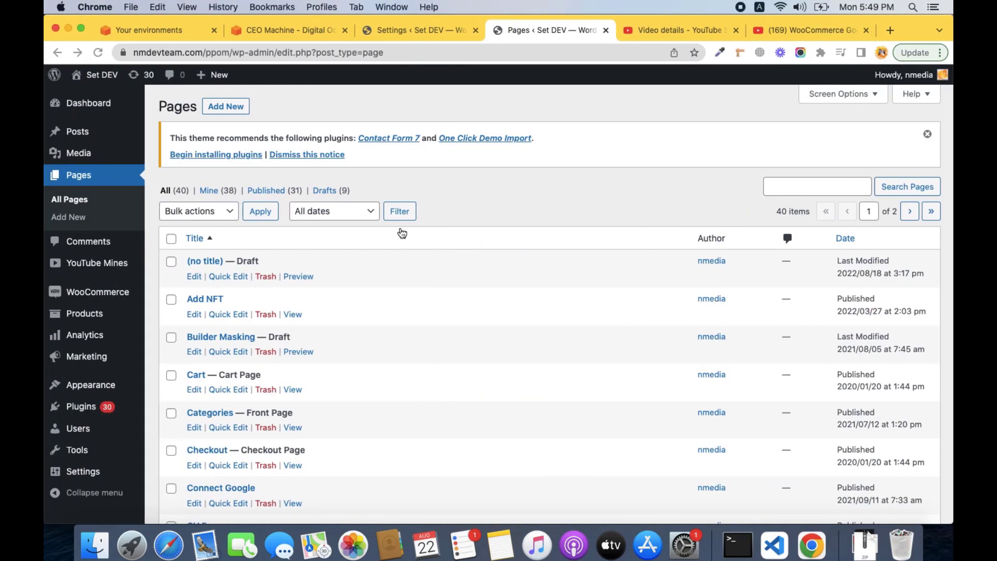
Play the WooCommerce GoogleSync 6.0 video to its Get Sheet ID chapter and pause it
{"action": "left_click", "coordinate": [808, 31]}
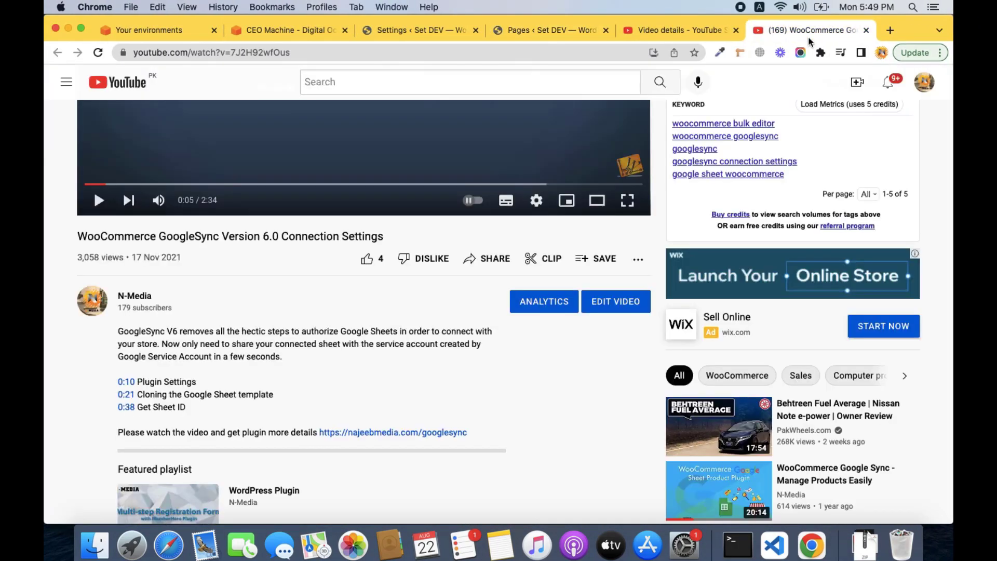
{"action": "scroll", "scroll_direction": "up", "scroll_amount": 3}
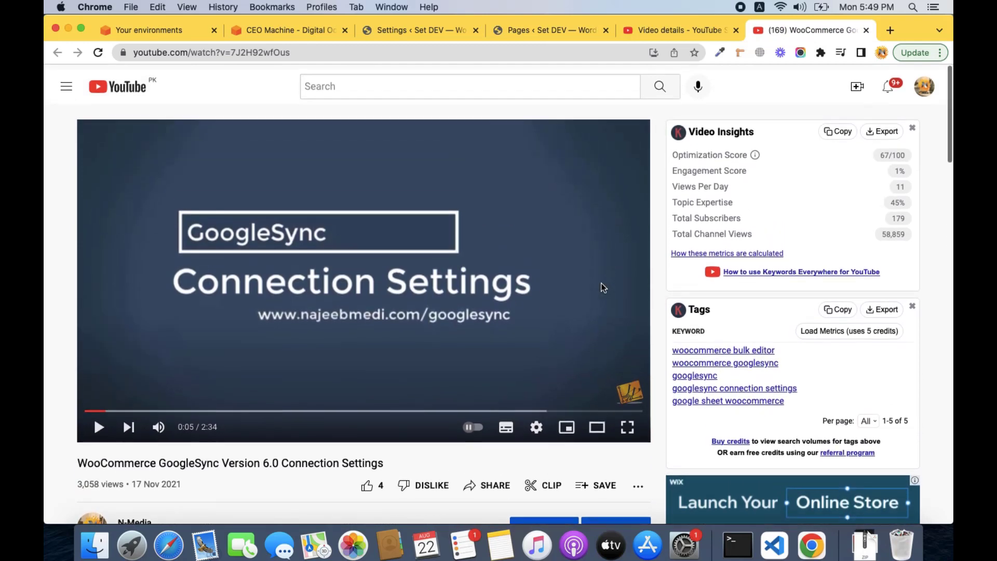
{"action": "scroll", "scroll_direction": "down", "scroll_amount": 3}
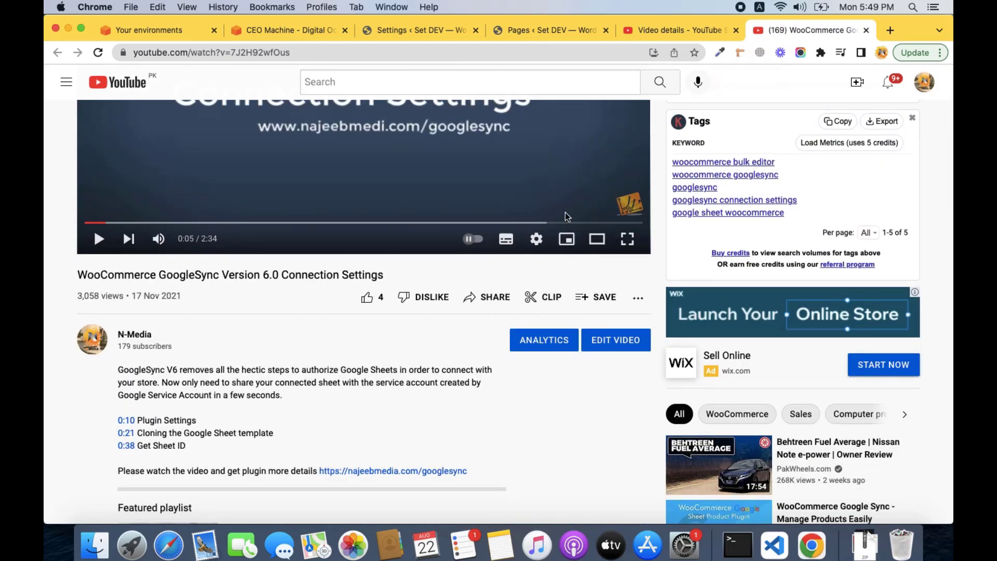
{"action": "scroll", "scroll_direction": "down", "scroll_amount": 3}
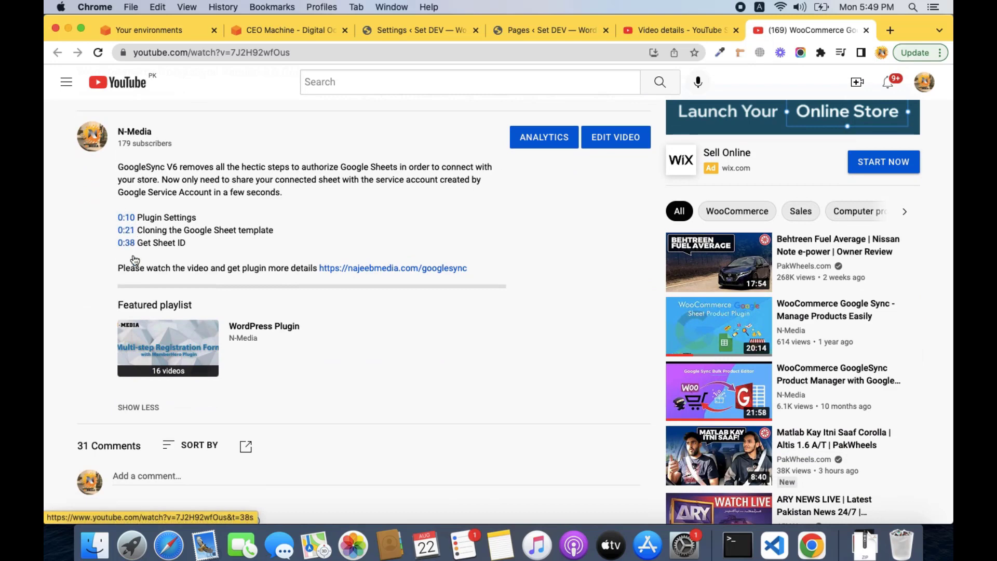
{"action": "scroll", "scroll_direction": "up", "scroll_amount": 3}
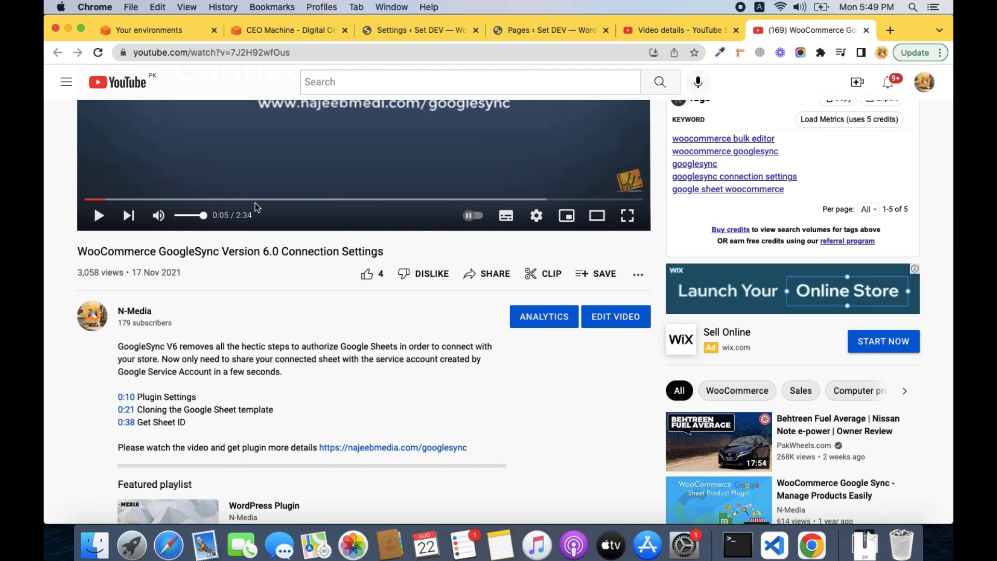
{"action": "mouse_move", "coordinate": [347, 237]}
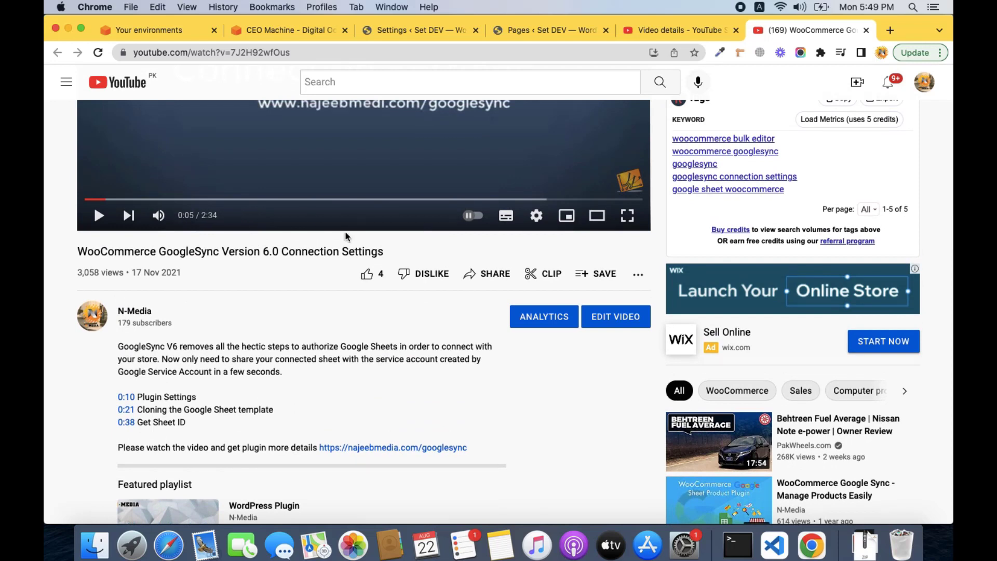
{"action": "mouse_move", "coordinate": [320, 166]}
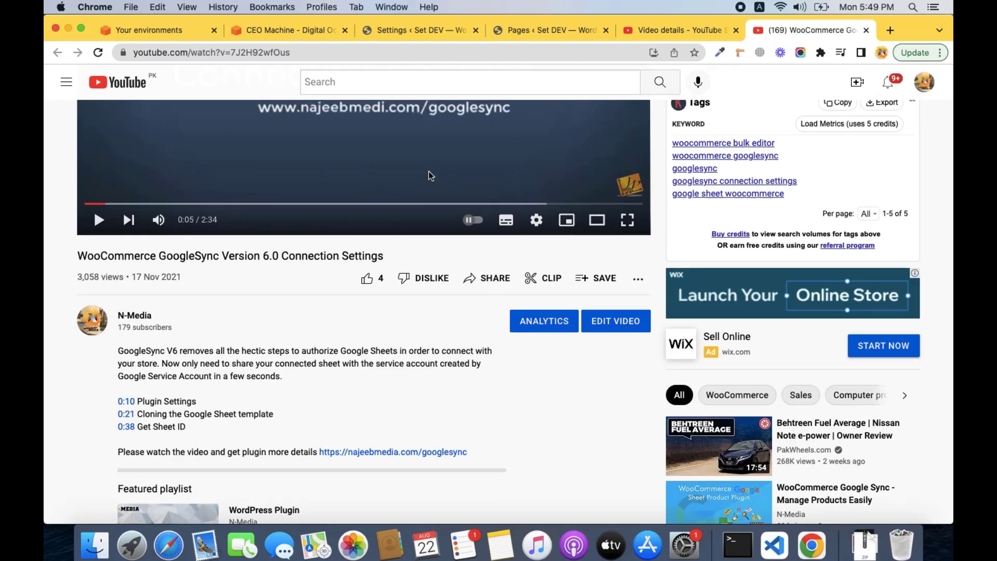
{"action": "scroll", "scroll_direction": "down", "scroll_amount": 3}
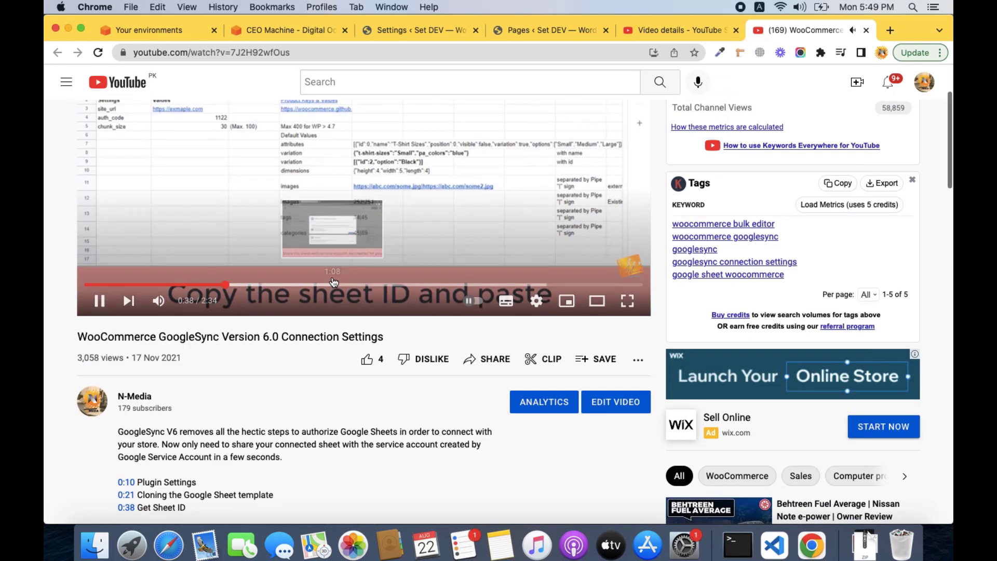
{"action": "left_click", "coordinate": [100, 301]}
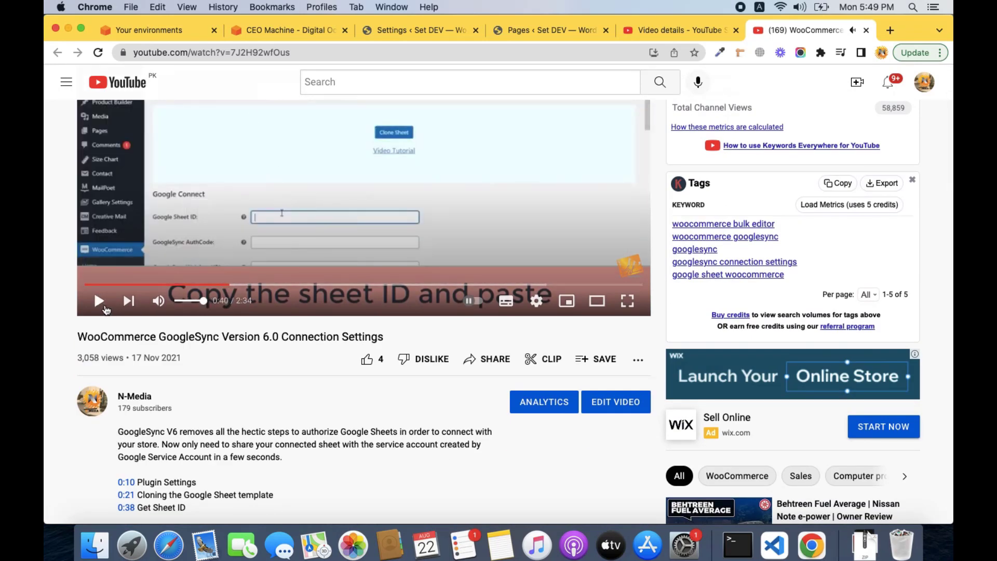
{"action": "mouse_move", "coordinate": [99, 302]}
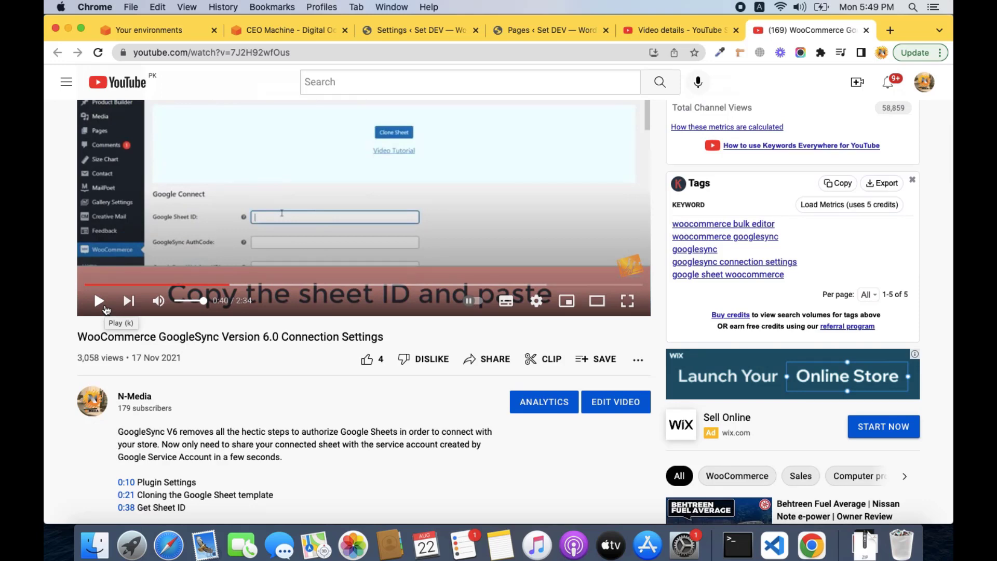
Scroll the video description, then return to the WordPress Pages list
{"action": "scroll", "scroll_direction": "down", "scroll_amount": 3}
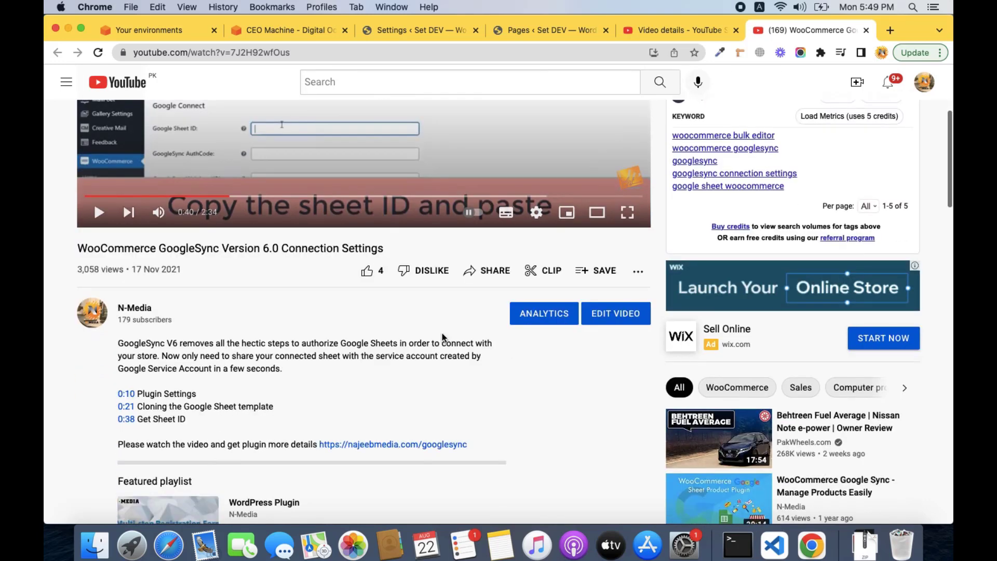
{"action": "scroll", "scroll_direction": "down", "scroll_amount": 3}
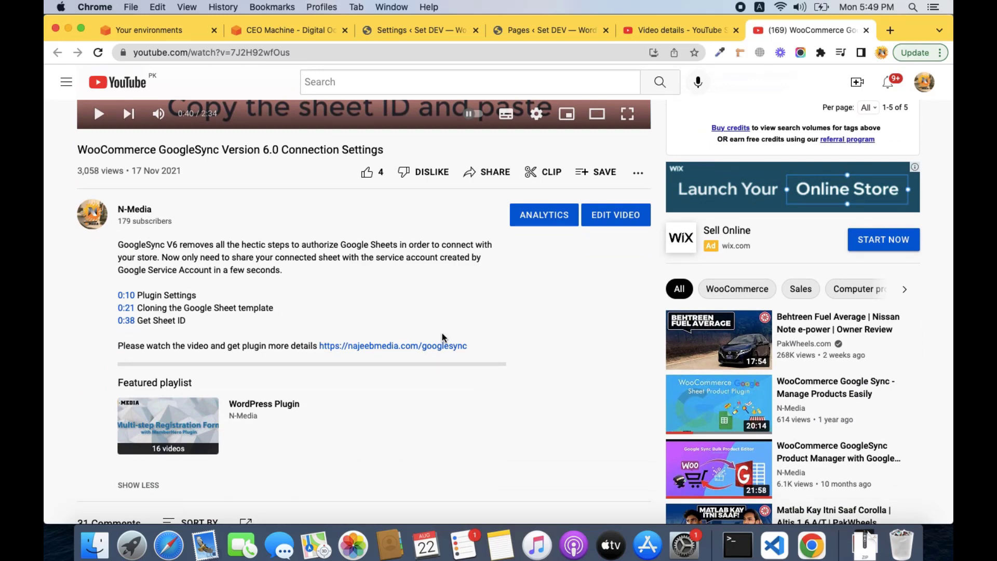
{"action": "mouse_move", "coordinate": [546, 69]}
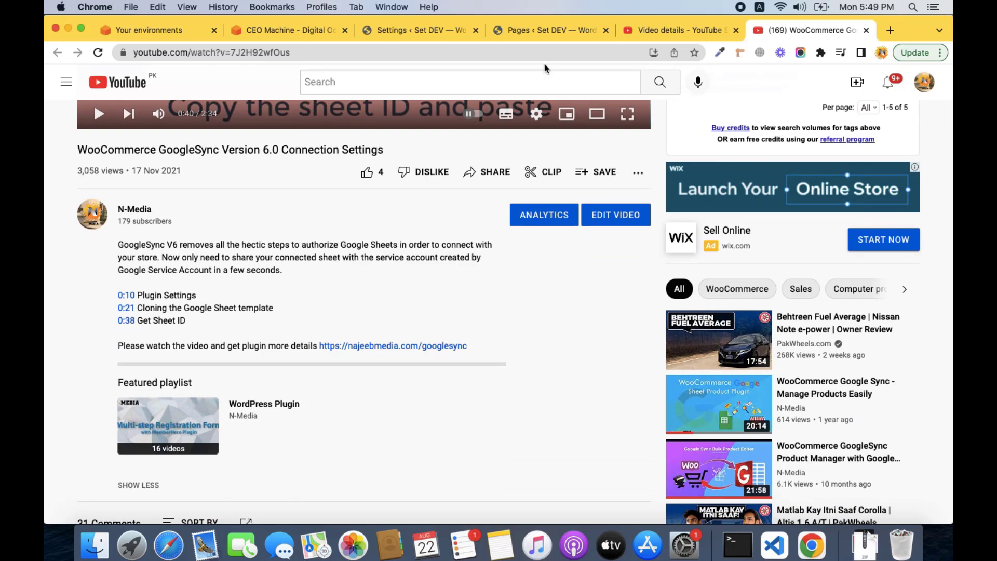
{"action": "left_click", "coordinate": [549, 30]}
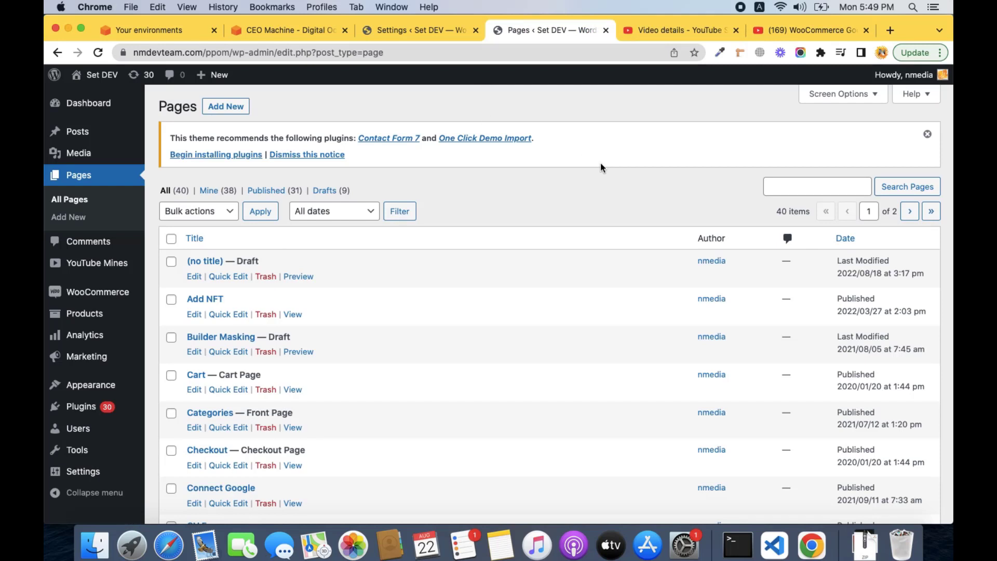
{"action": "mouse_move", "coordinate": [518, 197]}
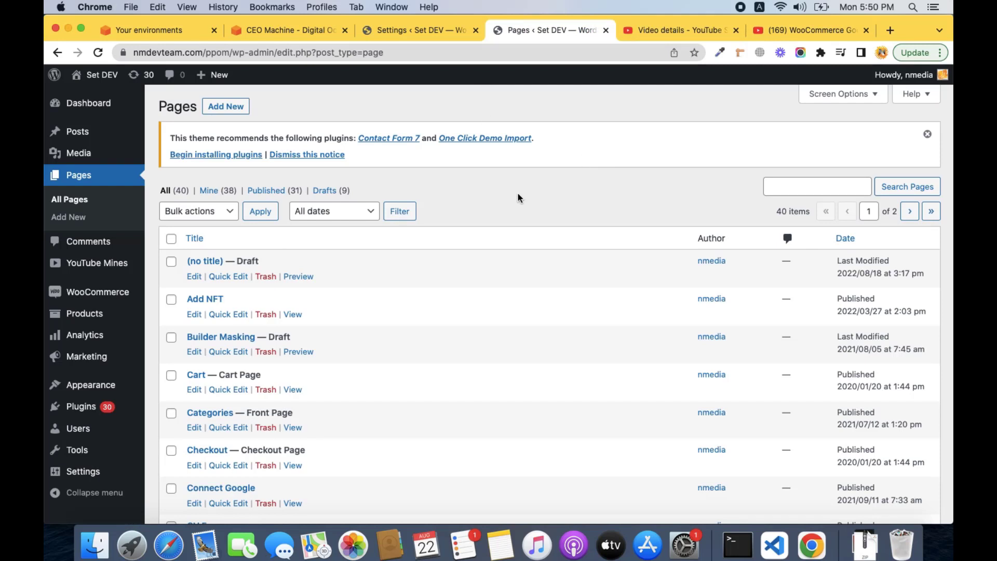
{"action": "scroll", "scroll_direction": "down", "scroll_amount": 3}
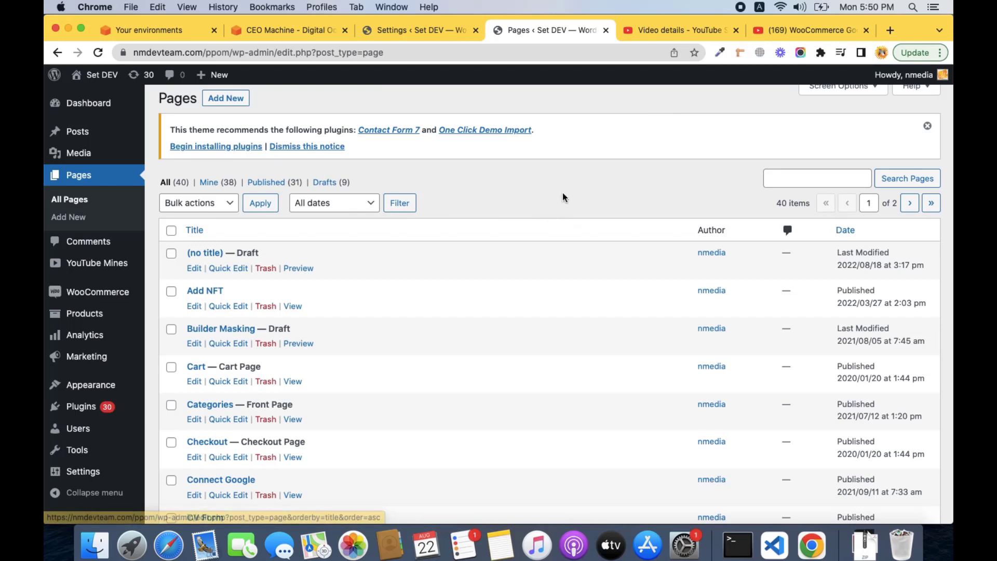
{"action": "mouse_move", "coordinate": [562, 198]}
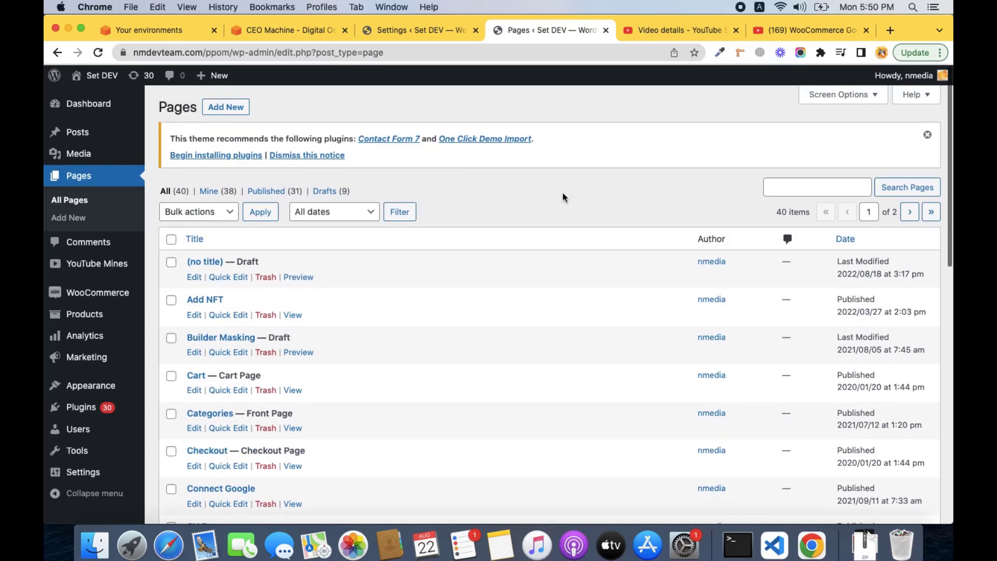
{"action": "mouse_move", "coordinate": [680, 30]}
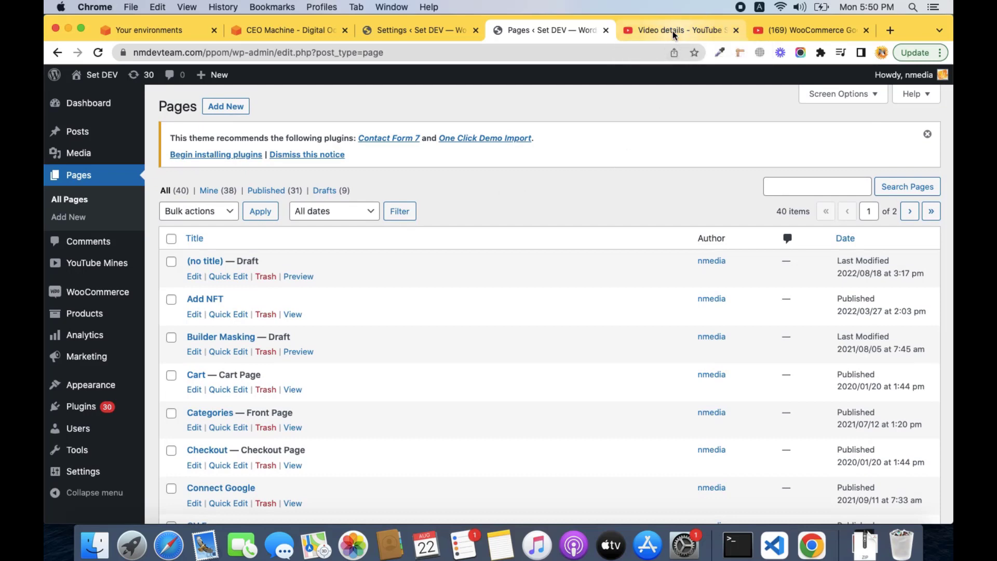
Bring the najeebmedia.com YouTube Miner product page back into view
{"action": "left_click", "coordinate": [680, 30]}
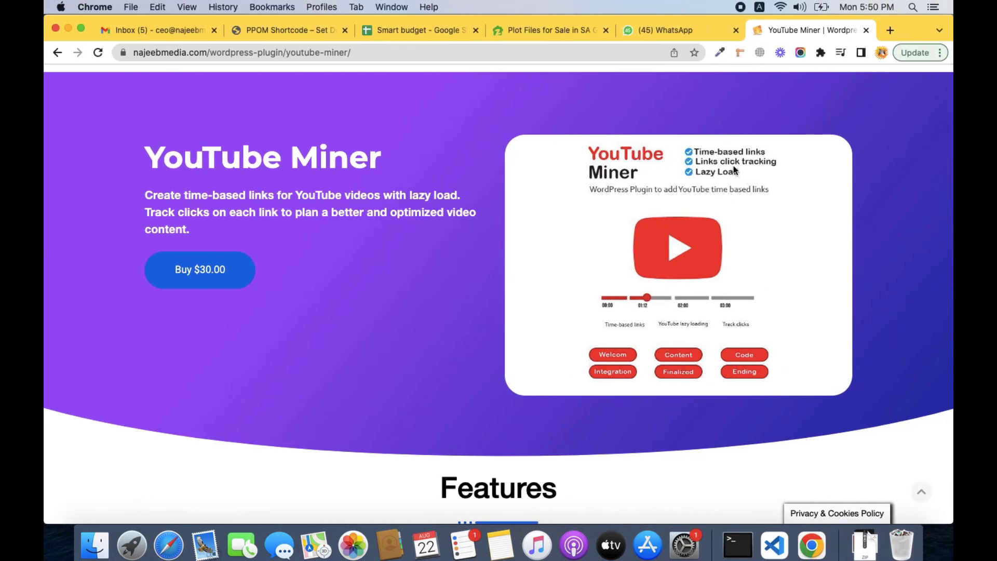
{"action": "mouse_move", "coordinate": [750, 179]}
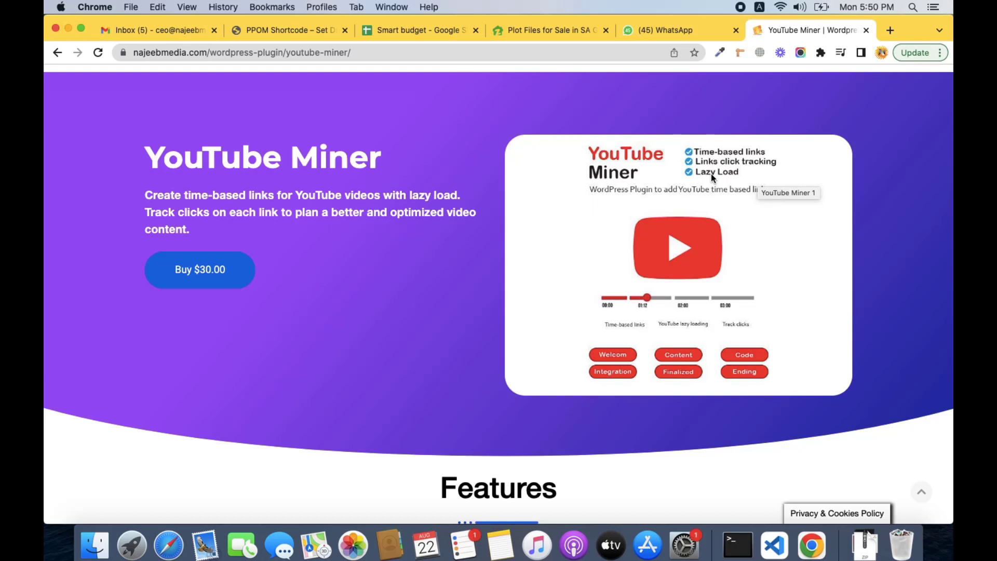
{"action": "mouse_move", "coordinate": [677, 174]}
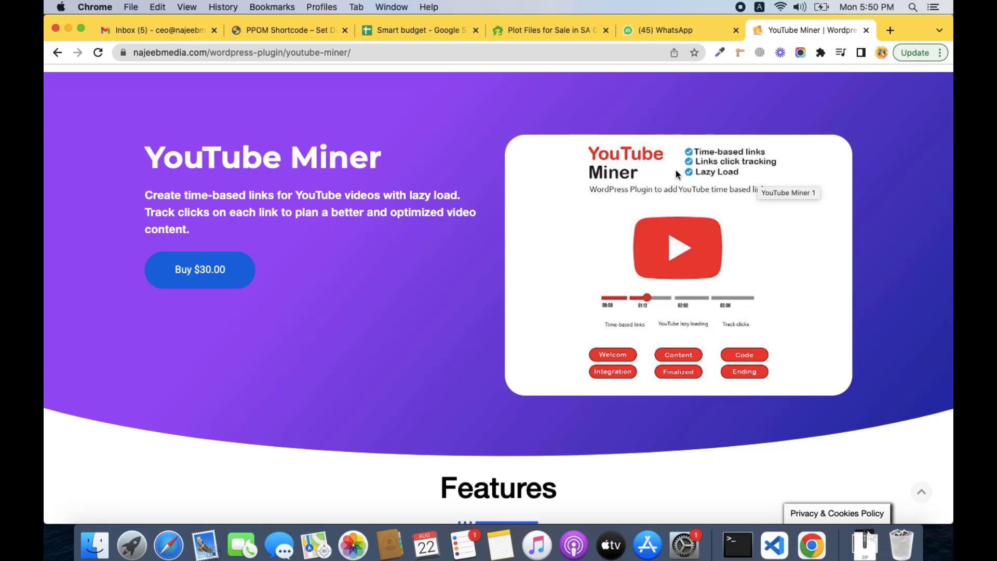
Show the YouTube Mines links list with its three saved videos, chapter timers and shortcodes
{"action": "left_click", "coordinate": [677, 30]}
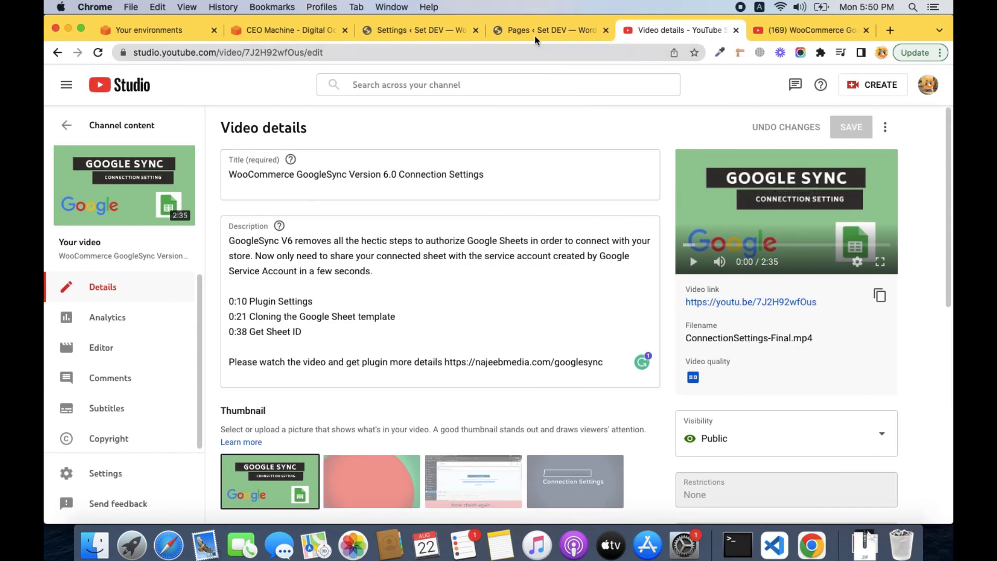
{"action": "left_click", "coordinate": [420, 31]}
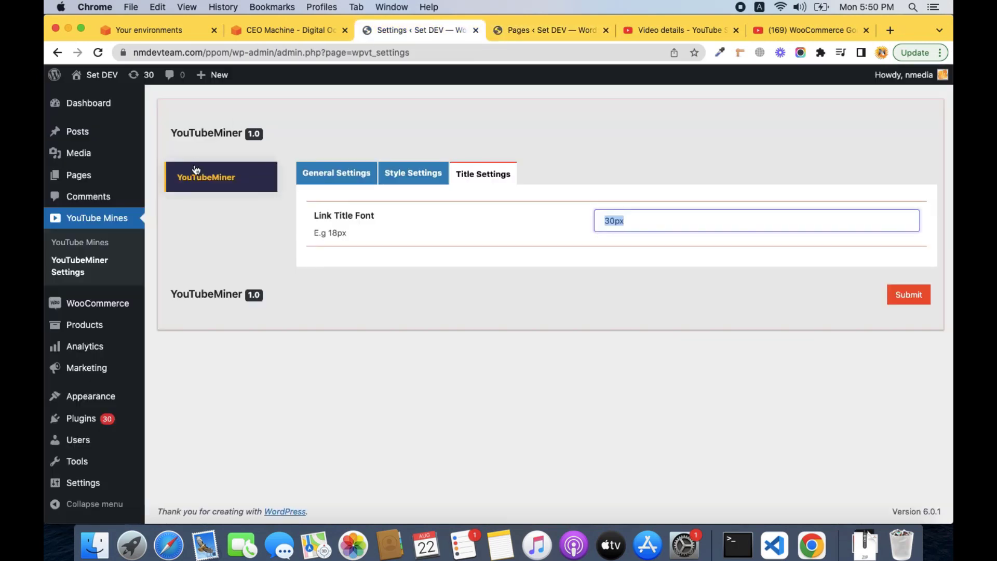
{"action": "mouse_move", "coordinate": [150, 239]}
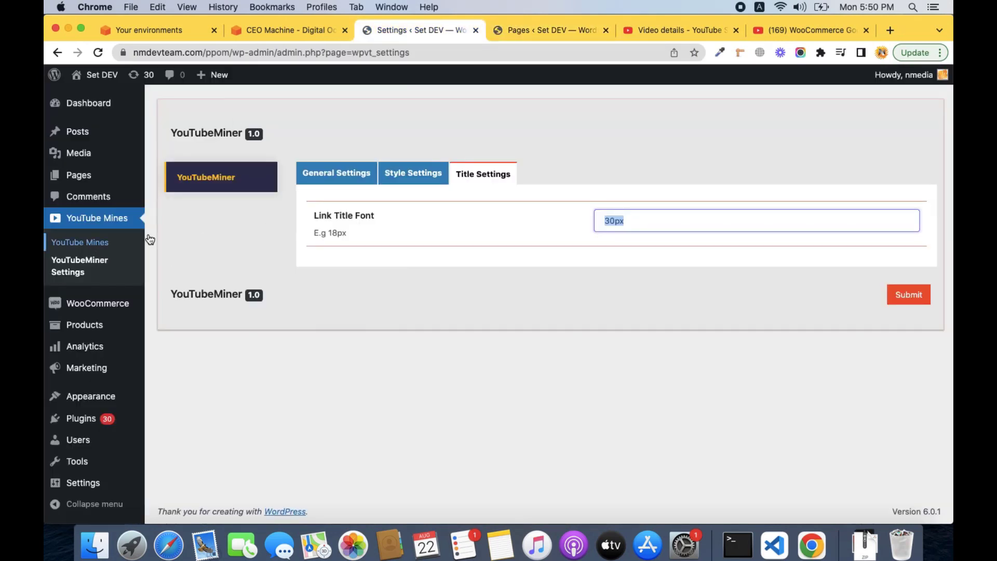
{"action": "mouse_move", "coordinate": [80, 242]}
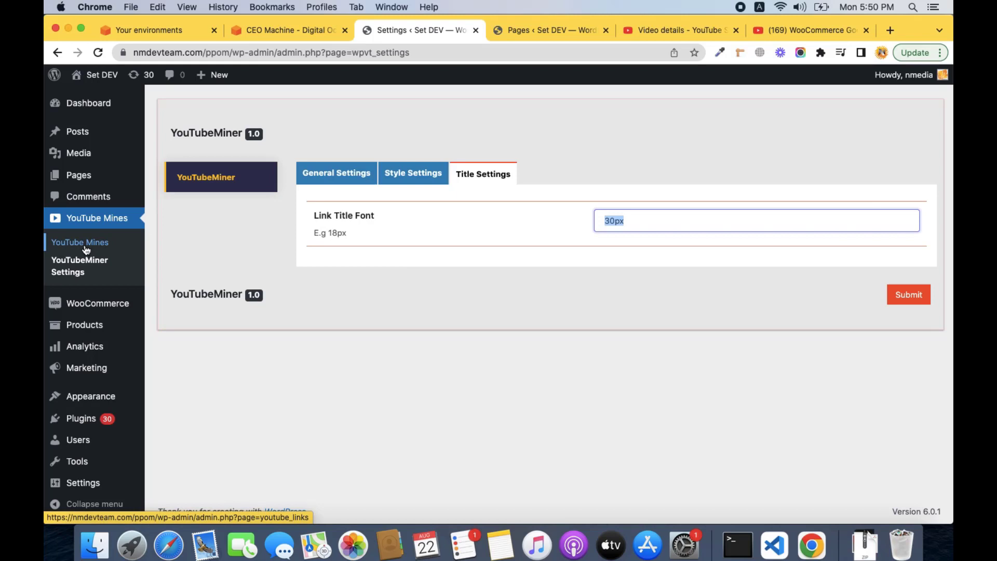
{"action": "mouse_move", "coordinate": [95, 247]}
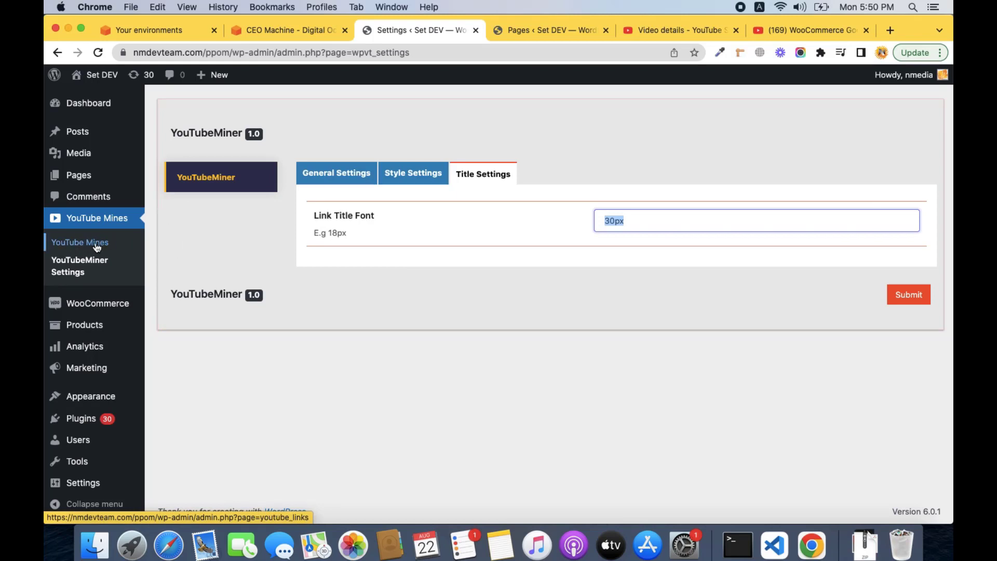
{"action": "left_click", "coordinate": [80, 242]}
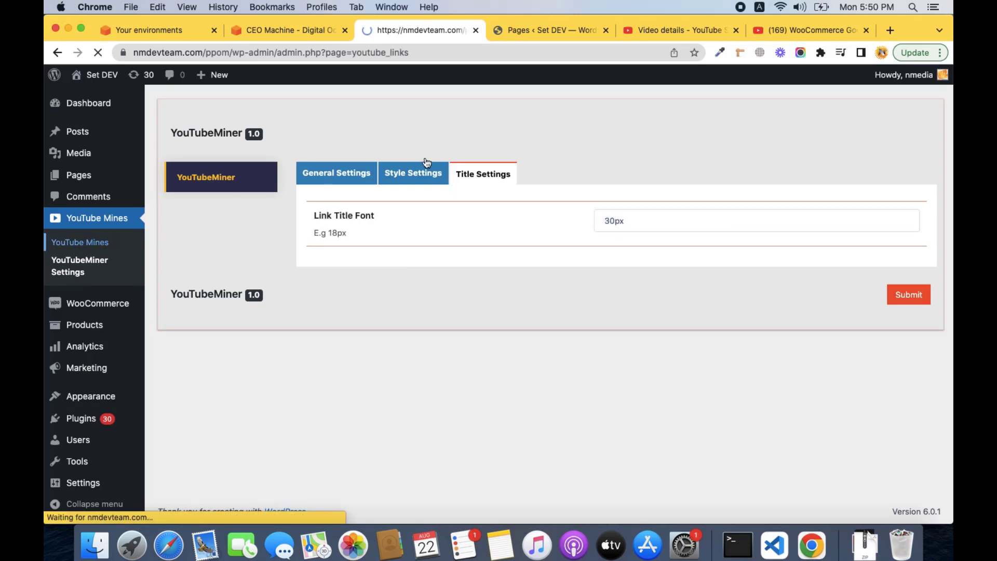
{"action": "left_click", "coordinate": [80, 242]}
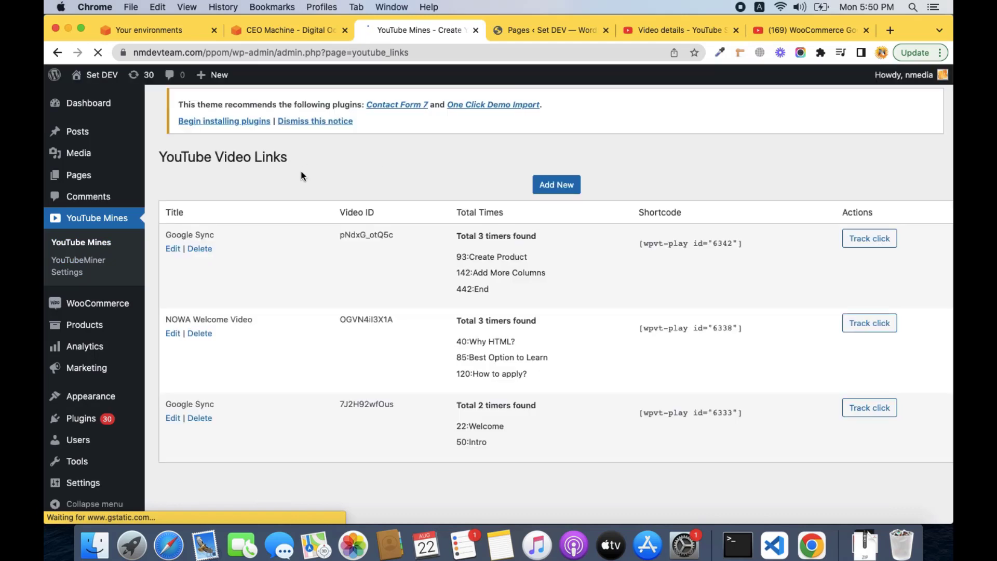
{"action": "scroll", "scroll_direction": "down", "scroll_amount": 3}
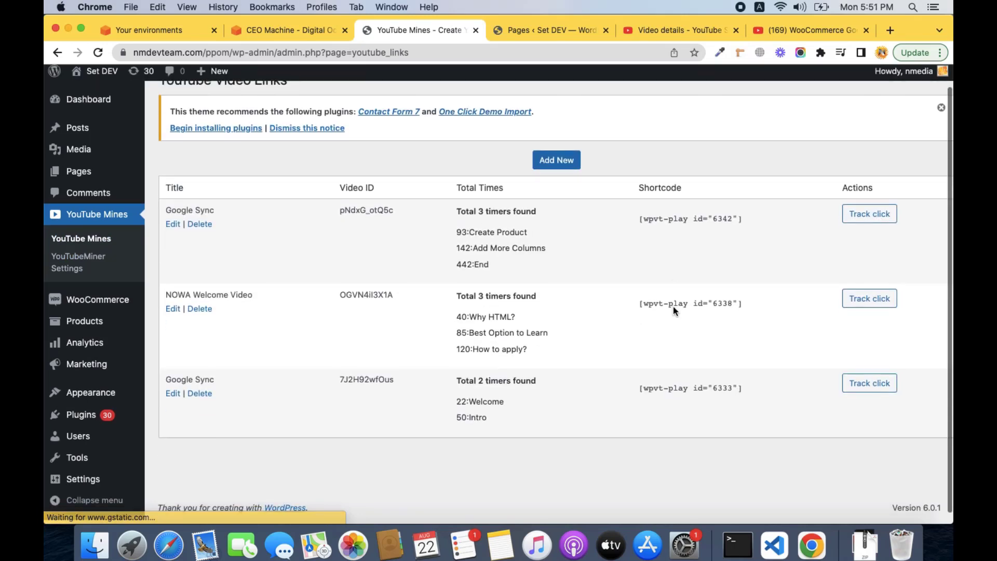
{"action": "scroll", "scroll_direction": "up", "scroll_amount": 3}
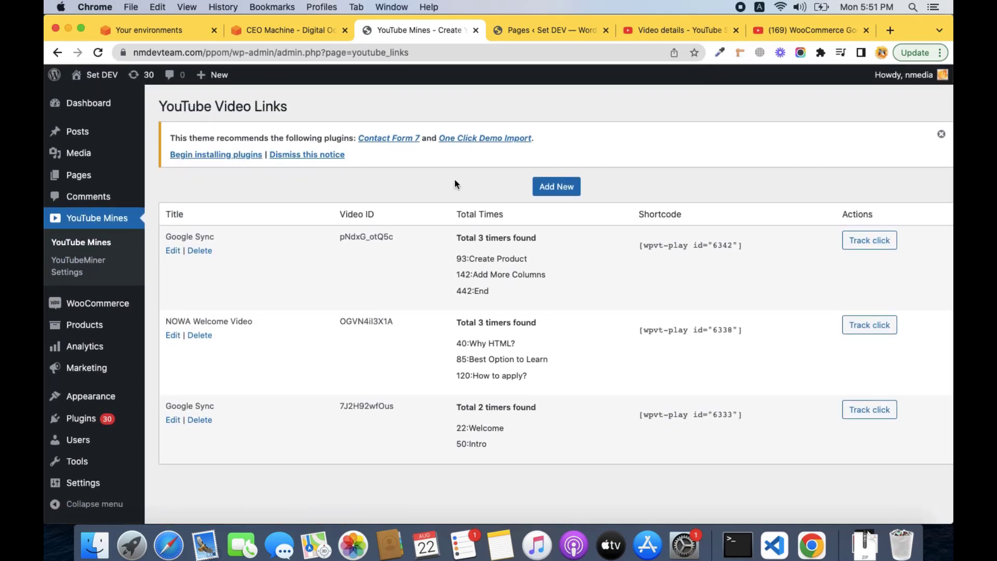
{"action": "mouse_move", "coordinate": [809, 30]}
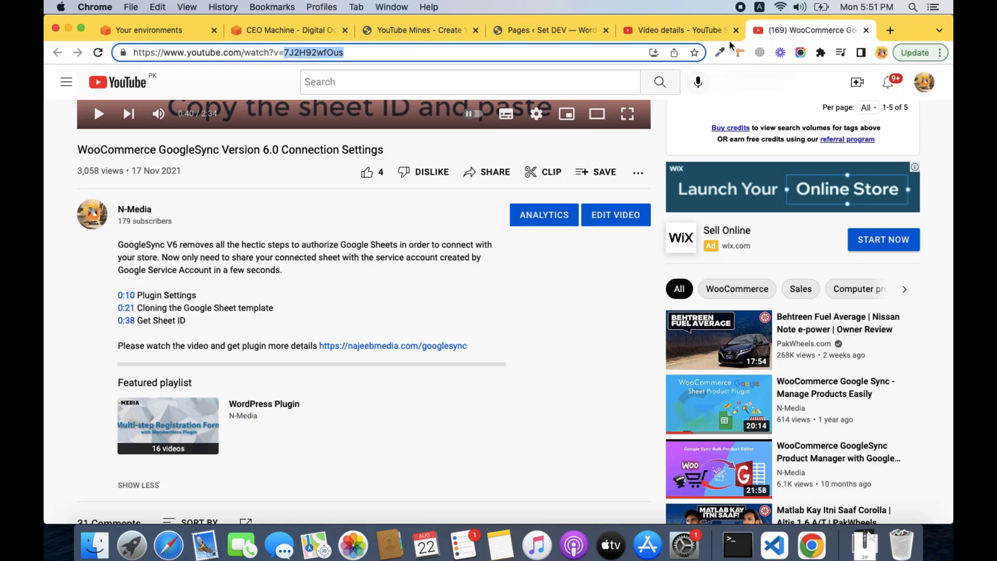
Save a new YouTube Mines entry titled Google Sync Plugin with video ID 7J2H92wfOus
{"action": "left_click", "coordinate": [417, 30]}
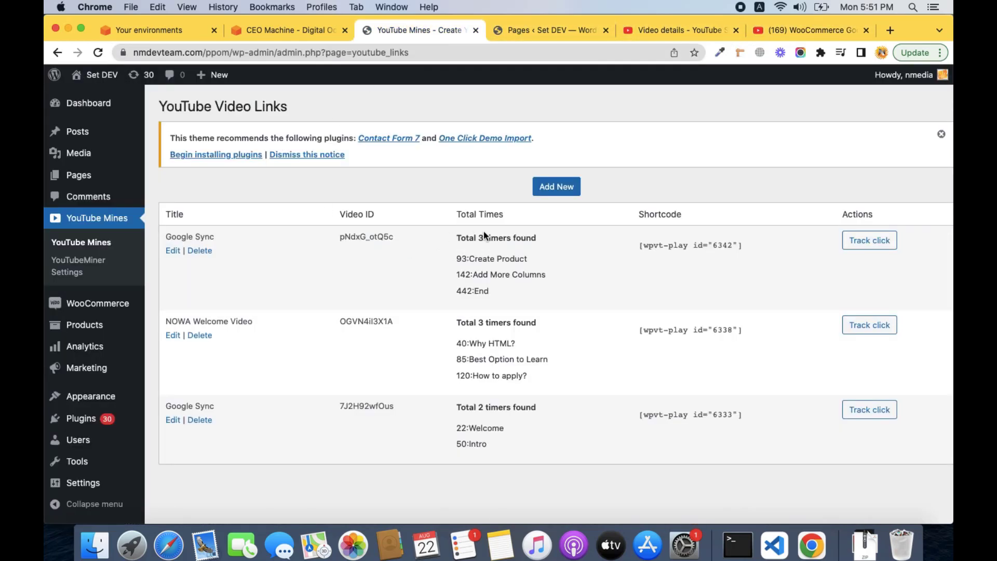
{"action": "left_click", "coordinate": [555, 186]}
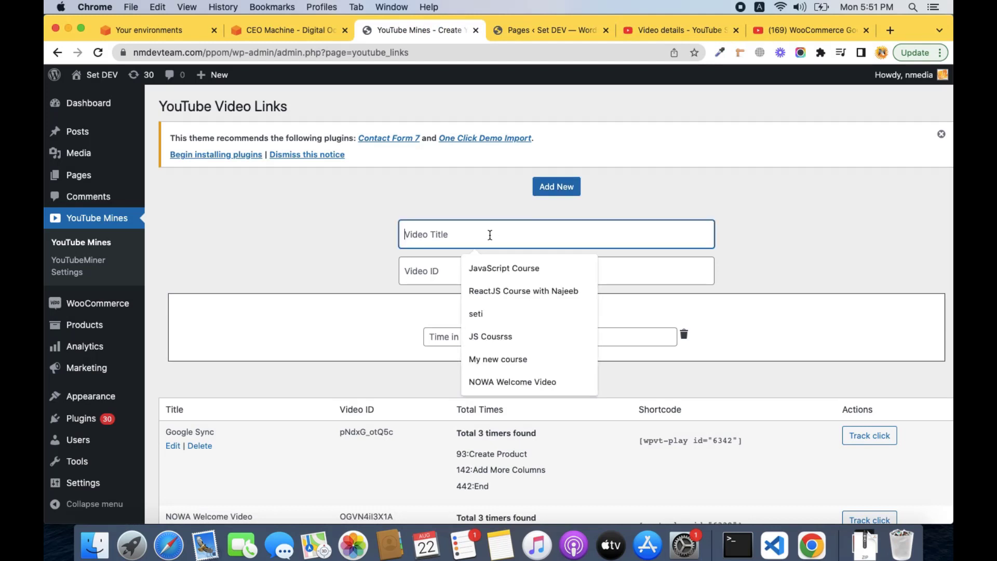
{"action": "type", "text": "Gogle Sync"}
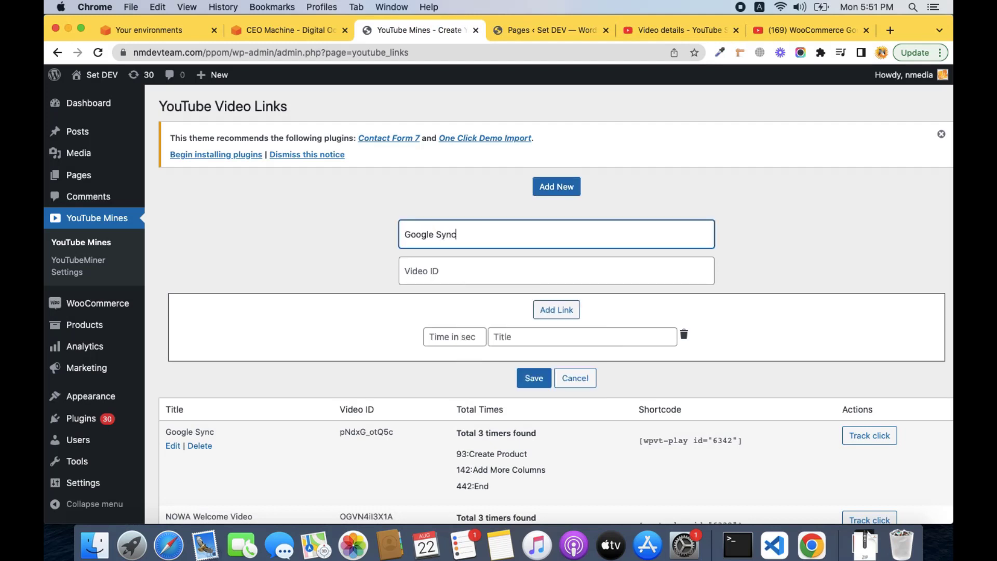
{"action": "type", "text": "Plugin"}
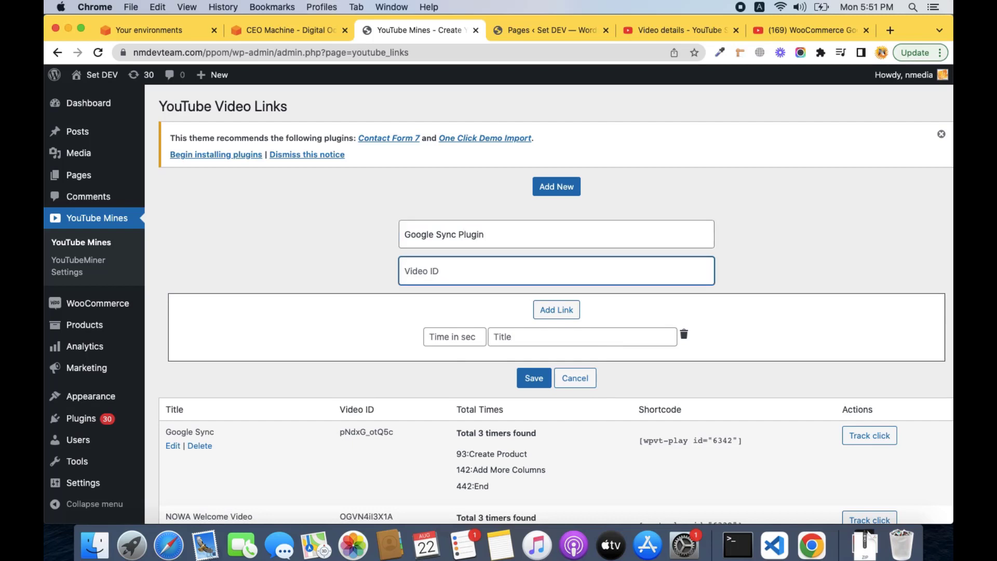
{"action": "type", "text": "7J2H92wfOus"}
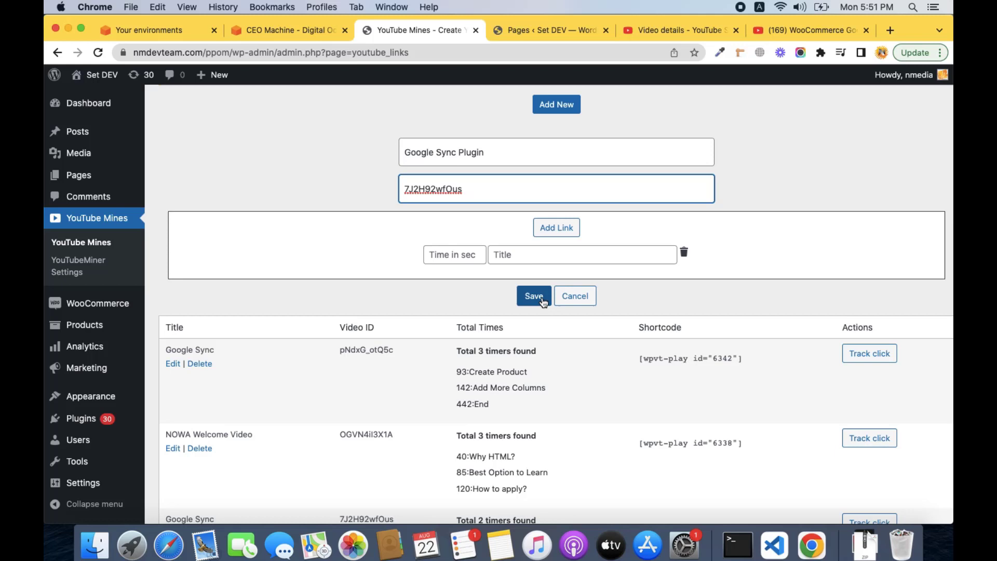
{"action": "mouse_move", "coordinate": [562, 255]}
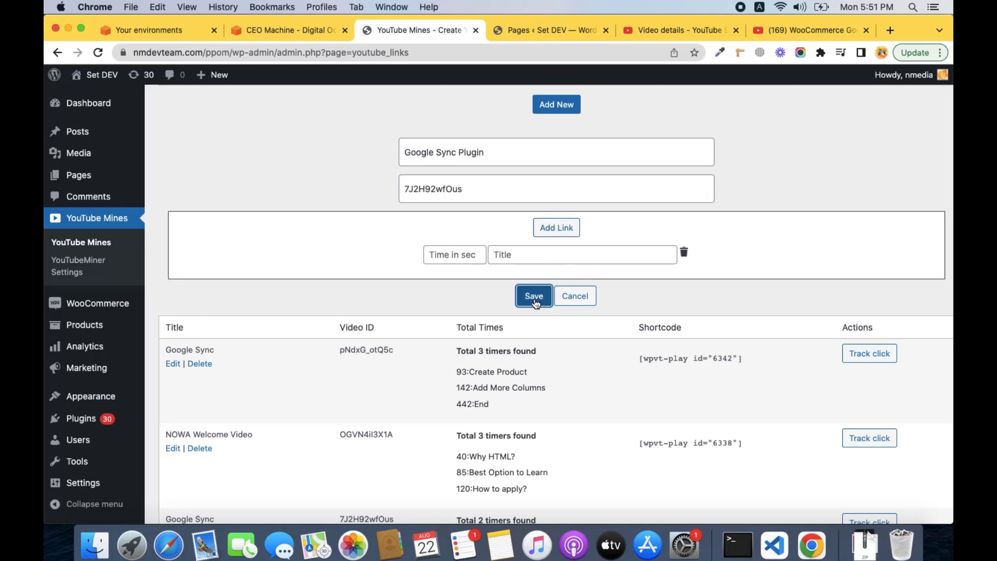
{"action": "left_click", "coordinate": [534, 296]}
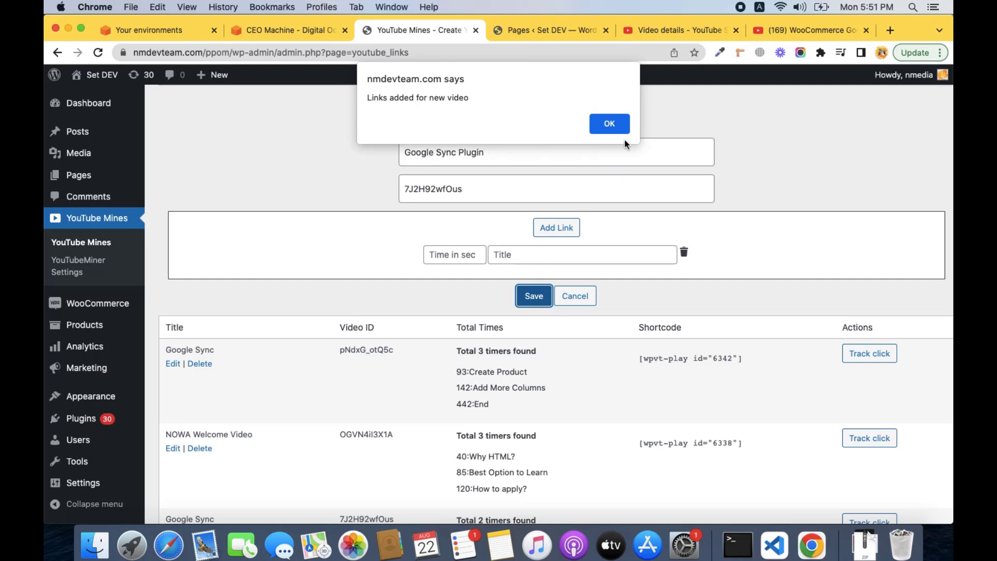
{"action": "left_click", "coordinate": [609, 124]}
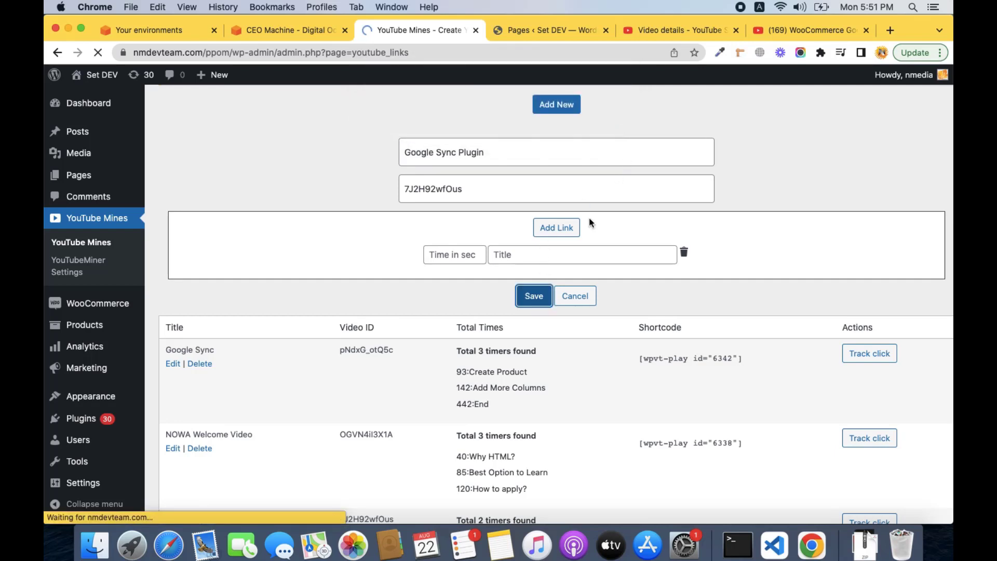
Copy the new entry's shortcode and go to the site's Pages list
{"action": "left_click", "coordinate": [533, 296]}
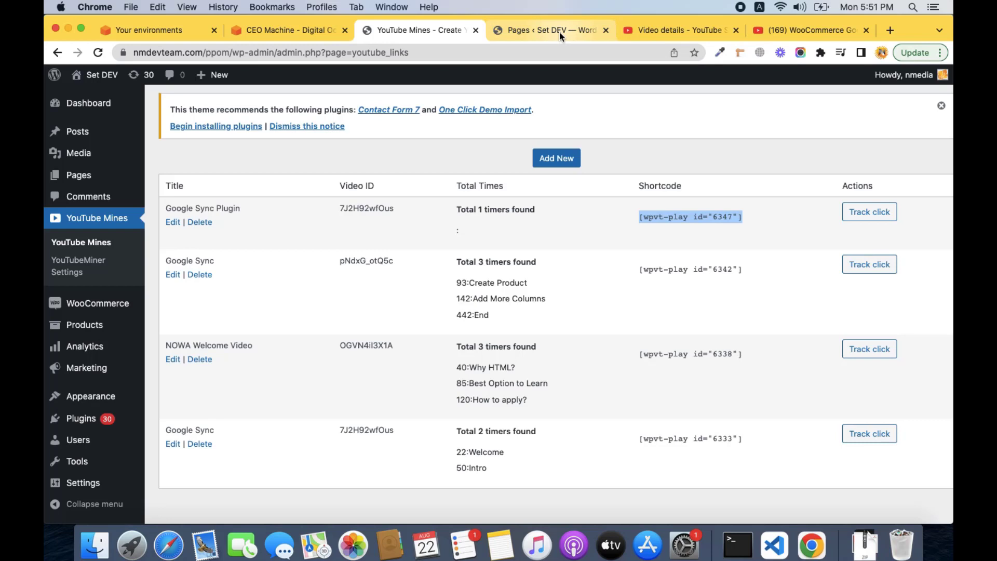
{"action": "left_click", "coordinate": [549, 30]}
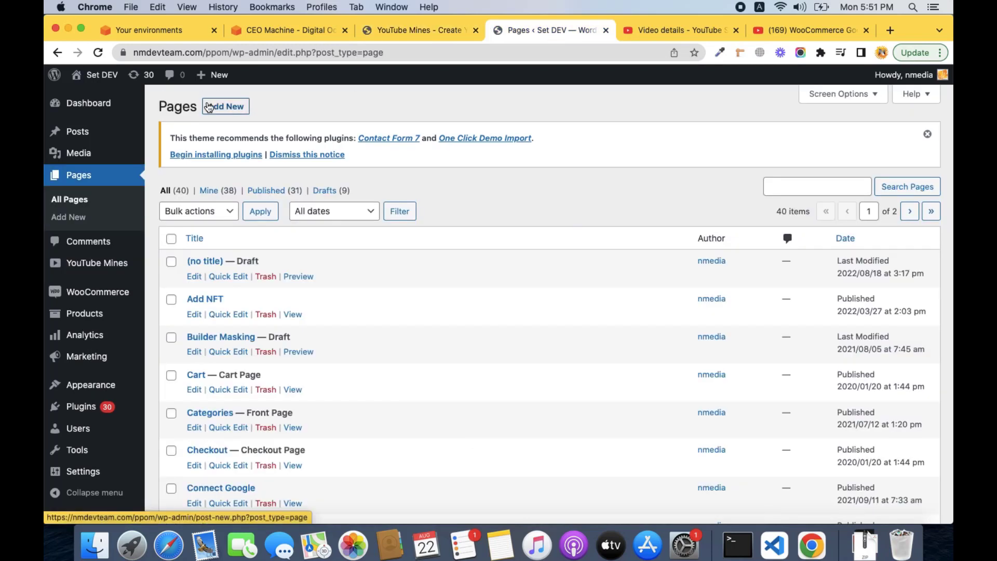
Search pages for 'youtube' and open YouTube Miner – Google Sync in the editor
{"action": "left_click", "coordinate": [816, 186]}
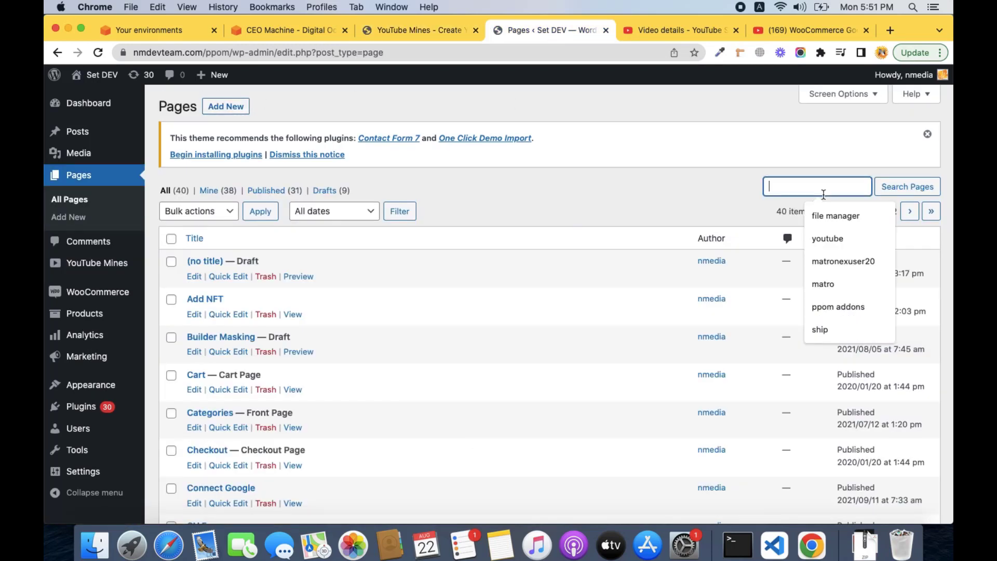
{"action": "type", "text": "youtube"}
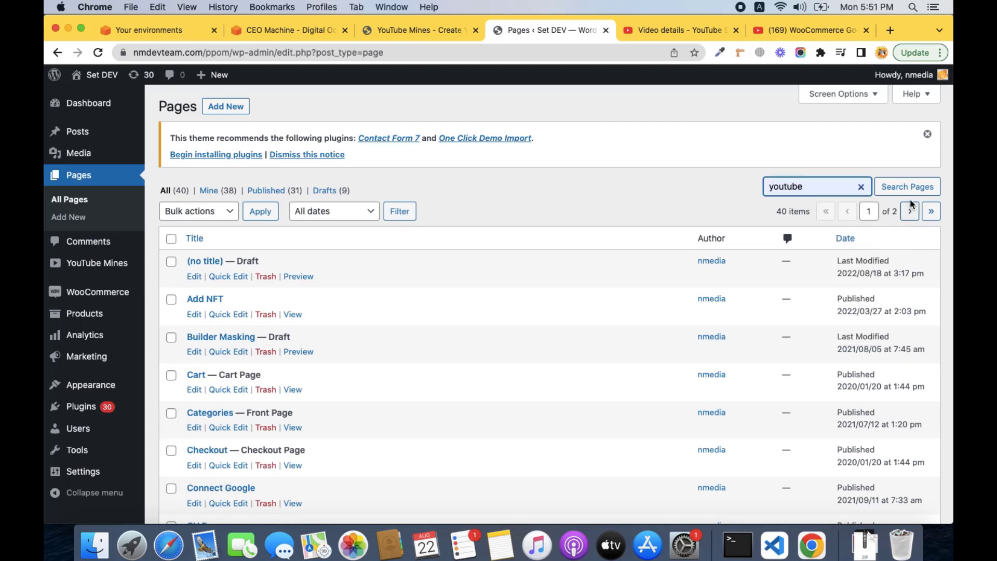
{"action": "left_click", "coordinate": [907, 186]}
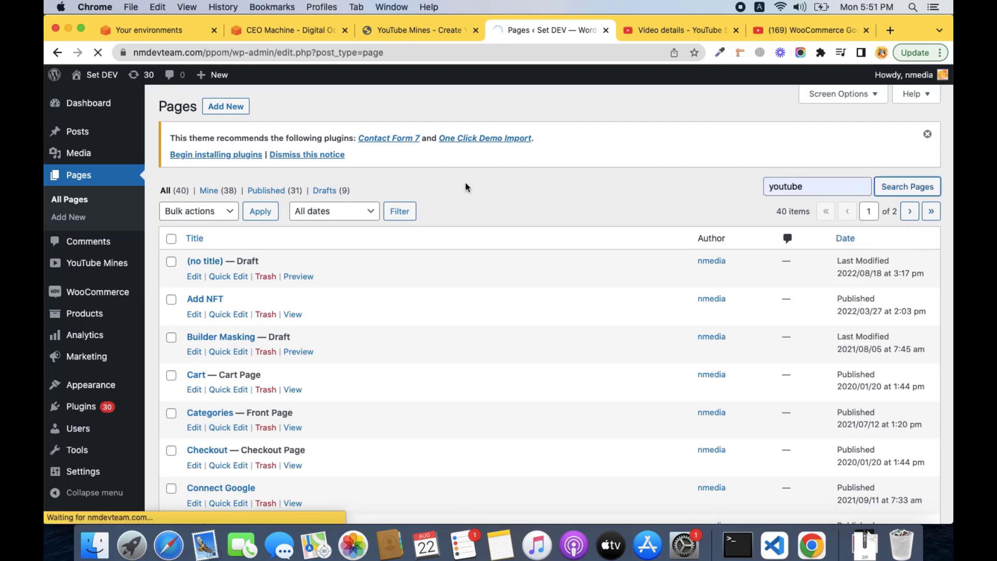
{"action": "left_click", "coordinate": [907, 186]}
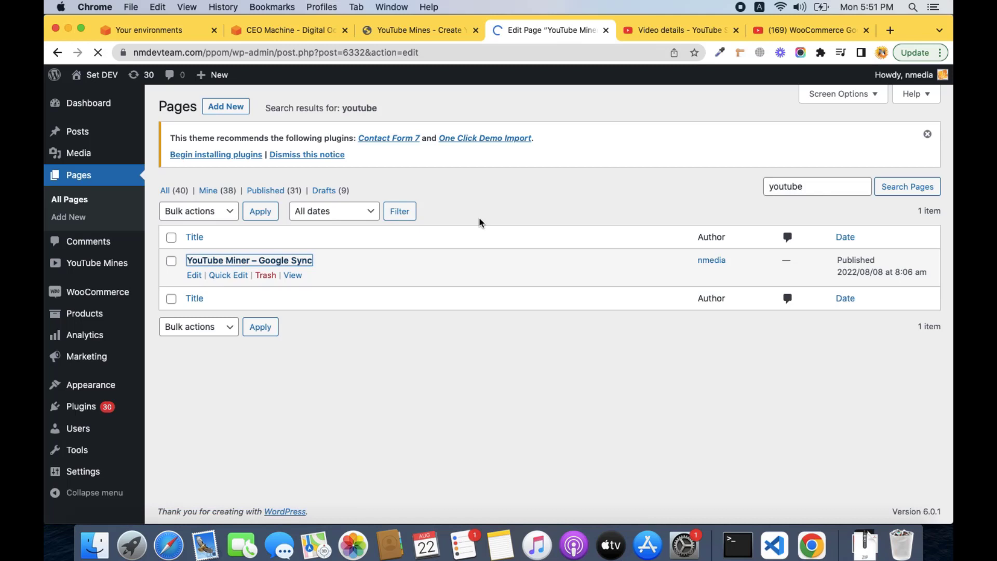
{"action": "left_click", "coordinate": [194, 276]}
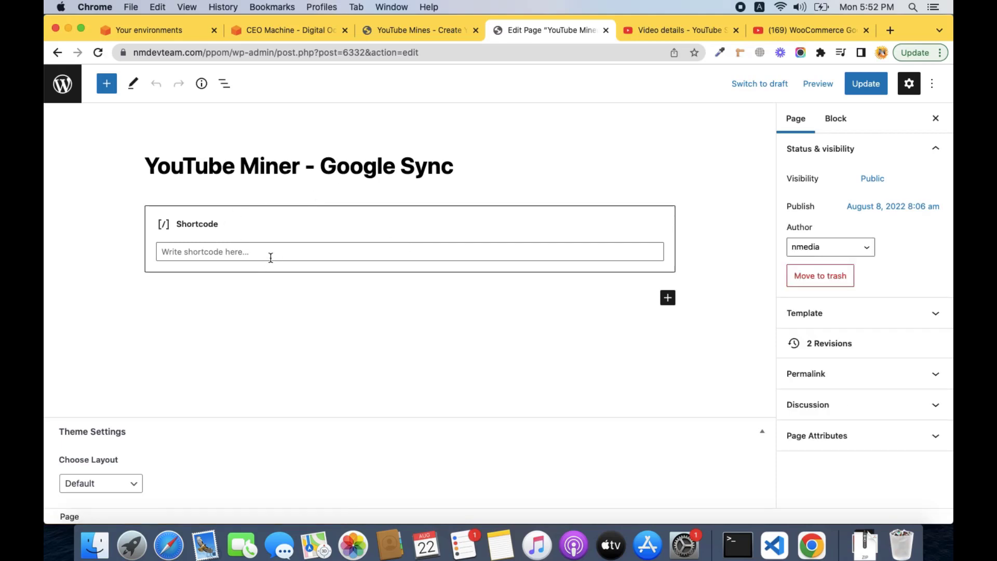
Insert [wpvt-play id="6347"] in the page's shortcode block, update it and view the live page
{"action": "type", "text": "[wpvt-play id=\"6347\"]"}
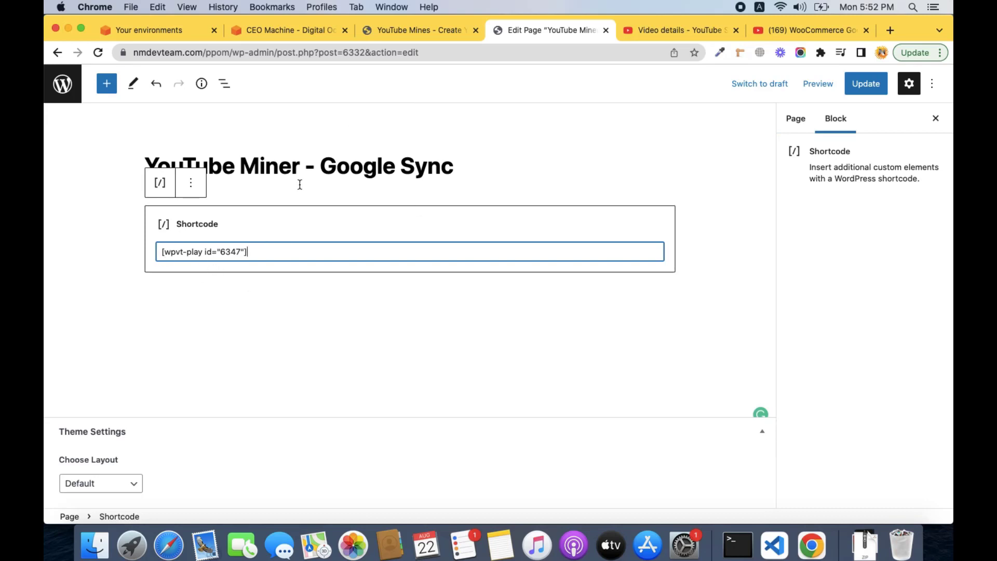
{"action": "left_click", "coordinate": [865, 83]}
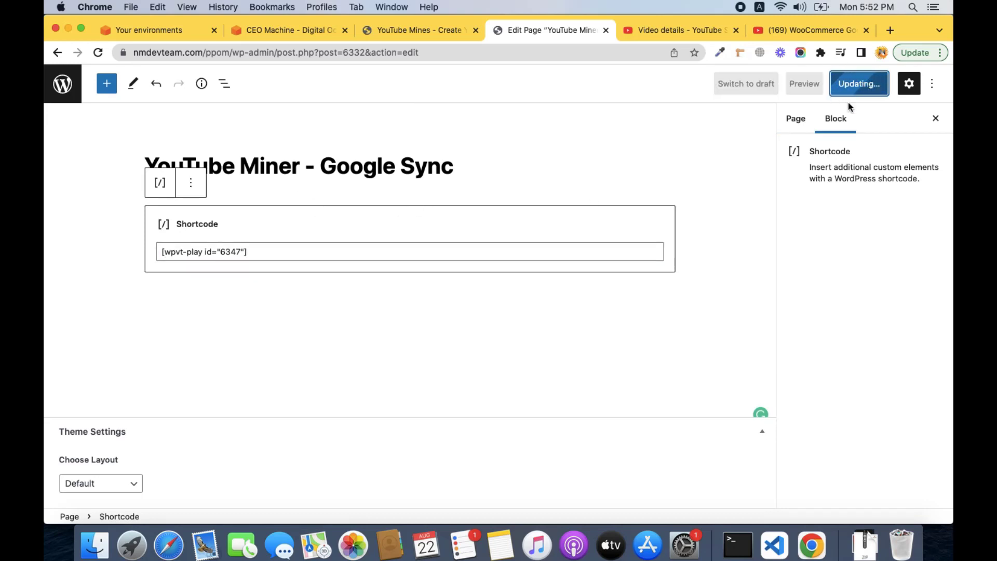
{"action": "left_click", "coordinate": [860, 83]}
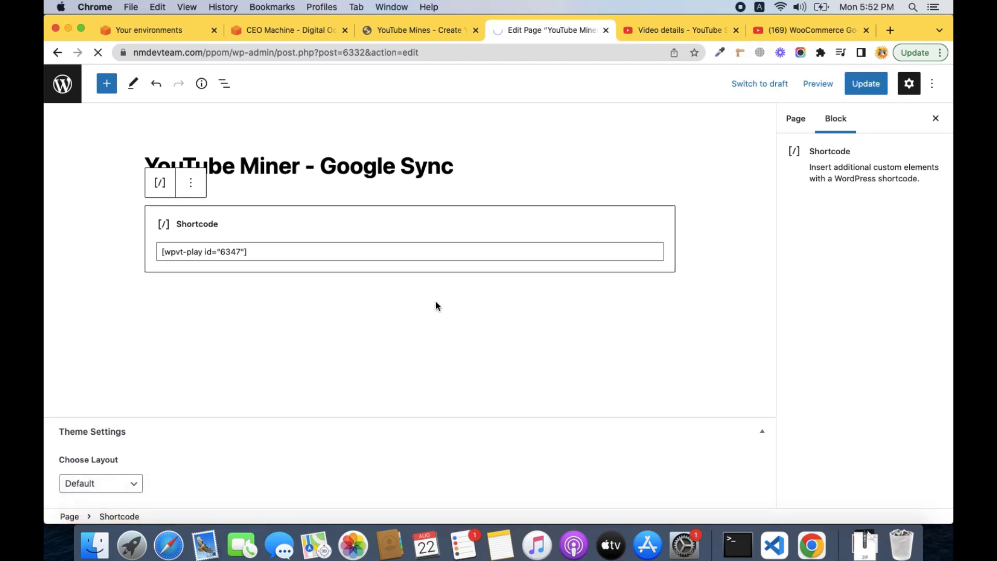
{"action": "left_click", "coordinate": [818, 84]}
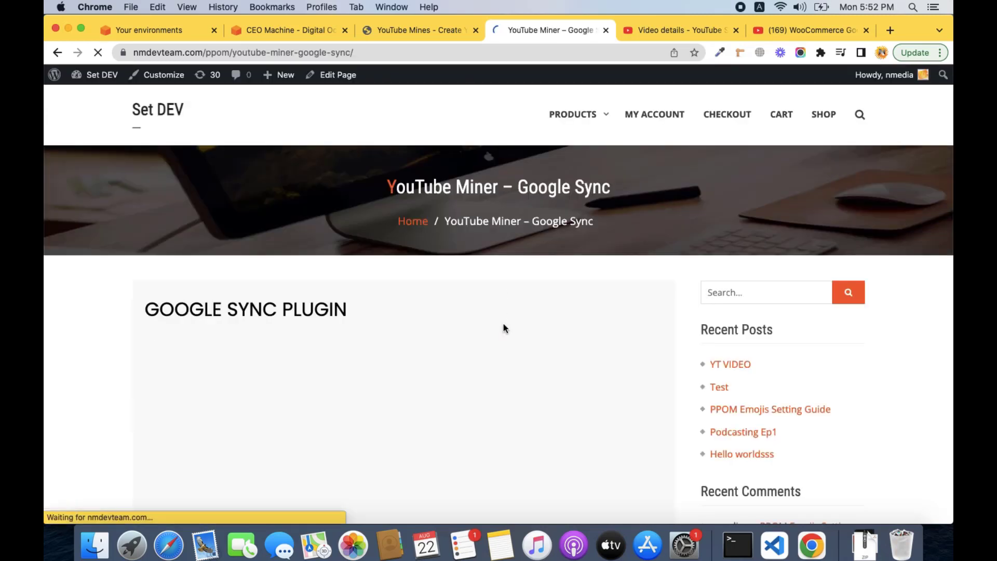
Play the embedded GoogleSync video on the live page, then return to the YouTube Mines list
{"action": "scroll", "scroll_direction": "down", "scroll_amount": 3}
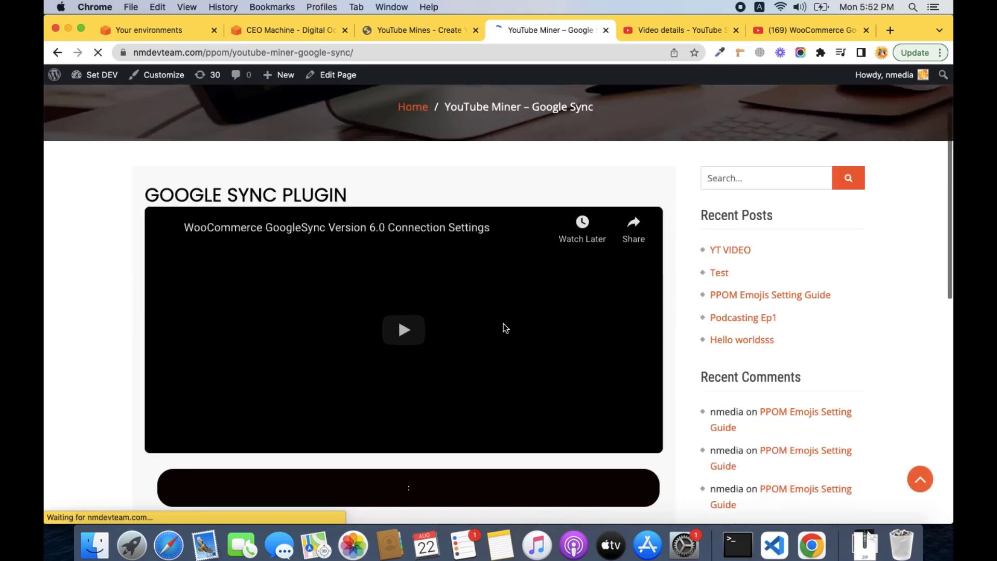
{"action": "left_click", "coordinate": [404, 330]}
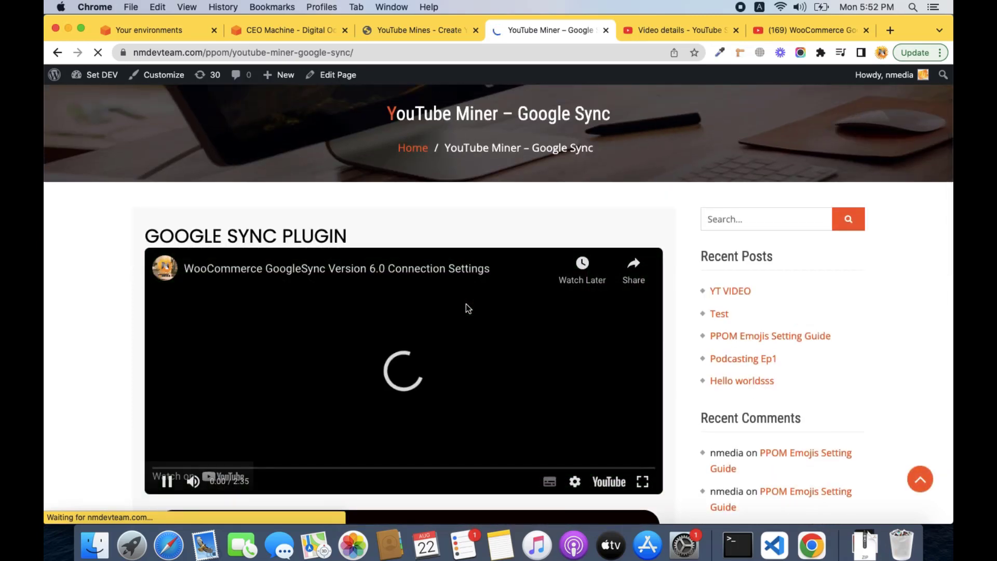
{"action": "left_click", "coordinate": [404, 372]}
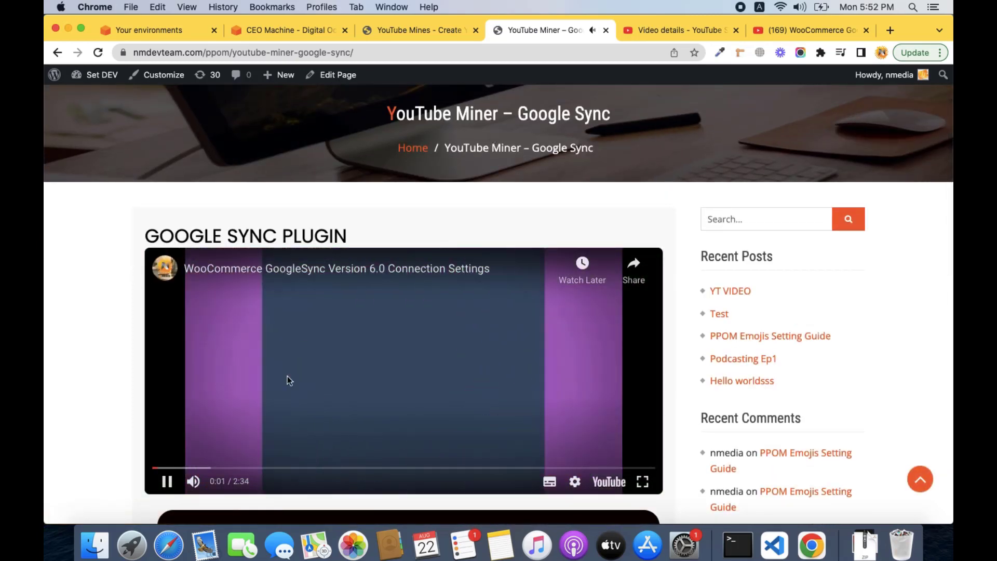
{"action": "scroll", "scroll_direction": "down", "scroll_amount": 3}
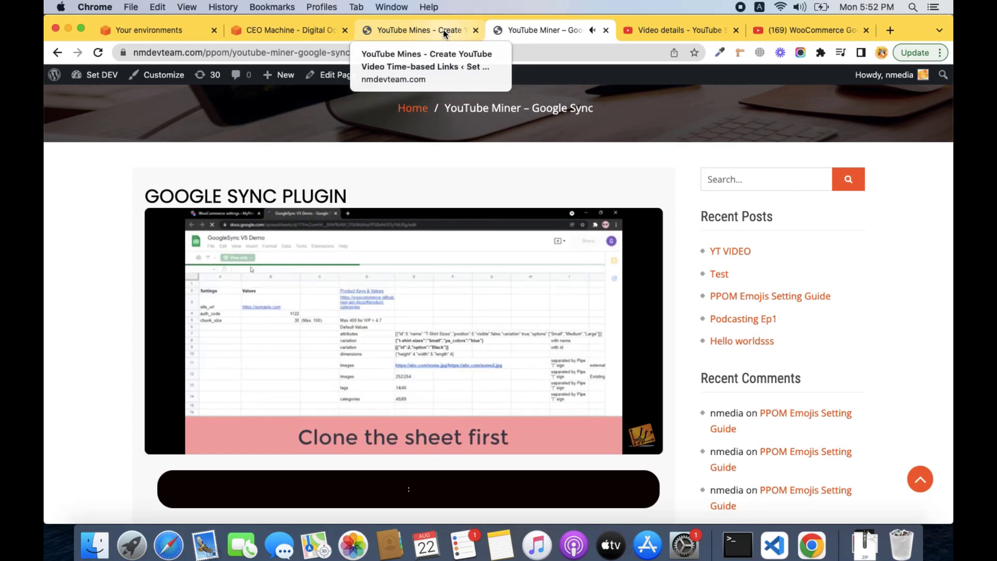
{"action": "left_click", "coordinate": [417, 30]}
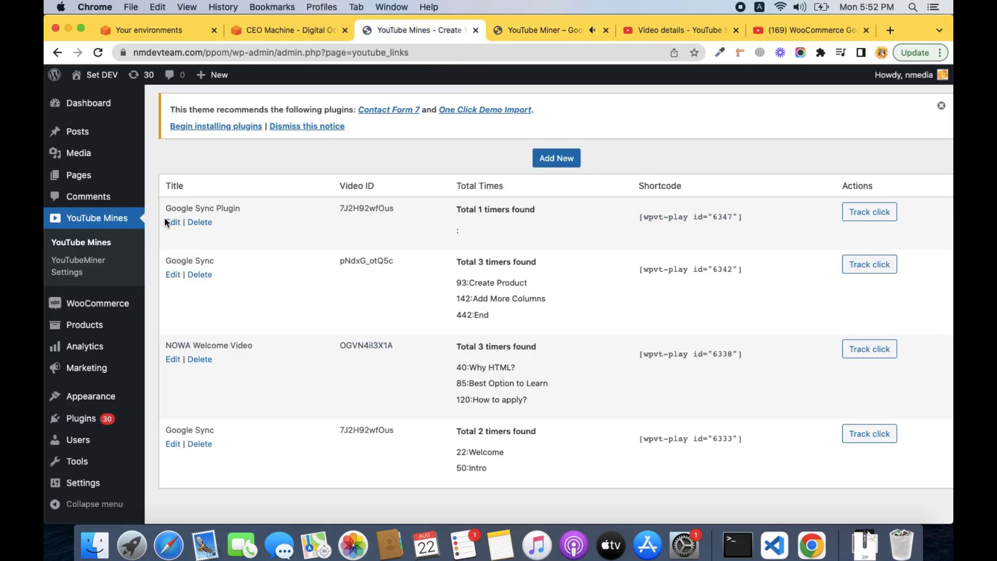
Give the Google Sync Plugin entry a first timestamp link: 20 Plugin Settings Page
{"action": "left_click", "coordinate": [172, 223]}
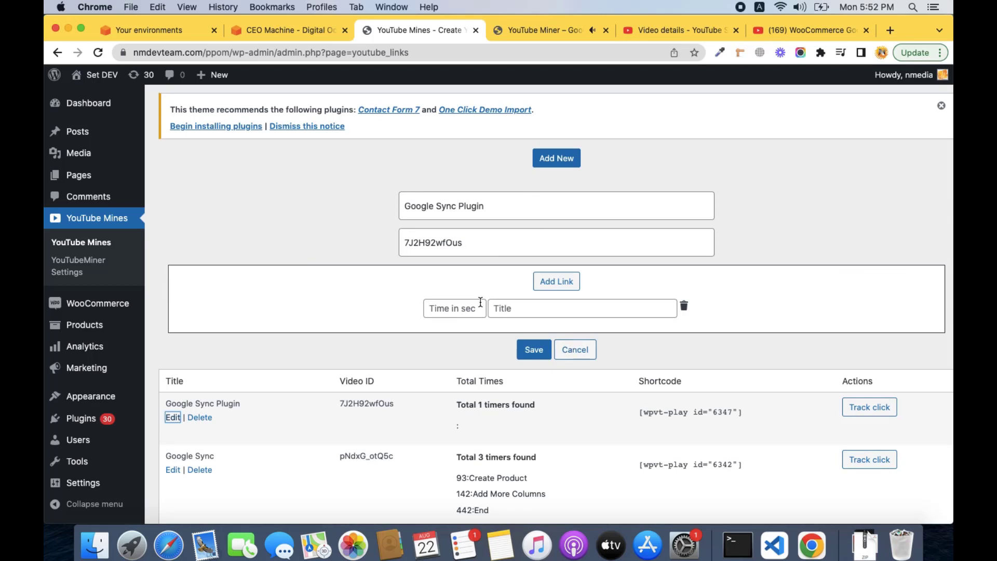
{"action": "left_click", "coordinate": [454, 307]}
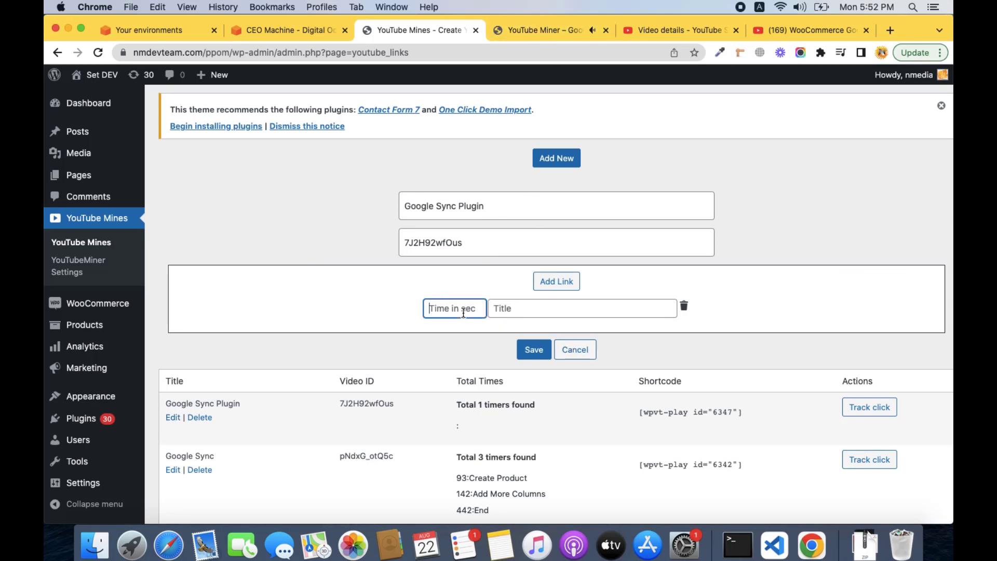
{"action": "type", "text": "20"}
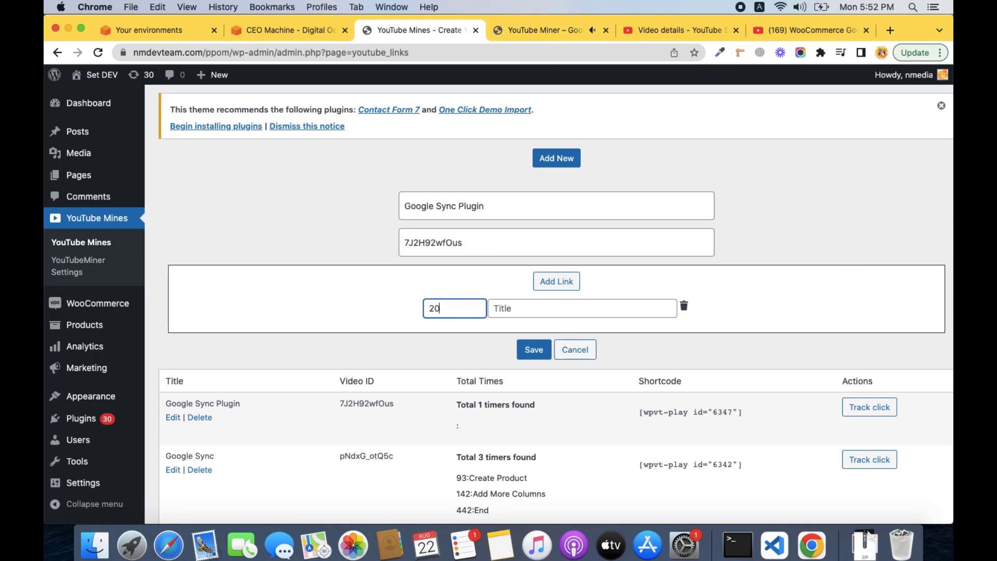
{"action": "left_click", "coordinate": [582, 309]}
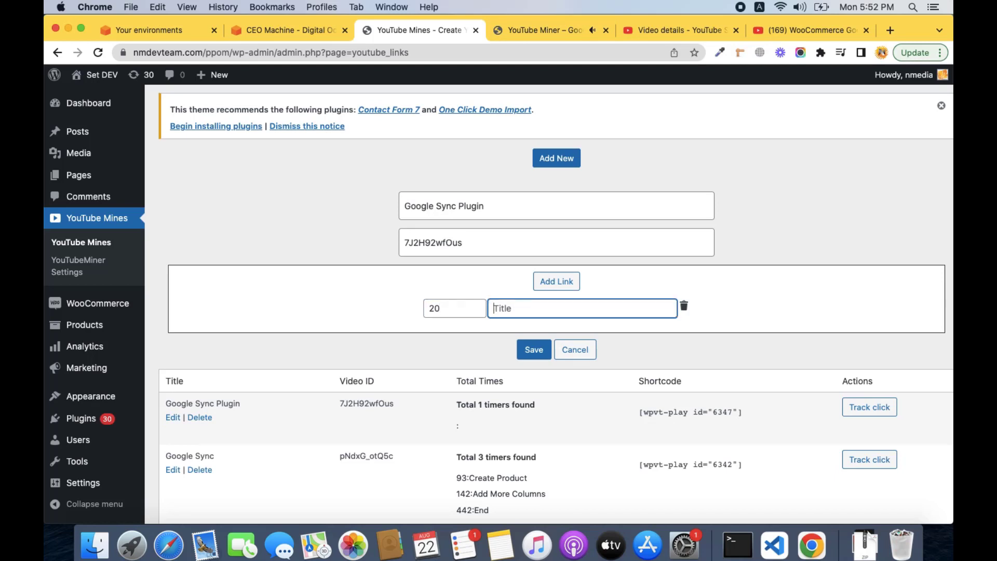
{"action": "type", "text": "Pl"}
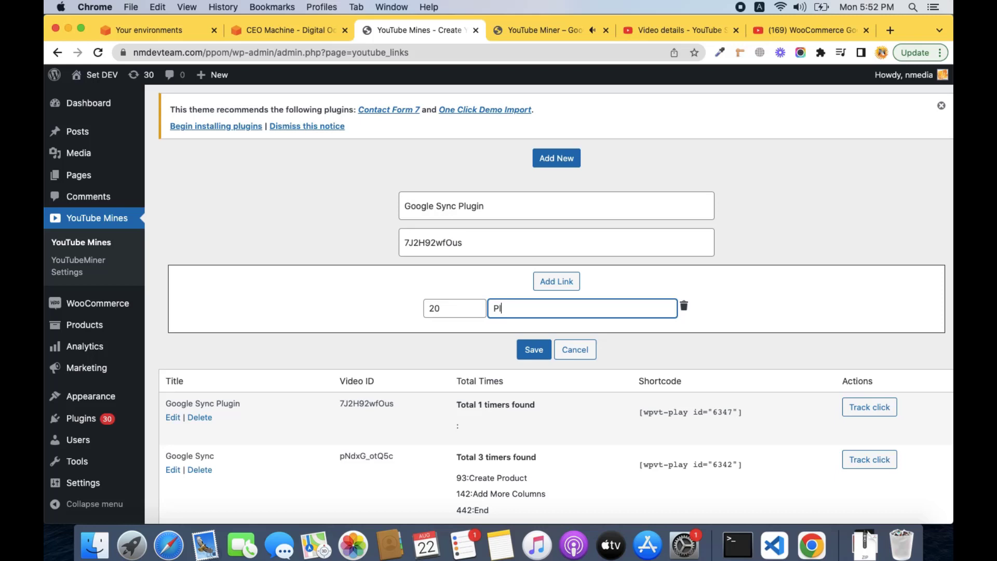
{"action": "type", "text": "lugin Settings Page"}
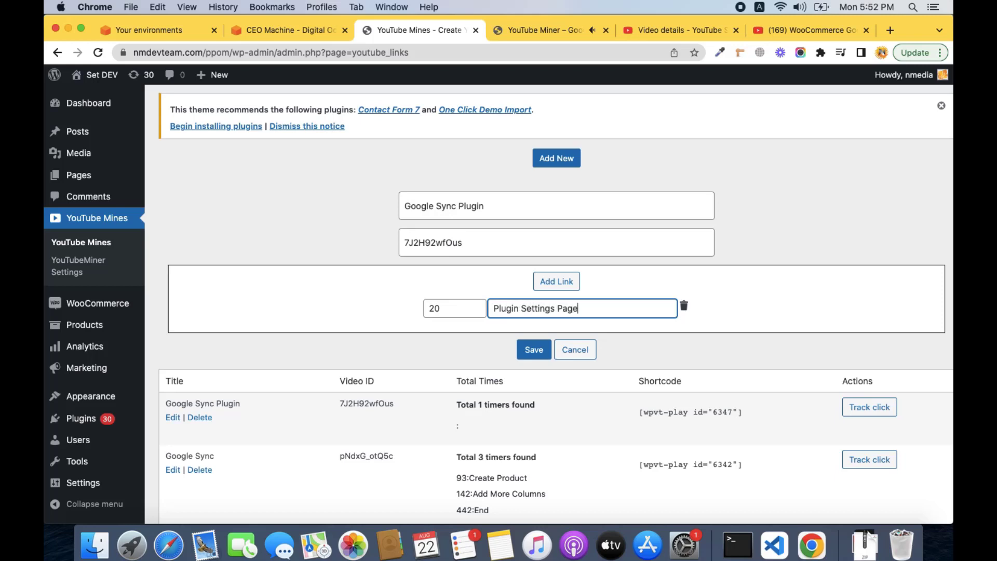
{"action": "mouse_move", "coordinate": [552, 337]}
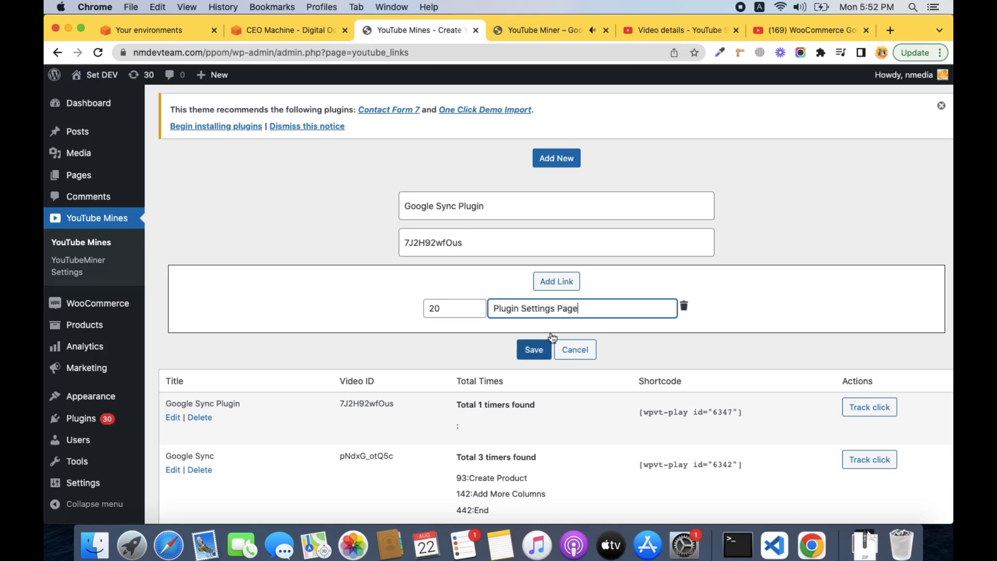
Add a second timestamp link: 30 Cloning Sheet
{"action": "left_click", "coordinate": [556, 281]}
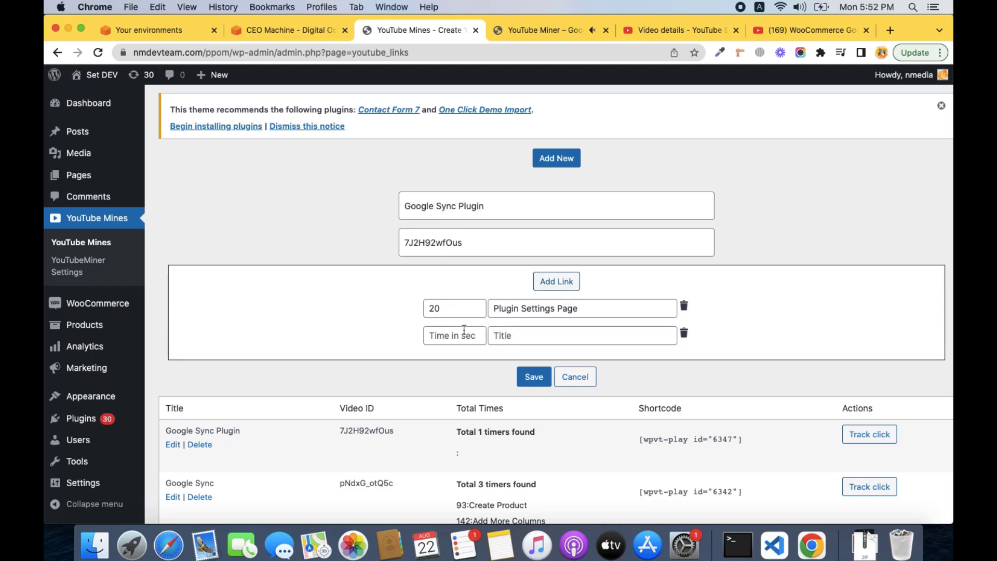
{"action": "left_click", "coordinate": [454, 336]}
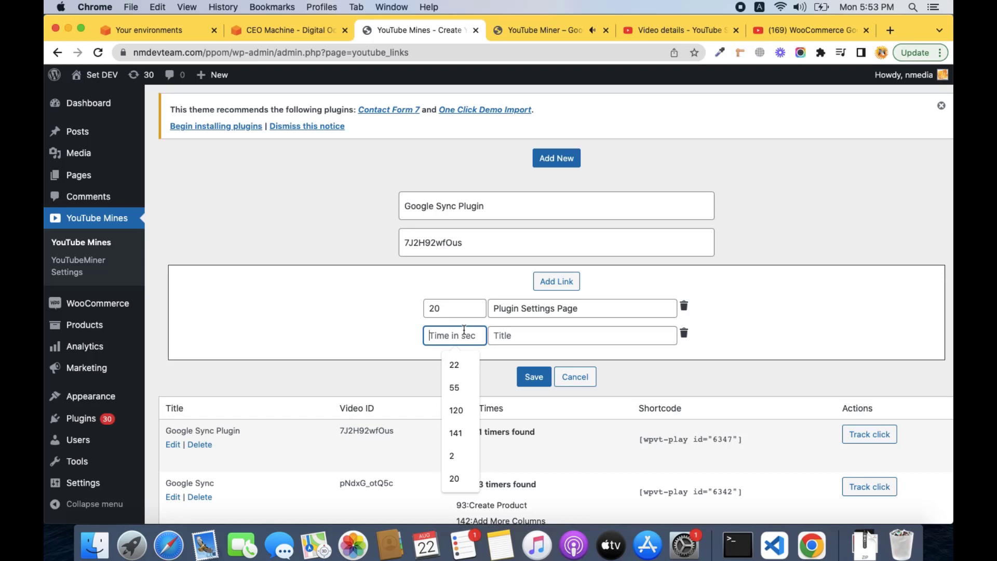
{"action": "type", "text": "30"}
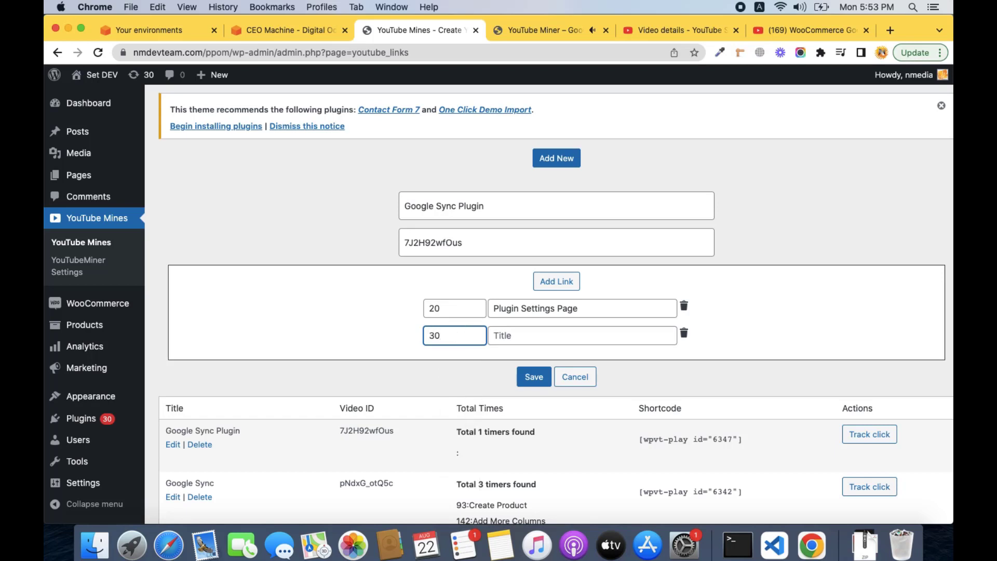
{"action": "left_click", "coordinate": [582, 335]}
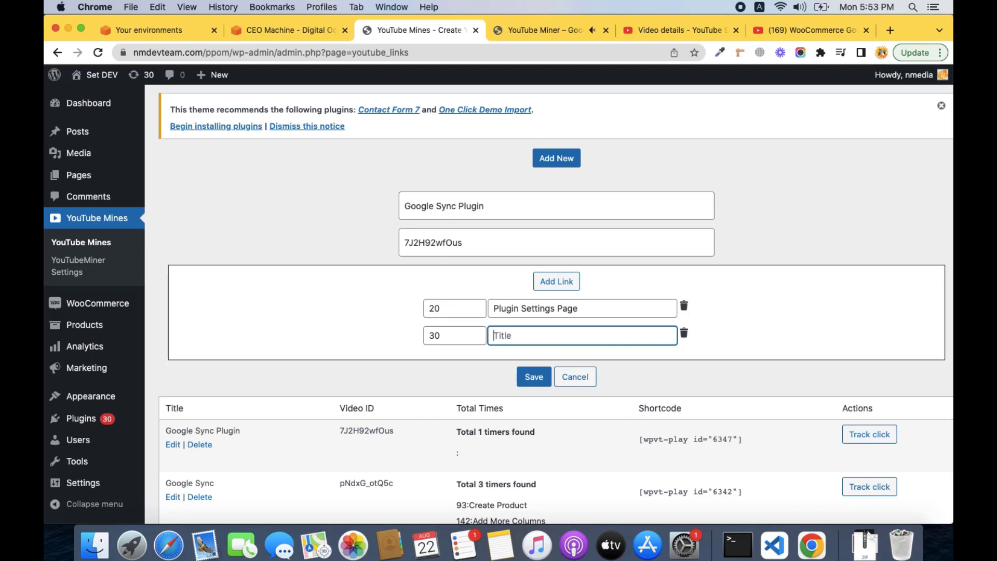
{"action": "type", "text": "Cloning"}
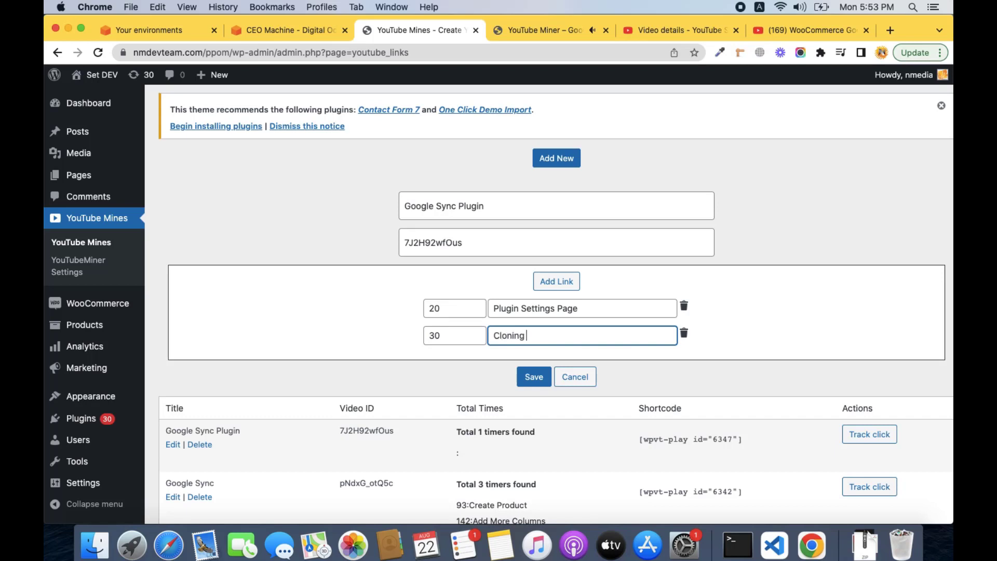
{"action": "type", "text": "Sheet"}
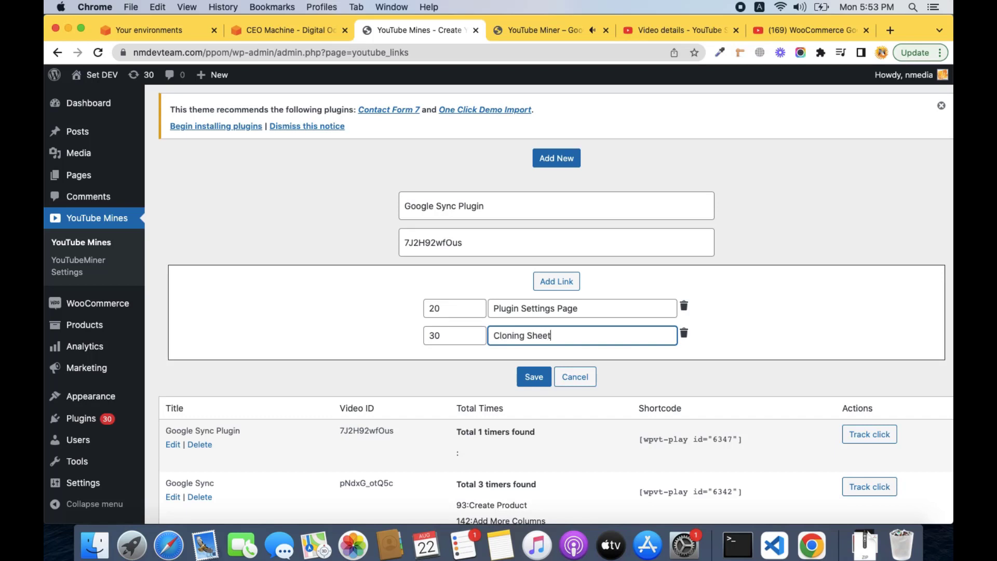
{"action": "mouse_move", "coordinate": [556, 281]}
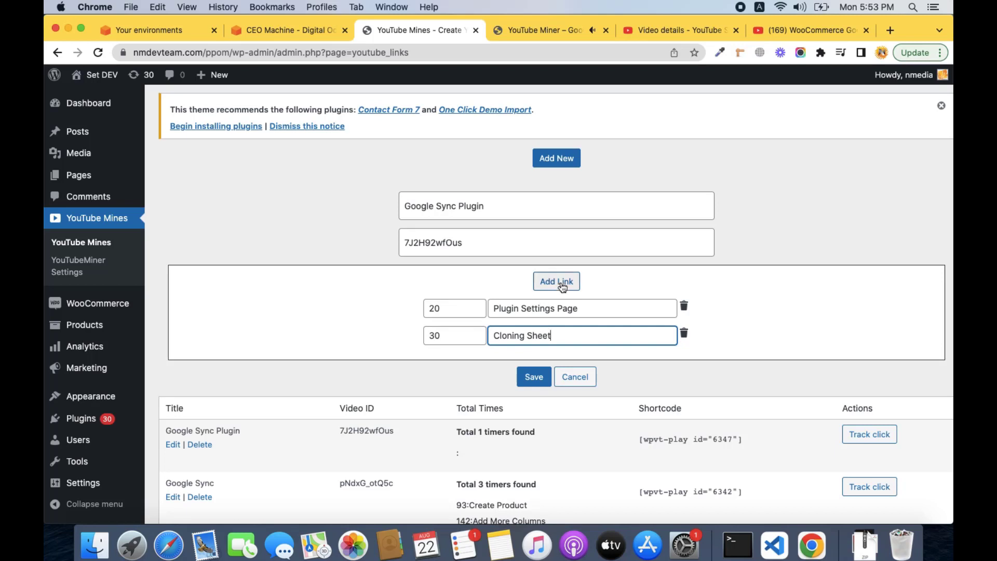
Add a third timestamp link, 45 Copying the Sheet ID, and save all three links
{"action": "left_click", "coordinate": [555, 281]}
{"action": "type", "text": "45"}
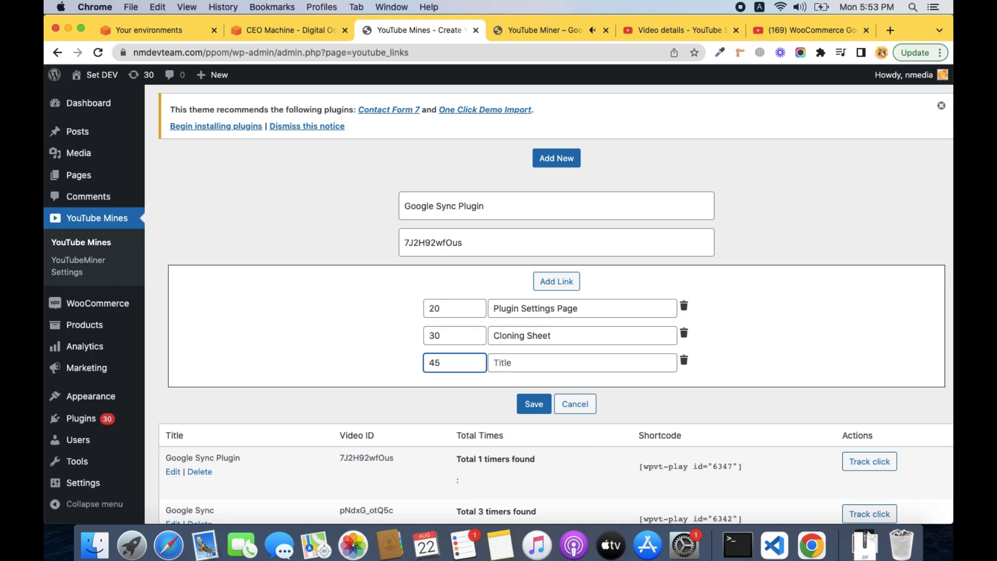
{"action": "left_click", "coordinate": [582, 362]}
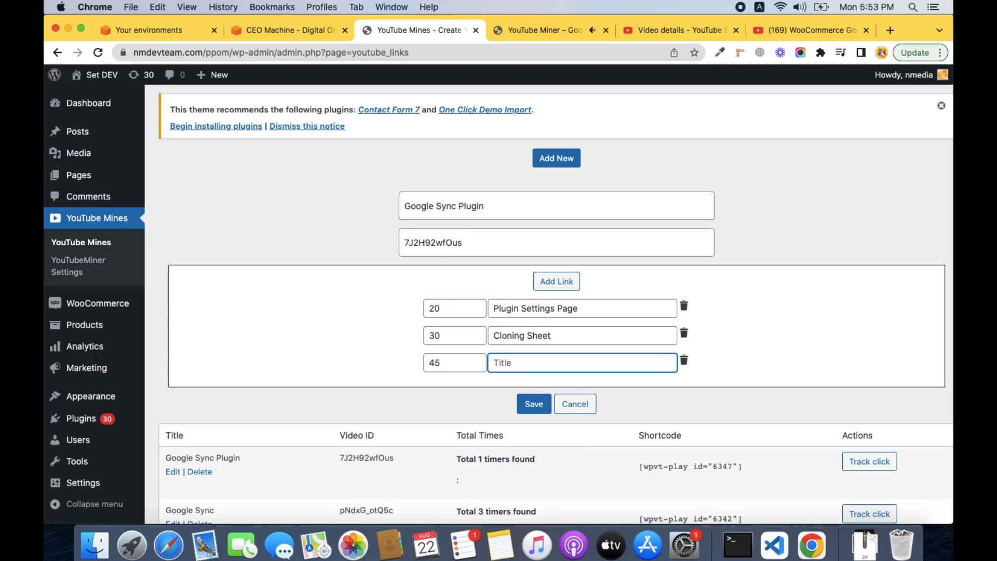
{"action": "type", "text": "Copying th"}
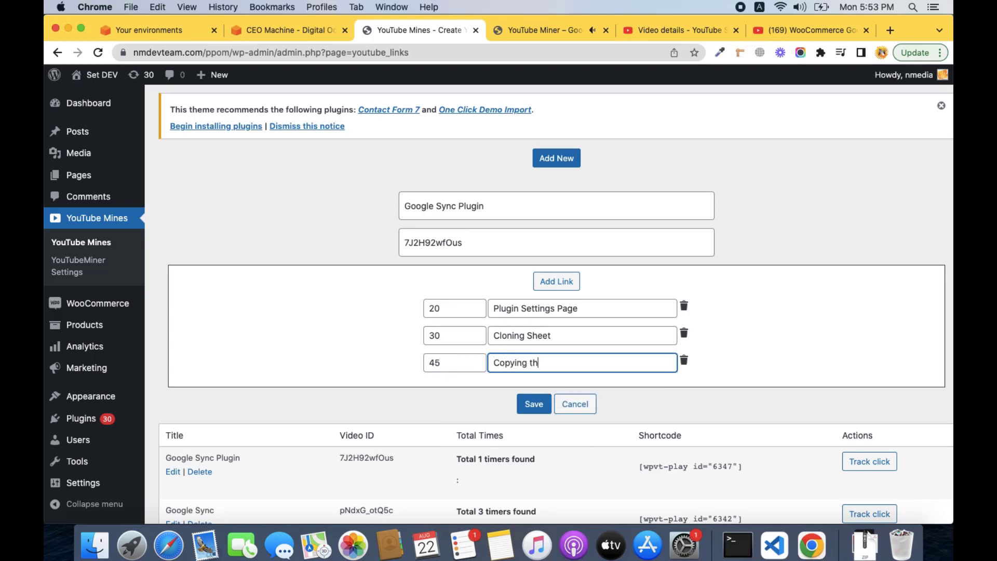
{"action": "type", "text": "e Sheet i"}
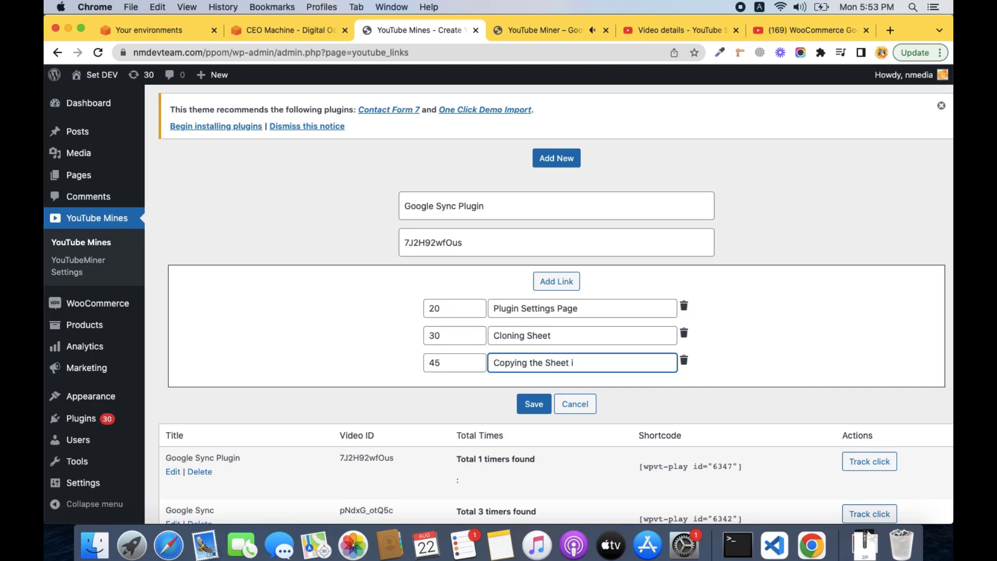
{"action": "type", "text": "D"}
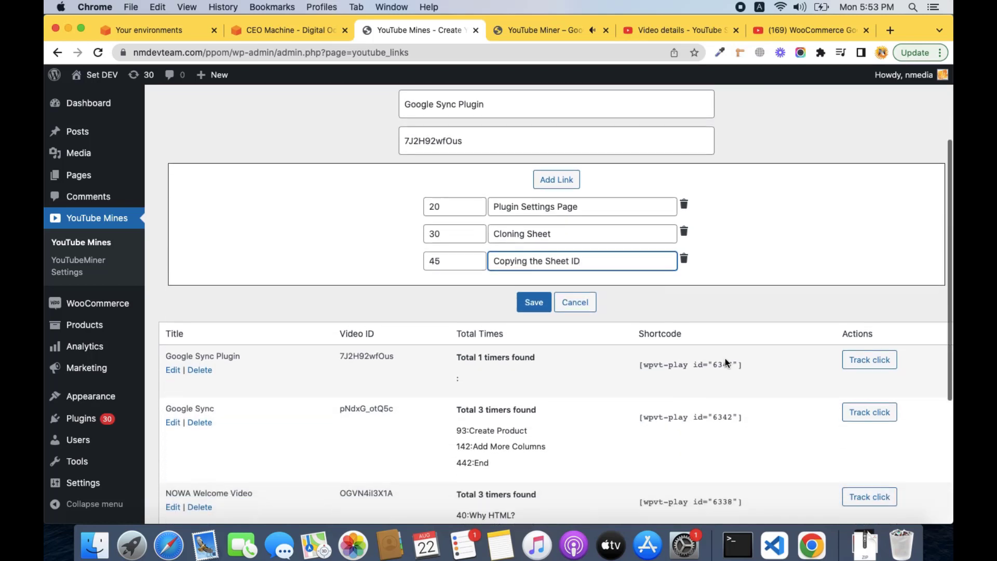
{"action": "left_click", "coordinate": [534, 303]}
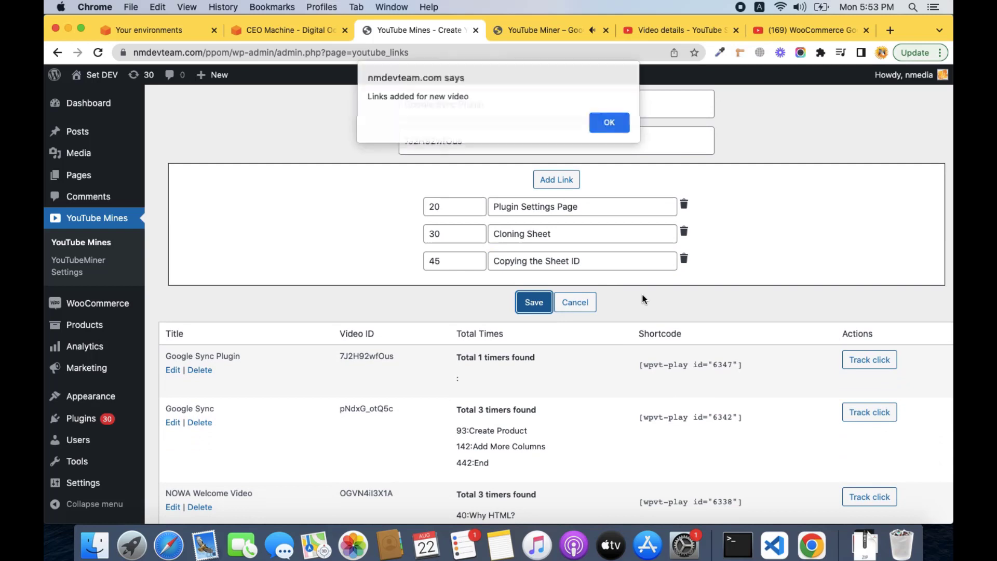
{"action": "left_click", "coordinate": [608, 123]}
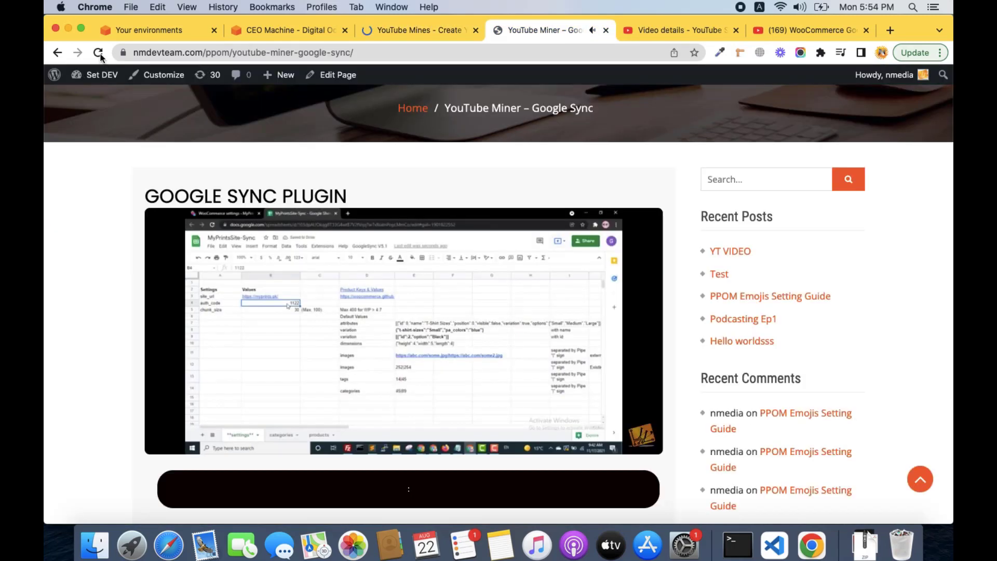
Reload the live page to show three chapter buttons and jump the video with 20:Plugin Settings Page
{"action": "left_click", "coordinate": [98, 51]}
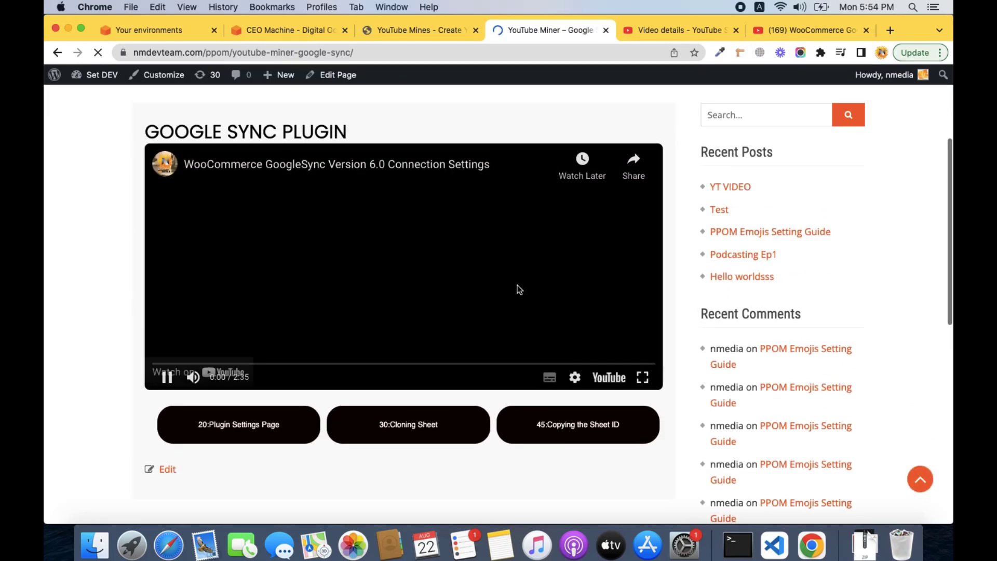
{"action": "left_click", "coordinate": [405, 267]}
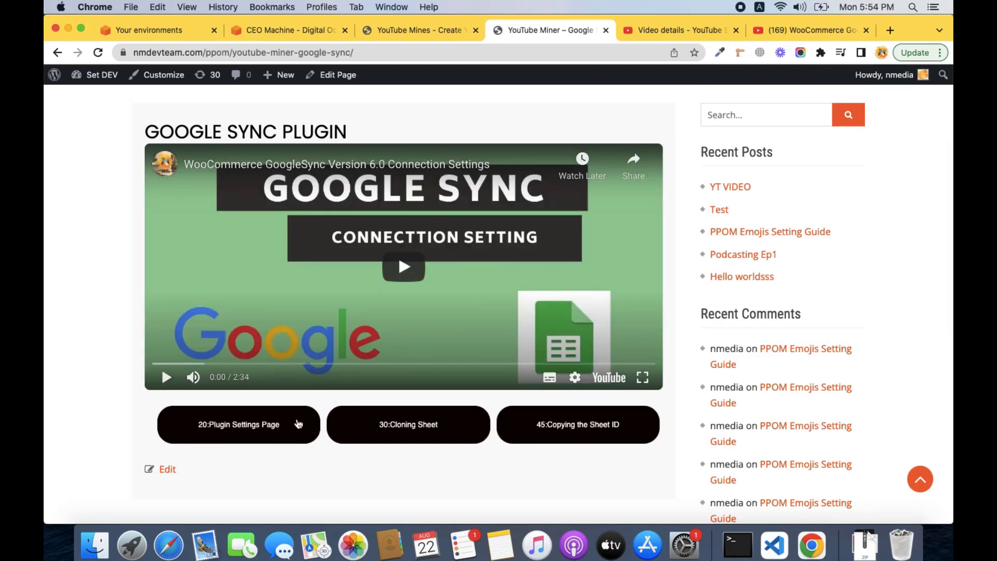
{"action": "left_click", "coordinate": [407, 424]}
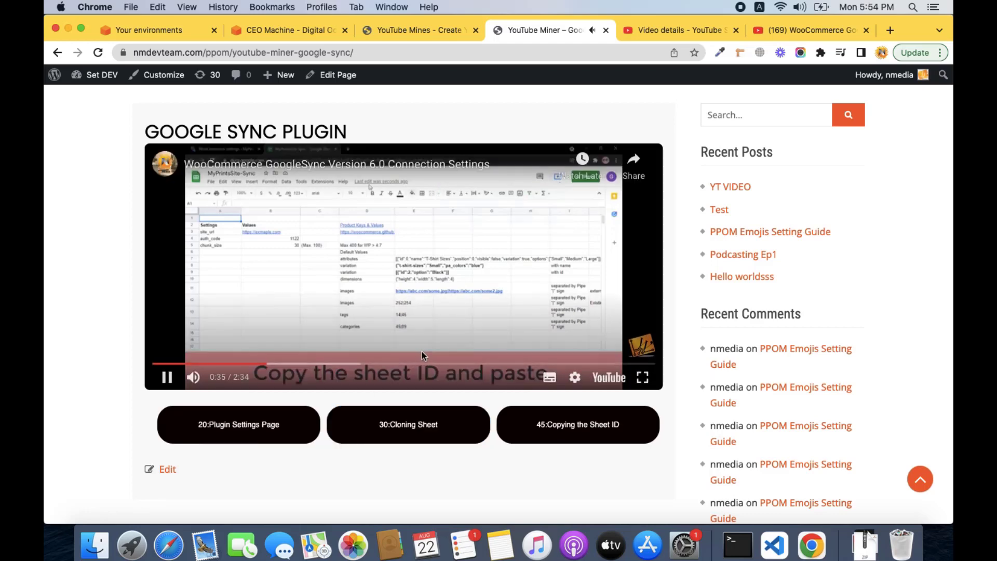
{"action": "left_click", "coordinate": [407, 424]}
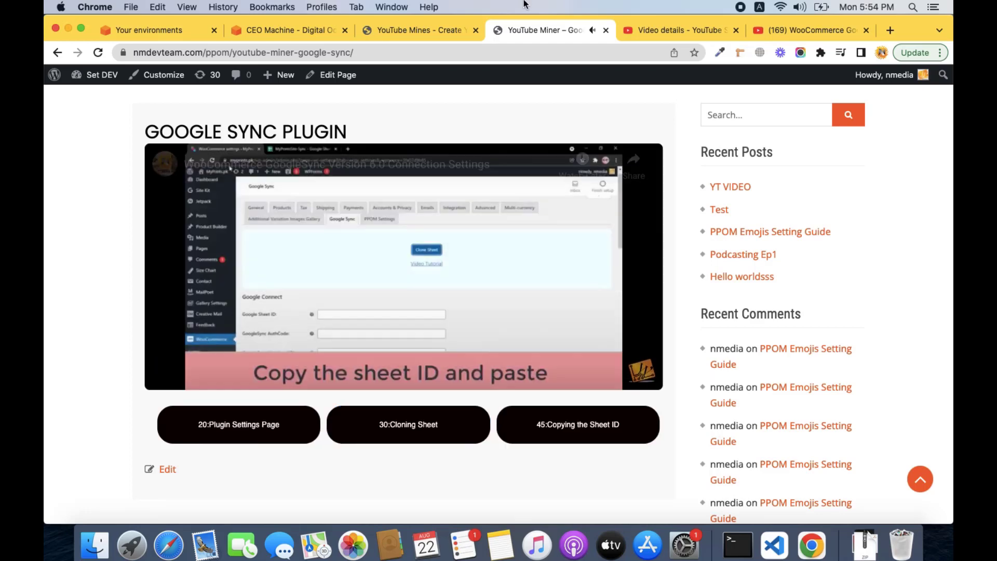
{"action": "left_click", "coordinate": [403, 266]}
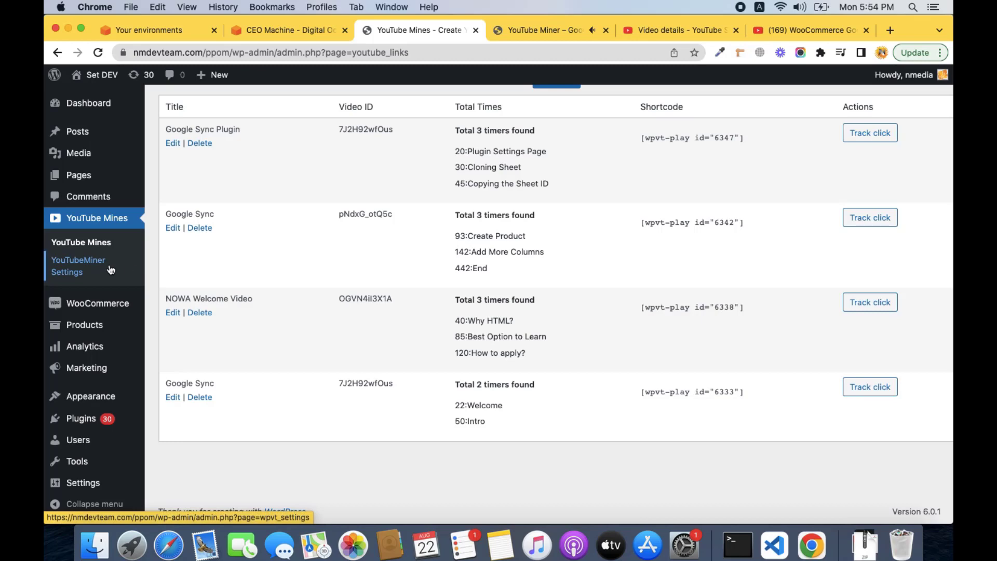
Show the YouTubeMiner settings page with player width 640 and height 390
{"action": "left_click", "coordinate": [78, 265]}
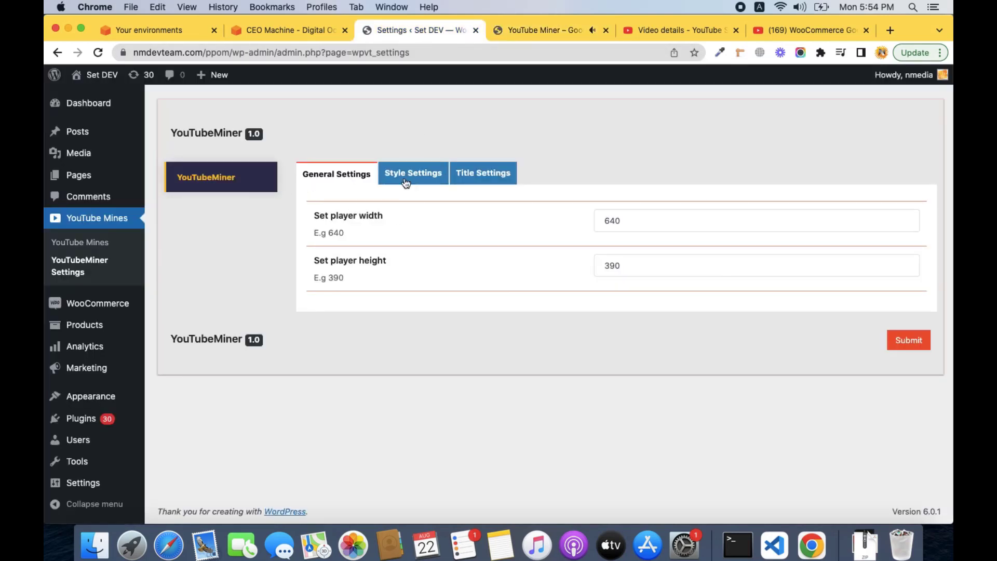
{"action": "mouse_move", "coordinate": [80, 264]}
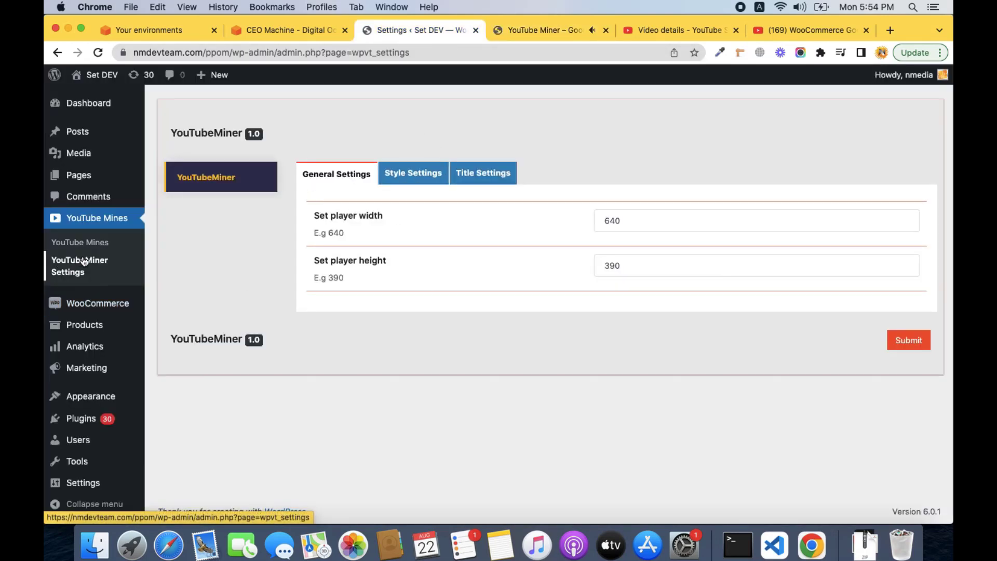
{"action": "mouse_move", "coordinate": [659, 209]}
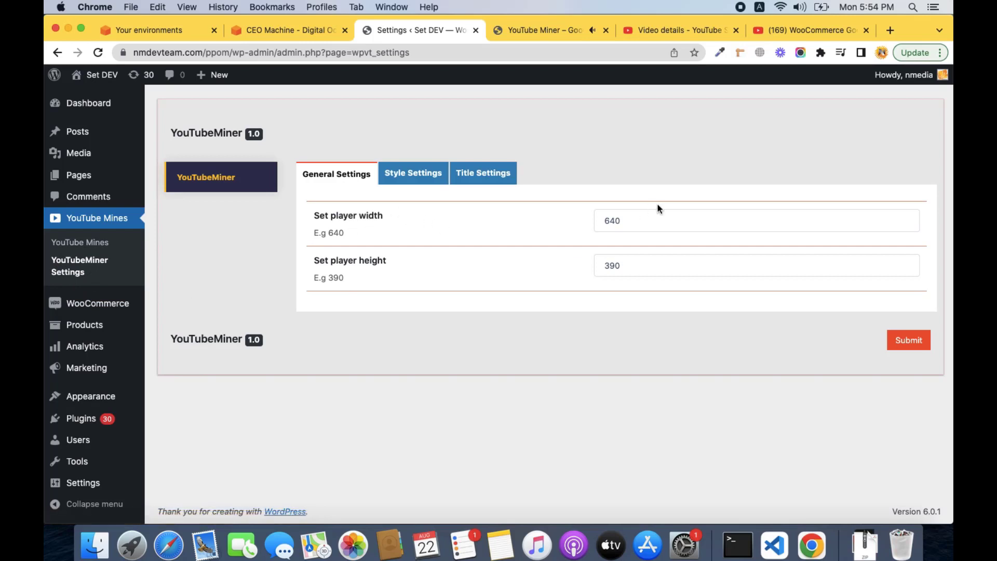
{"action": "mouse_move", "coordinate": [482, 194]}
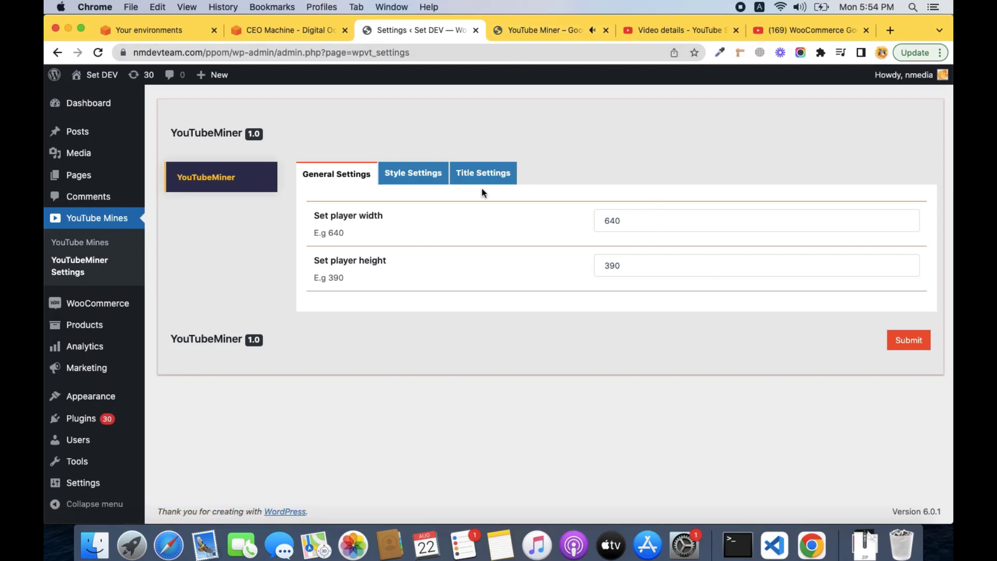
Set the timestamp link background colour to green in Style Settings and submit
{"action": "left_click", "coordinate": [413, 173]}
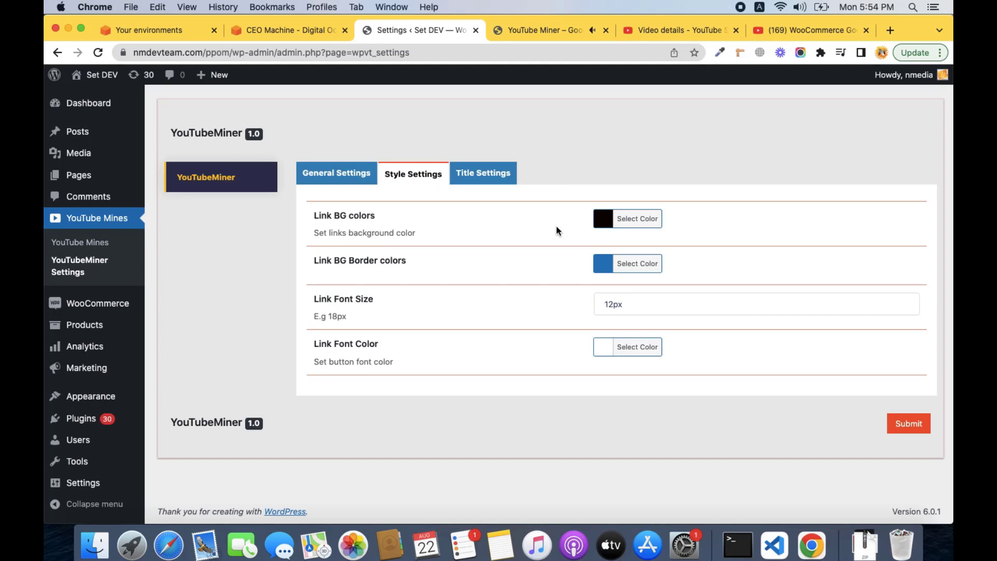
{"action": "mouse_move", "coordinate": [515, 297]}
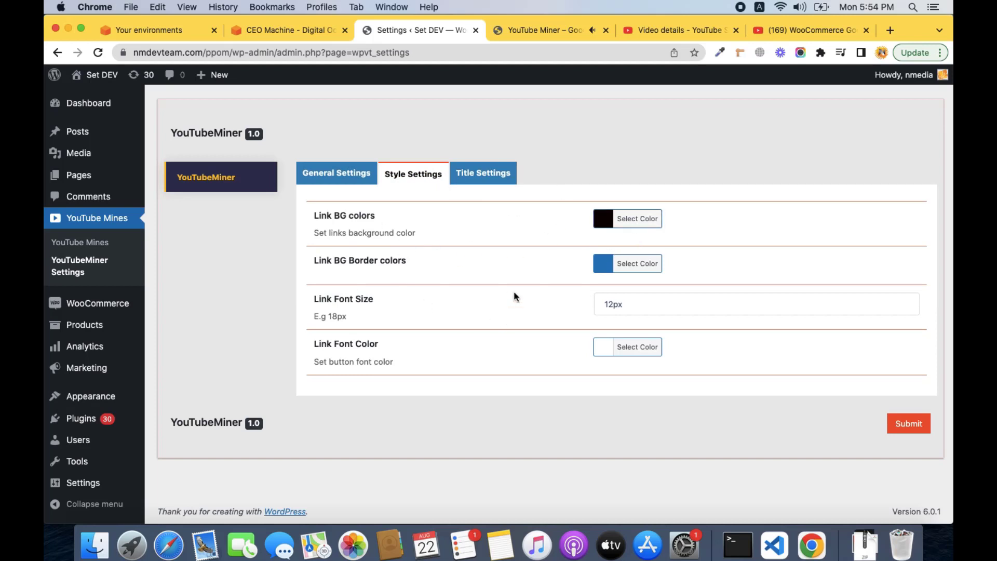
{"action": "left_click", "coordinate": [636, 218]}
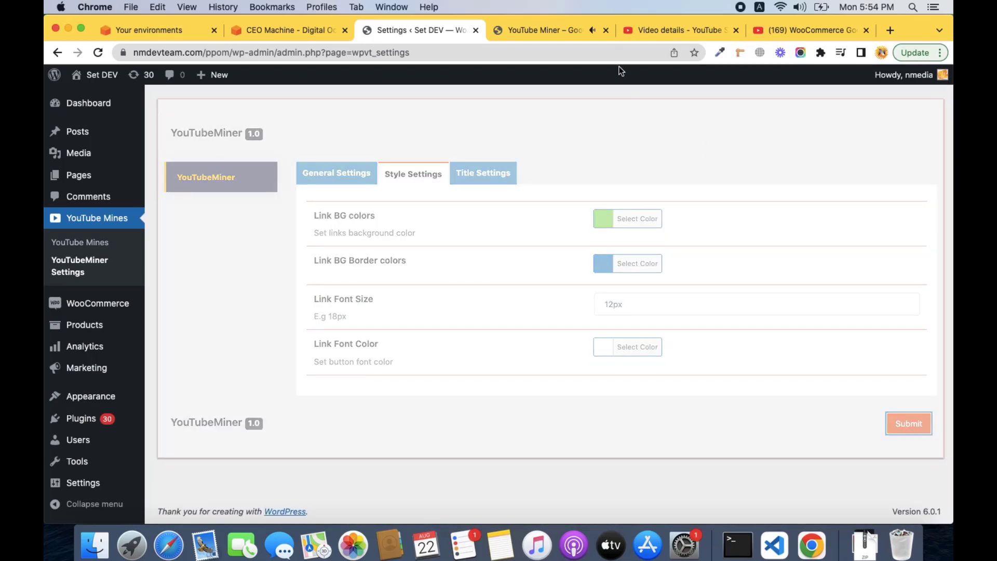
{"action": "left_click", "coordinate": [544, 30]}
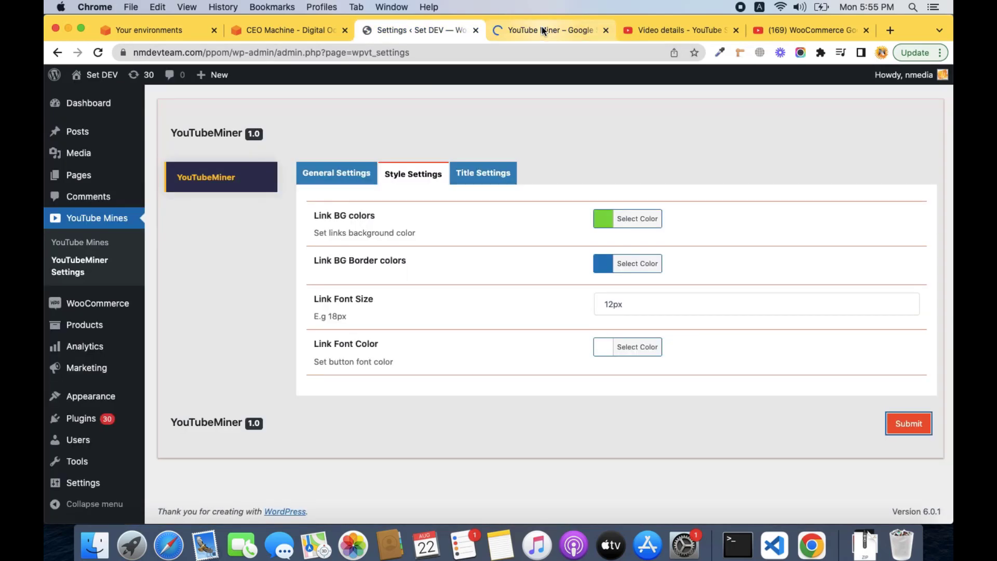
Check the live Google Sync page shows its three chapter buttons in green, then return to admin
{"action": "left_click", "coordinate": [550, 30]}
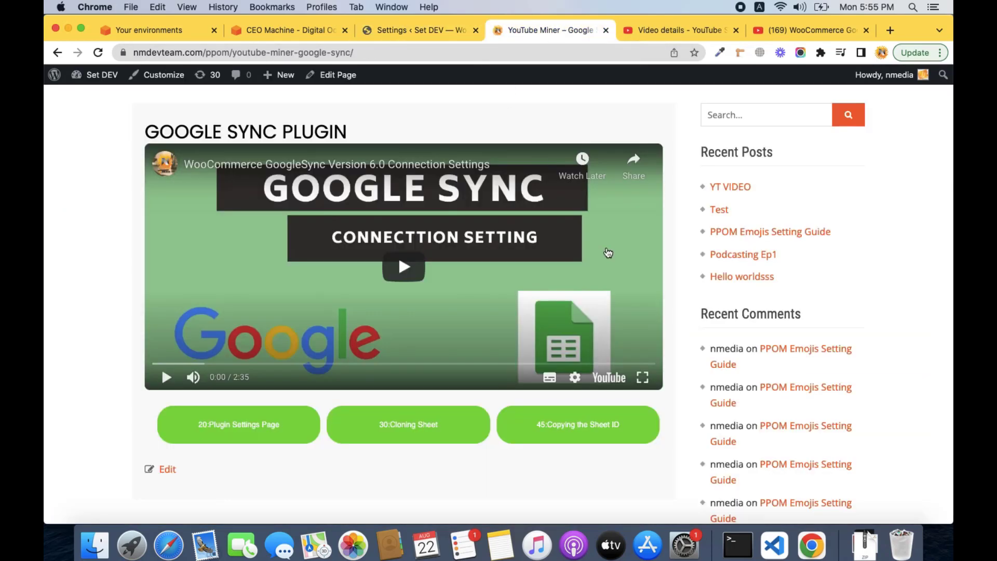
{"action": "scroll", "scroll_direction": "down", "scroll_amount": 3}
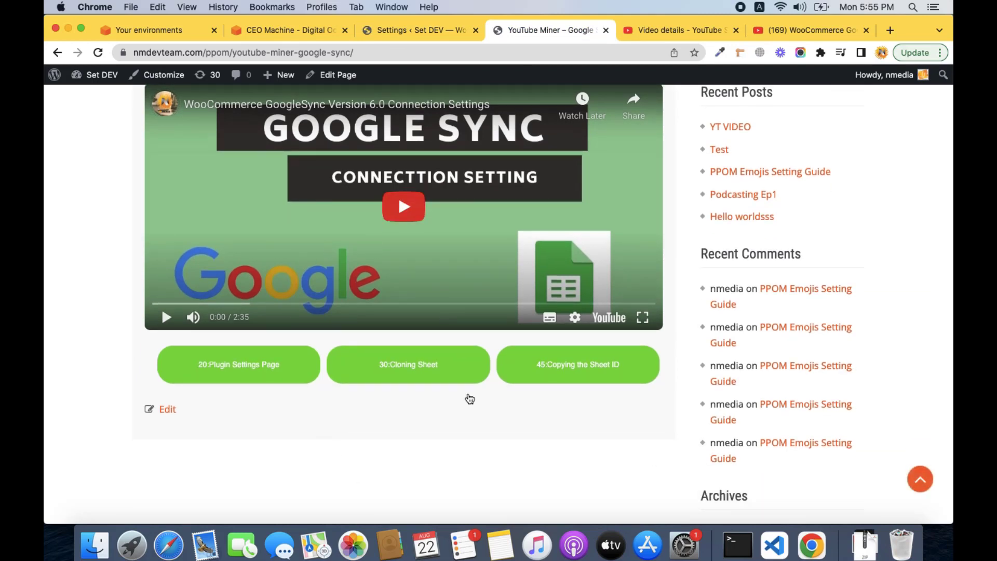
{"action": "mouse_move", "coordinate": [539, 140]}
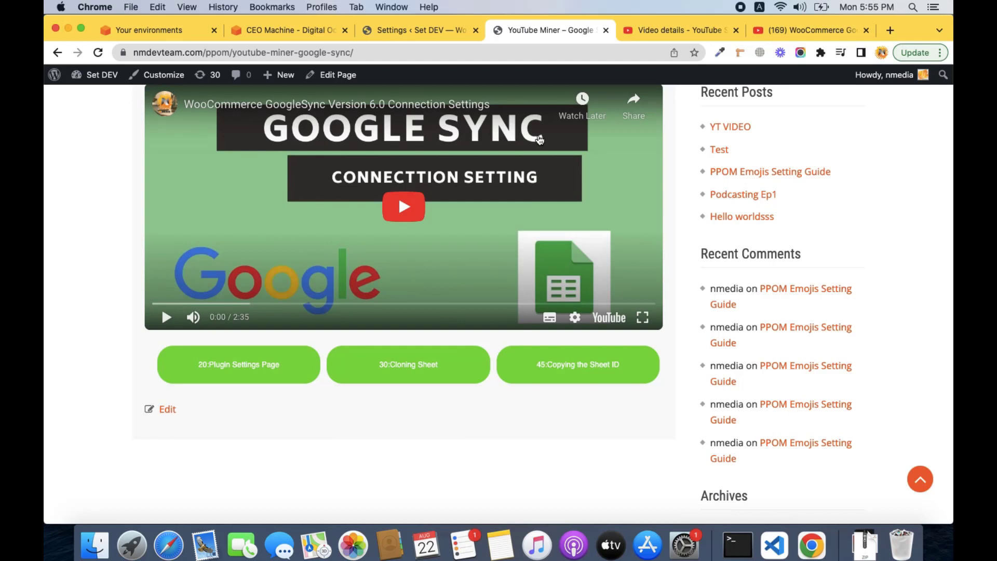
{"action": "left_click", "coordinate": [417, 31]}
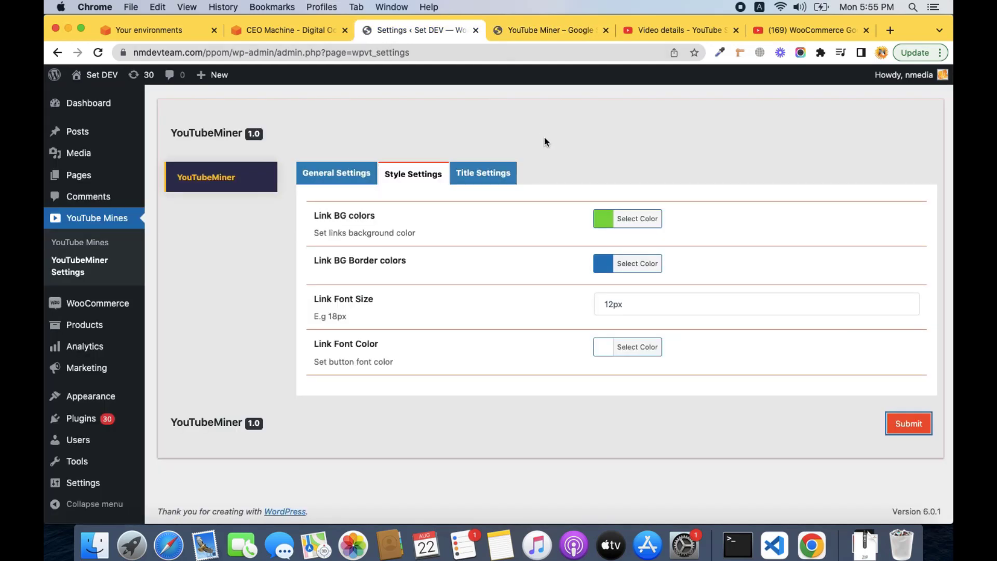
{"action": "mouse_move", "coordinate": [483, 172]}
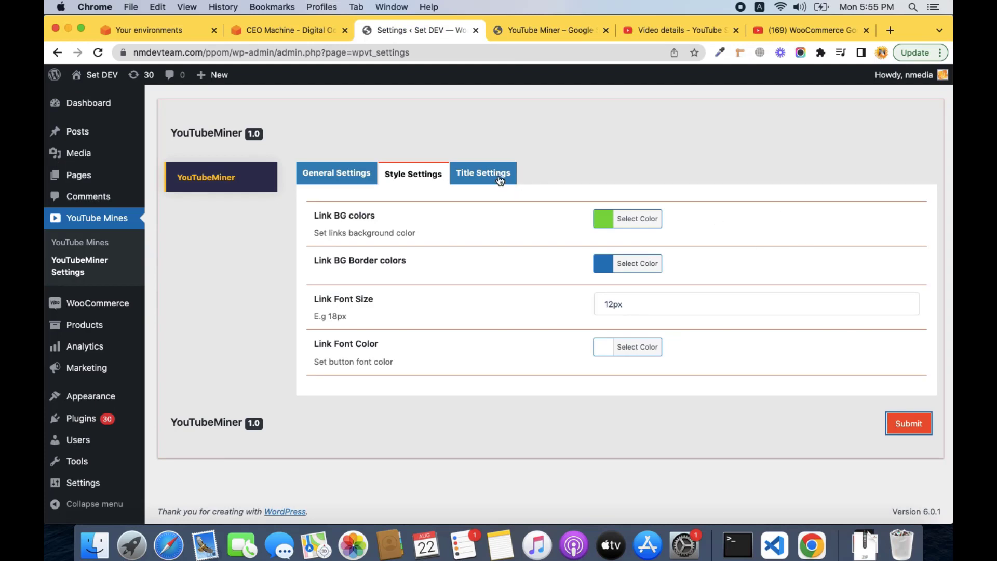
{"action": "mouse_move", "coordinate": [131, 218]}
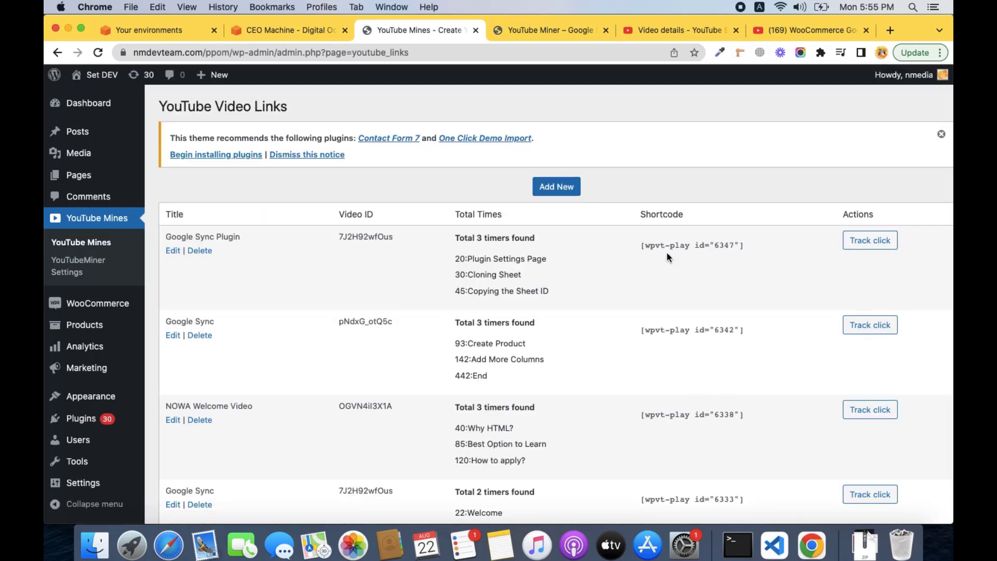
Show the Google Sync Plugin click chart: Cloning Sheet 66.7%, Copying the Sheet ID 33.3%
{"action": "scroll", "scroll_direction": "down", "scroll_amount": 3}
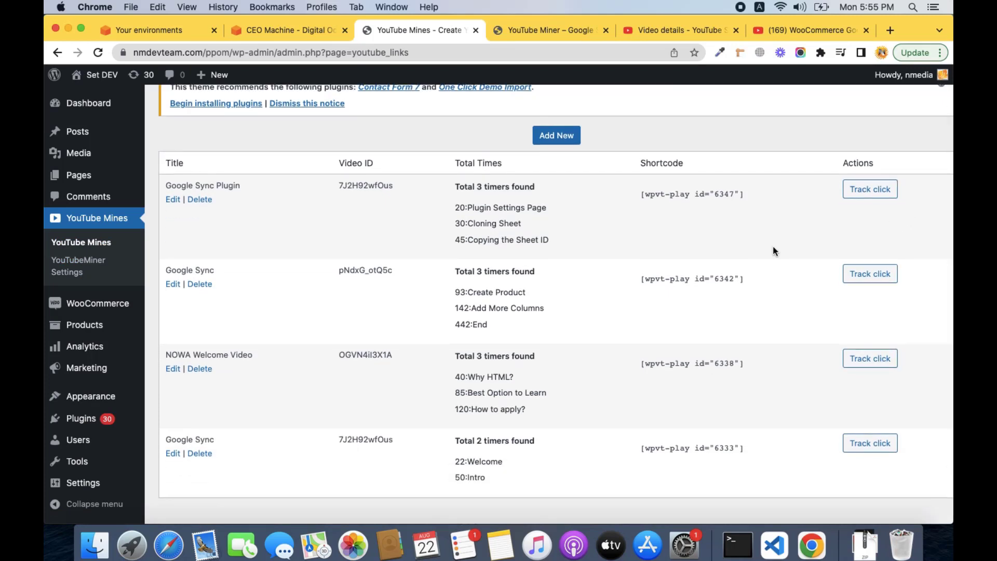
{"action": "scroll", "scroll_direction": "up", "scroll_amount": 3}
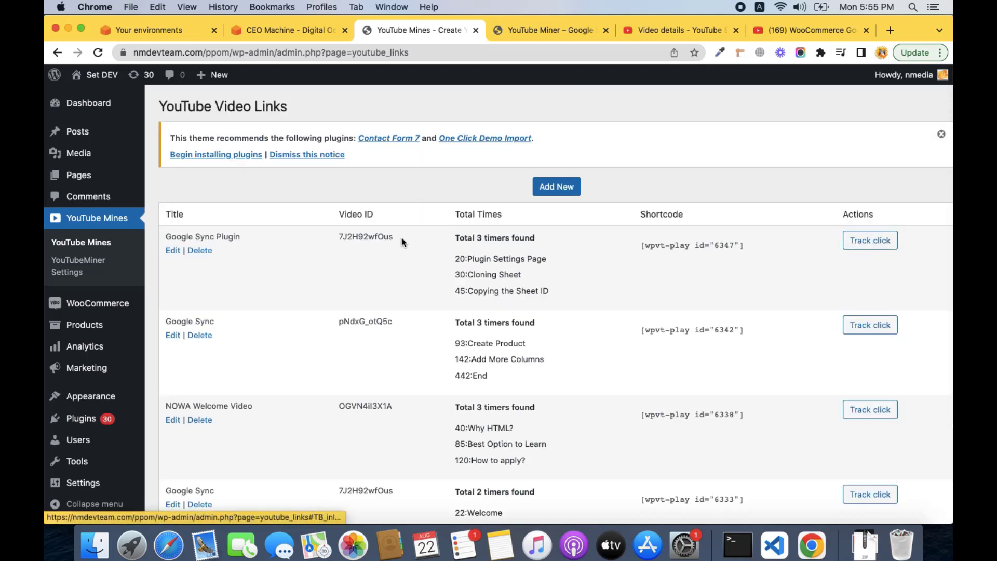
{"action": "mouse_move", "coordinate": [545, 268]}
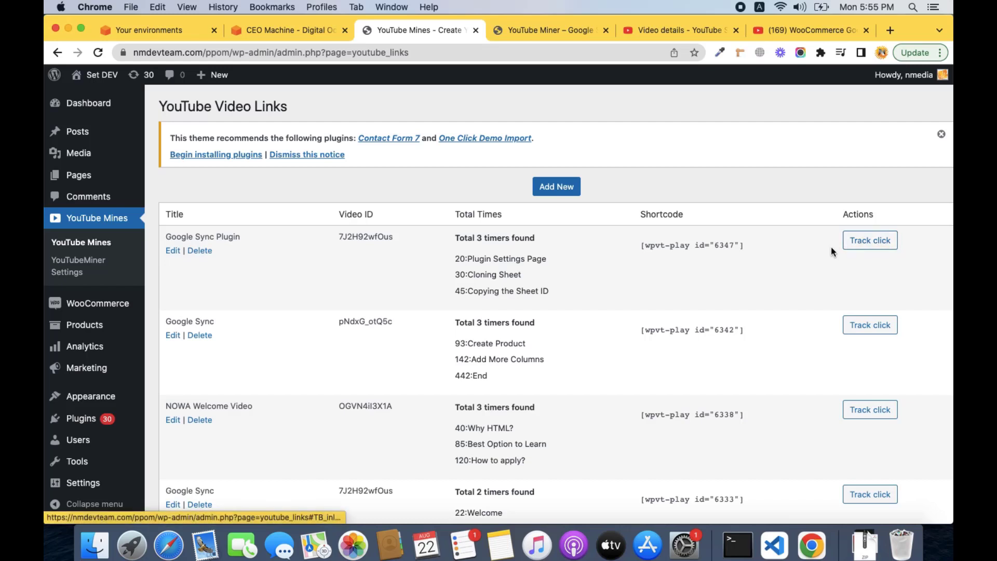
{"action": "mouse_move", "coordinate": [872, 260]}
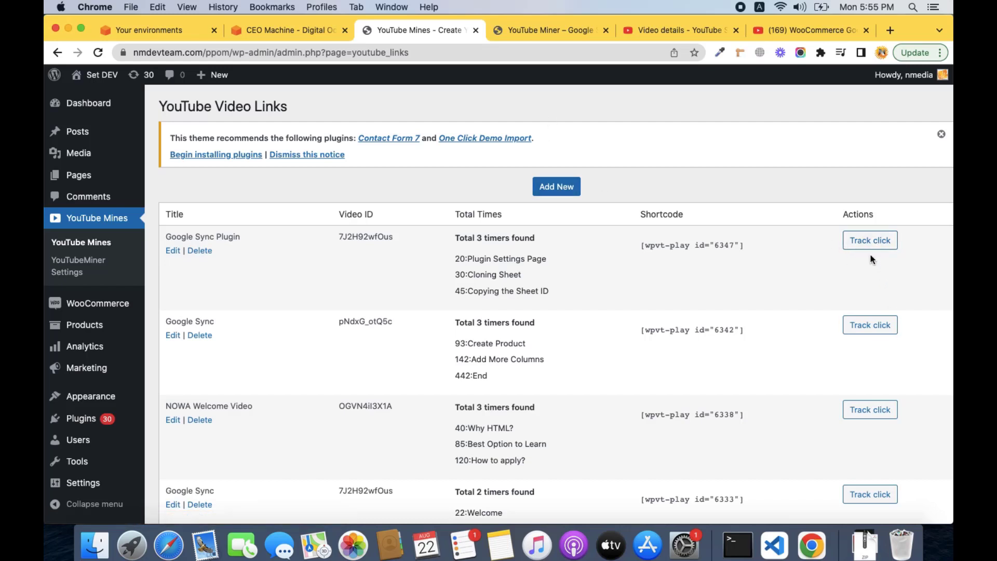
{"action": "left_click", "coordinate": [870, 240]}
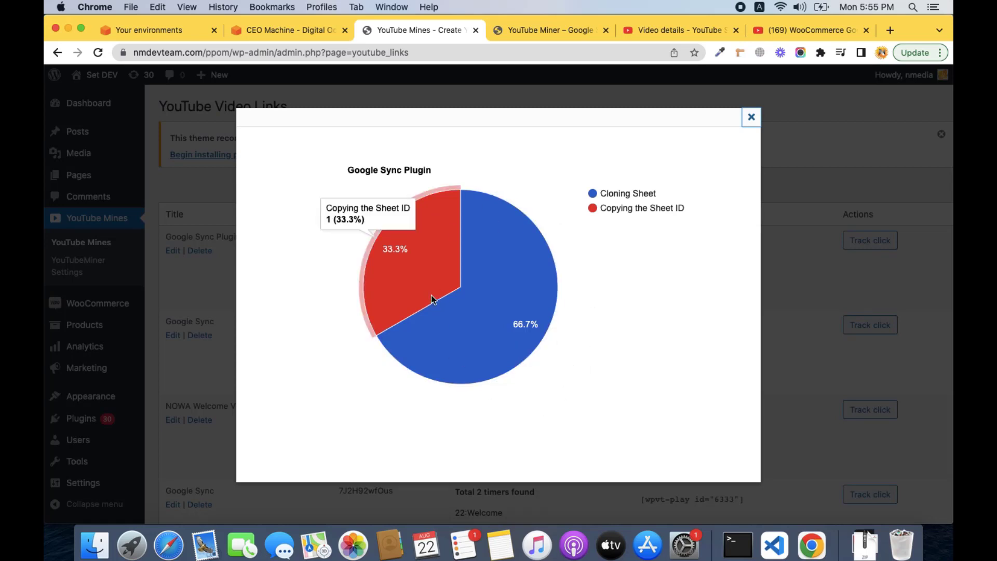
{"action": "mouse_move", "coordinate": [540, 263]}
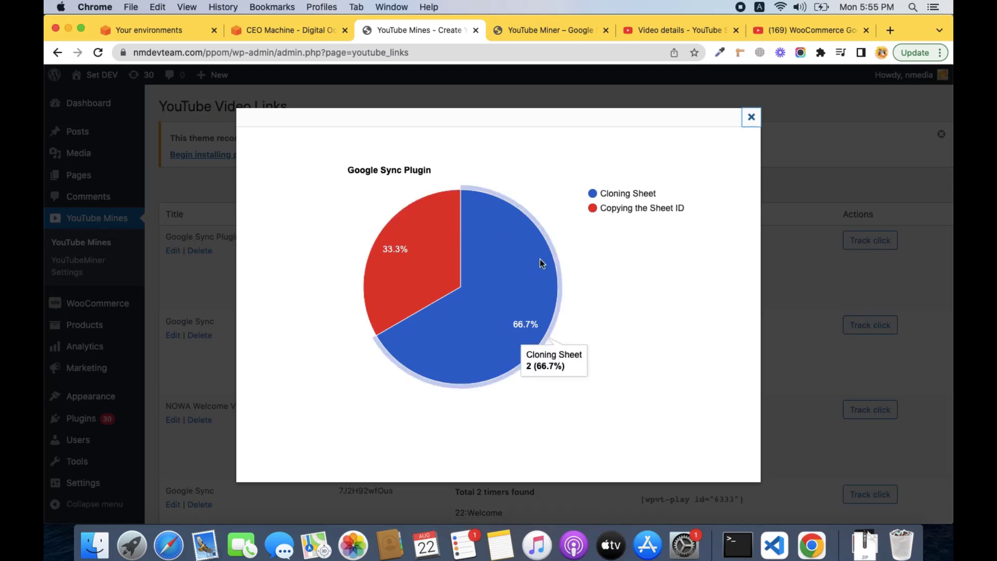
{"action": "mouse_move", "coordinate": [528, 344]}
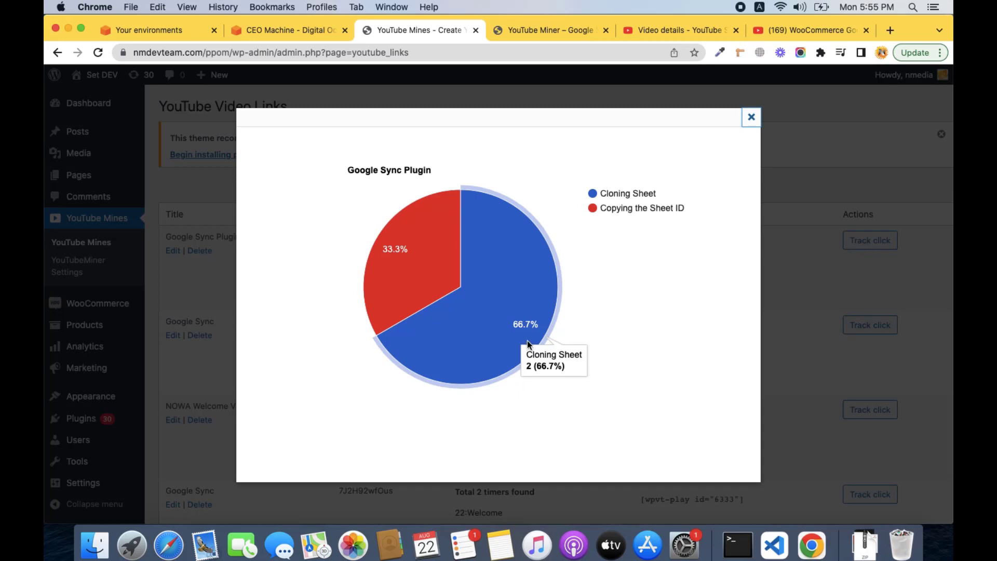
{"action": "mouse_move", "coordinate": [605, 232]}
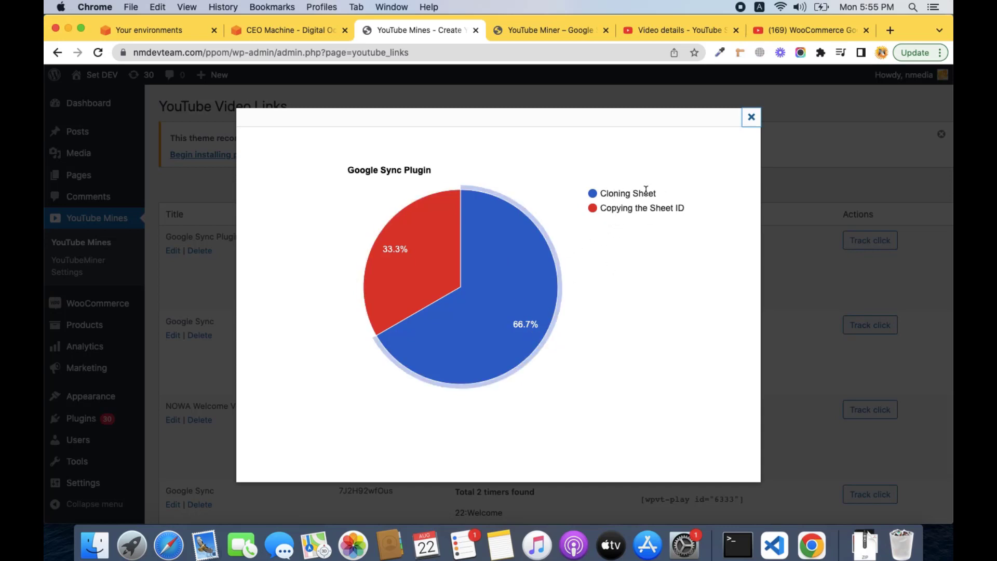
{"action": "mouse_move", "coordinate": [432, 244]}
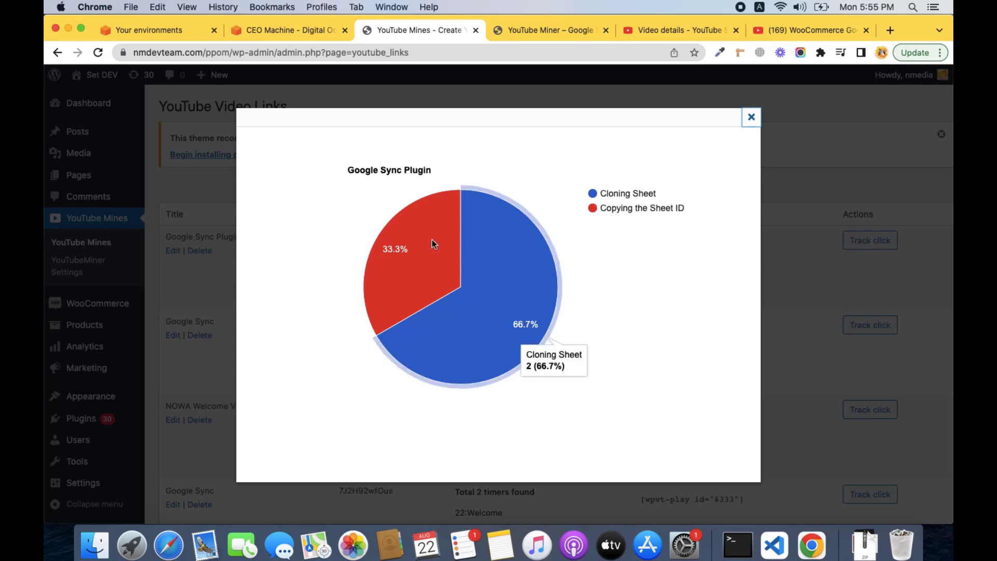
{"action": "mouse_move", "coordinate": [625, 227]}
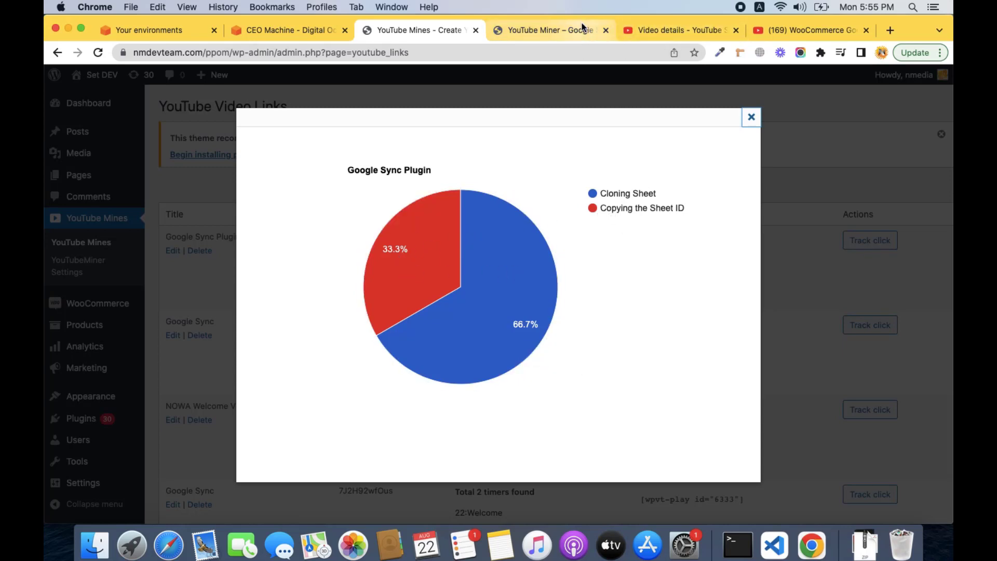
Register a Plugin Settings Page click and confirm the chart shows 40% / 40% / 20%
{"action": "left_click", "coordinate": [551, 30]}
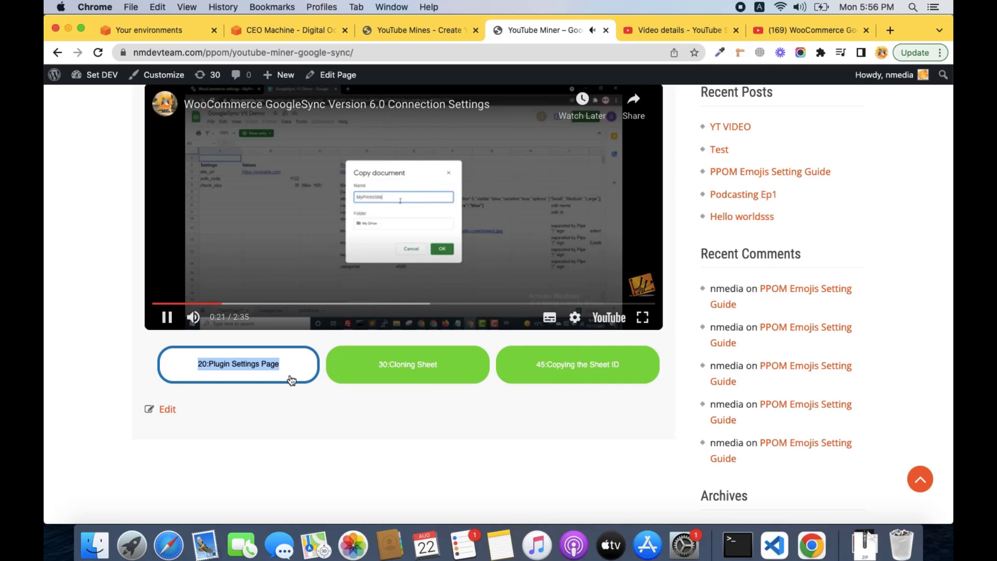
{"action": "left_click", "coordinate": [420, 31]}
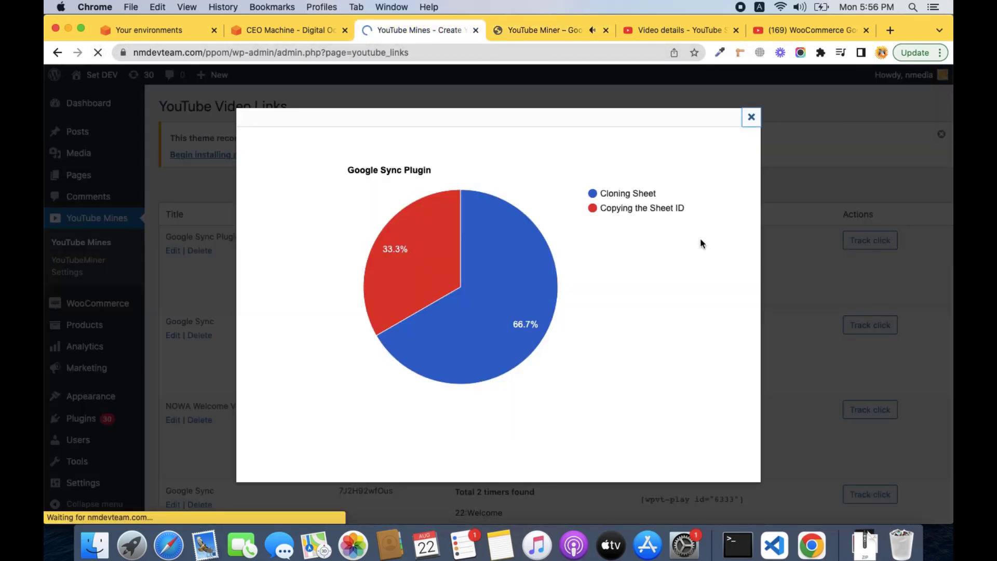
{"action": "left_click", "coordinate": [751, 117]}
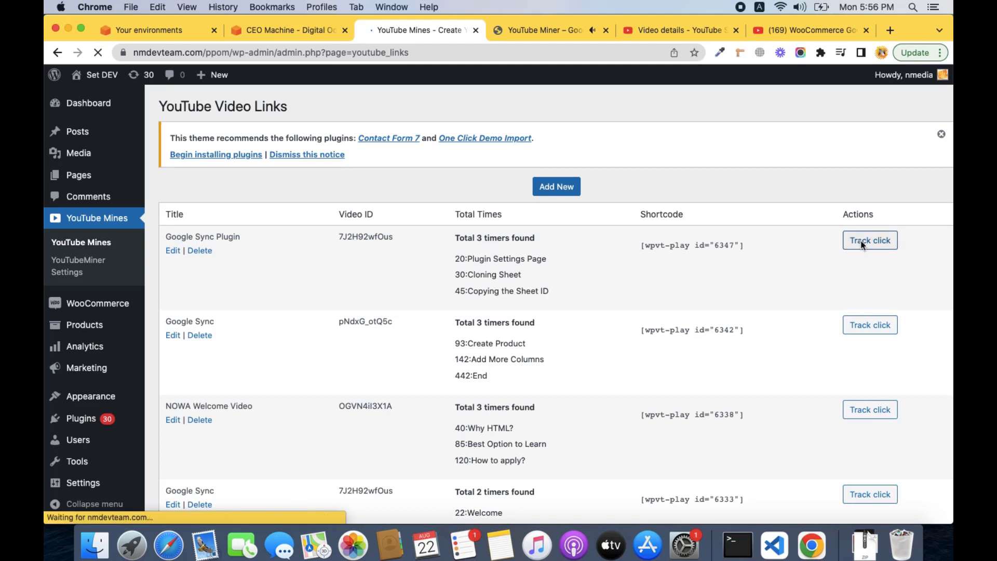
{"action": "left_click", "coordinate": [870, 240]}
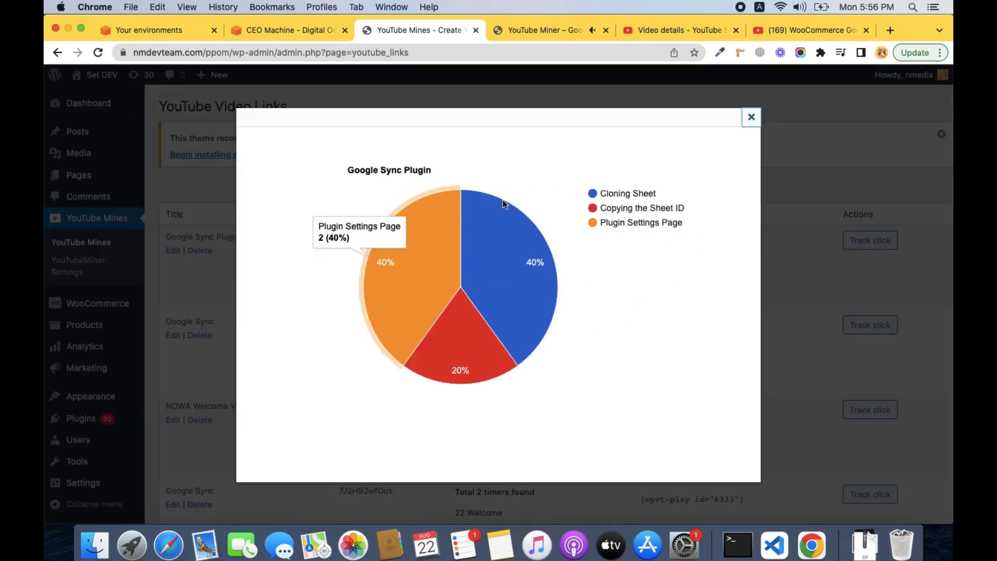
{"action": "mouse_move", "coordinate": [593, 329]}
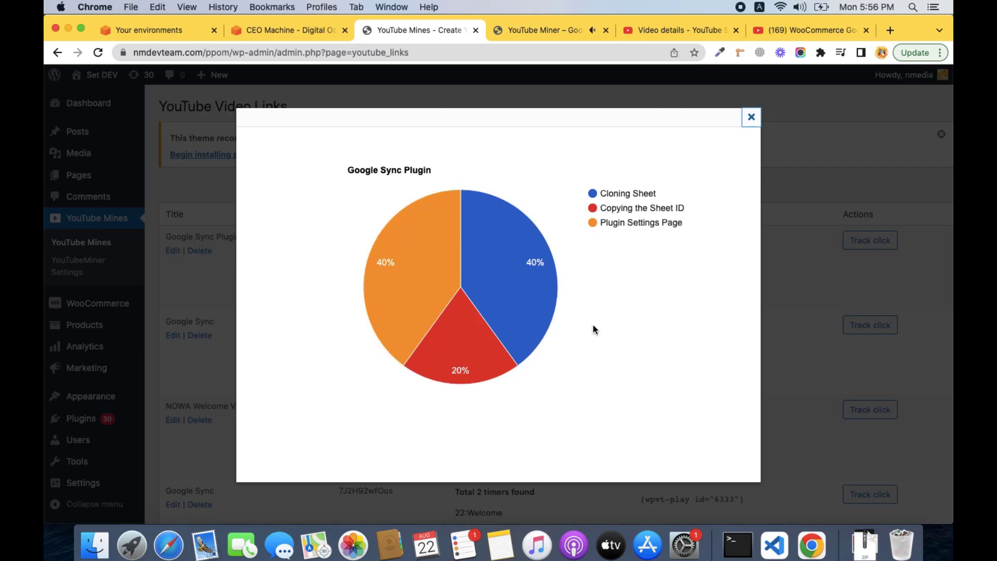
{"action": "mouse_move", "coordinate": [537, 279]}
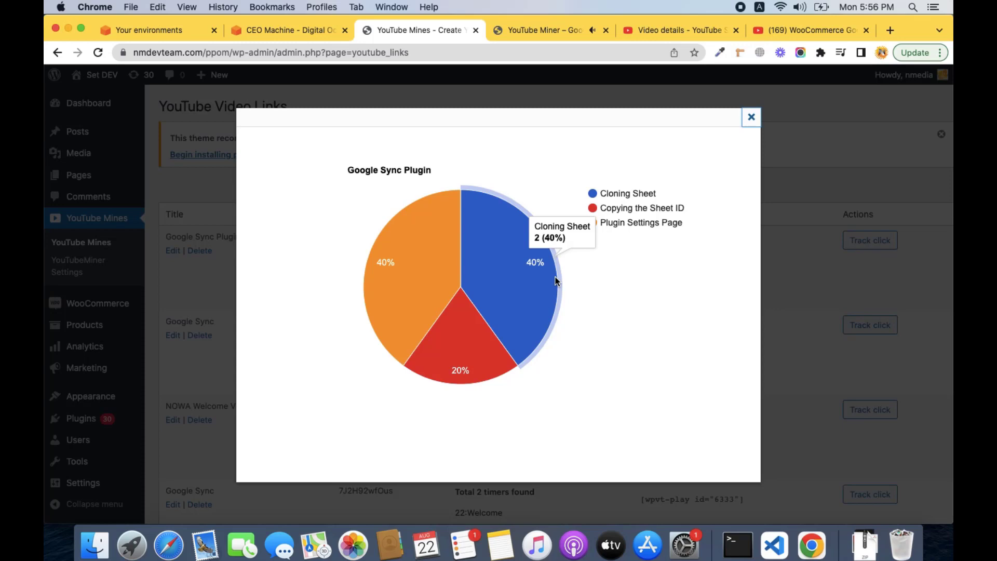
{"action": "mouse_move", "coordinate": [801, 131]}
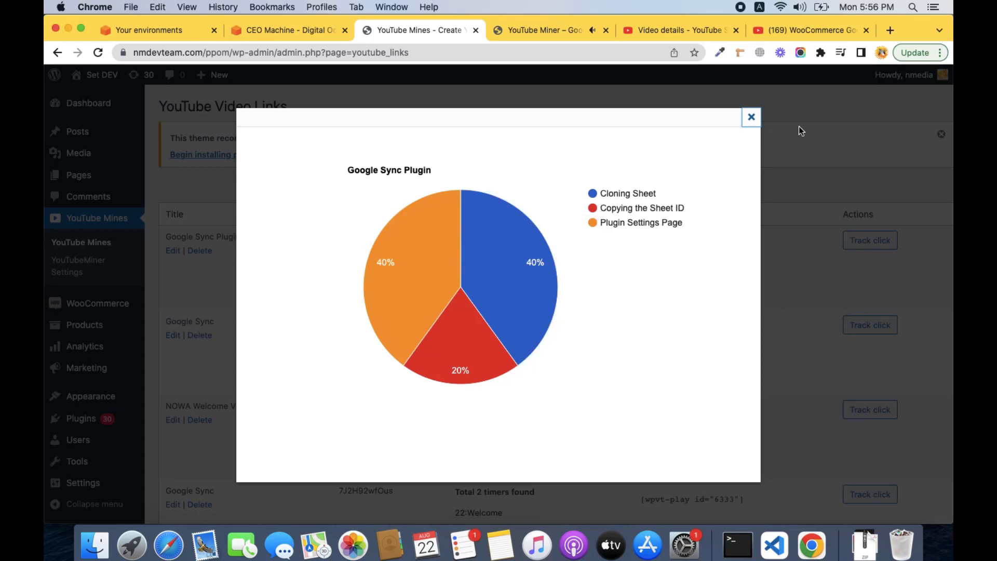
{"action": "left_click", "coordinate": [750, 117]}
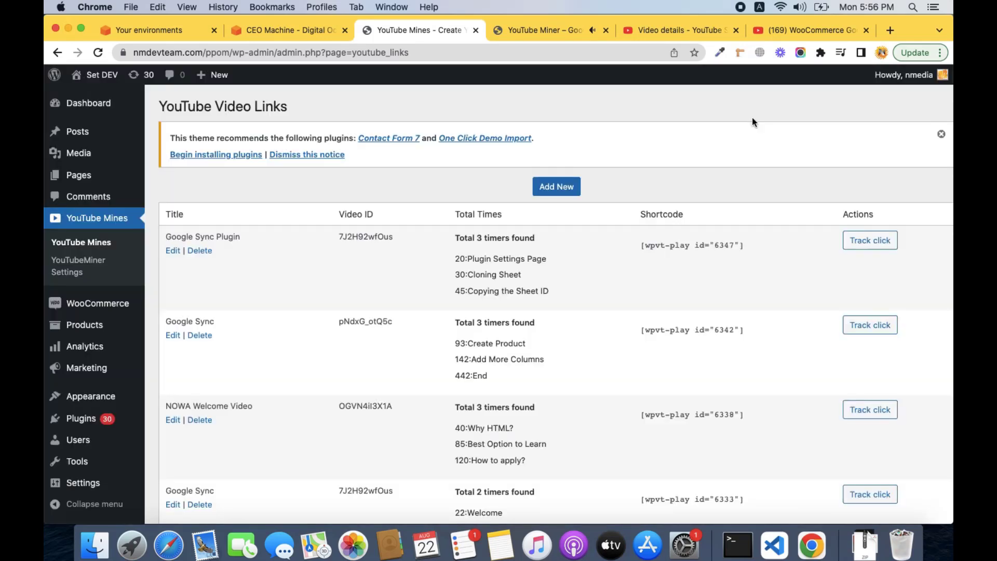
Reload the published Google Sync page so the video is unplayed above its three green buttons
{"action": "left_click", "coordinate": [543, 30]}
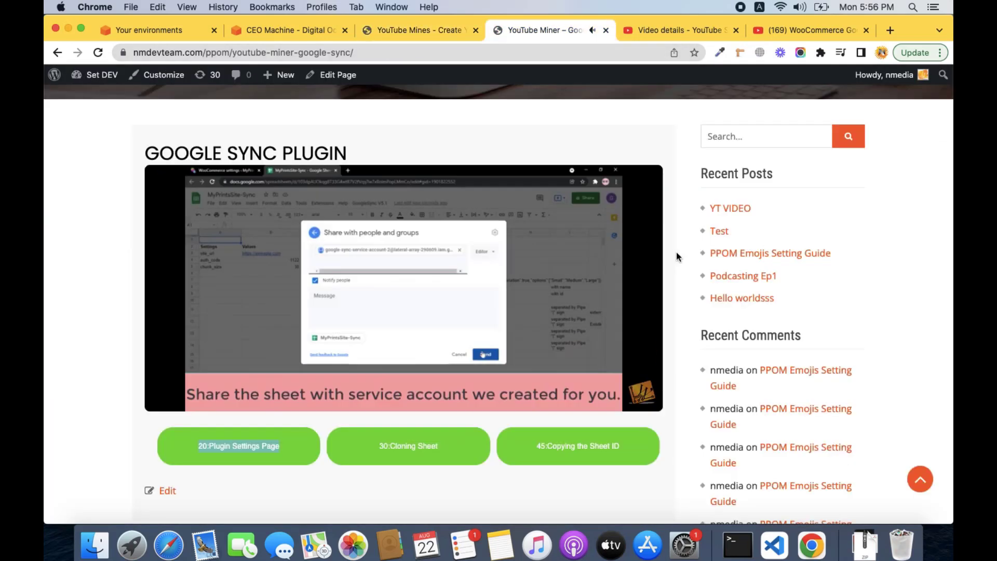
{"action": "left_click", "coordinate": [403, 287]}
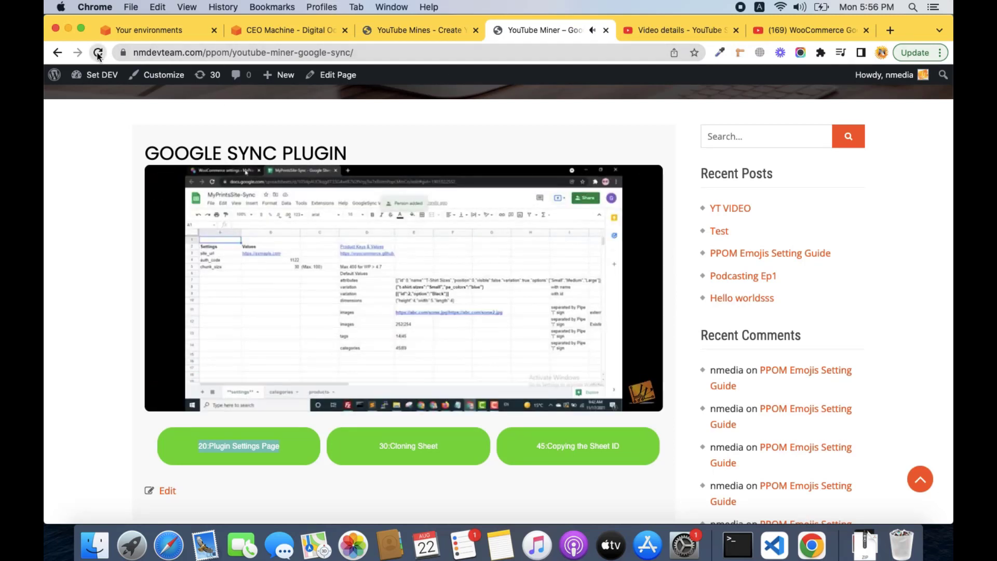
{"action": "left_click", "coordinate": [98, 53]}
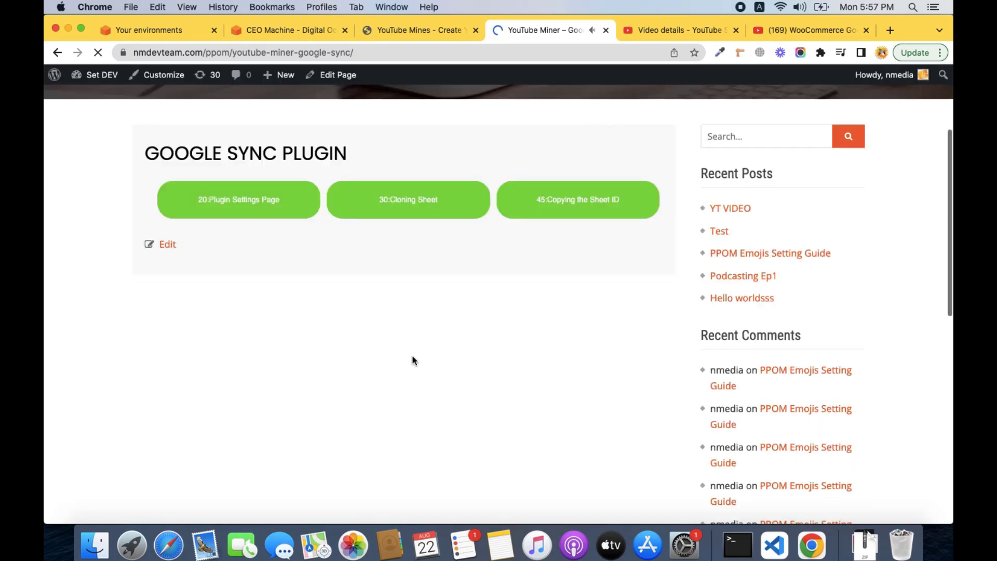
{"action": "scroll", "scroll_direction": "up", "scroll_amount": 3}
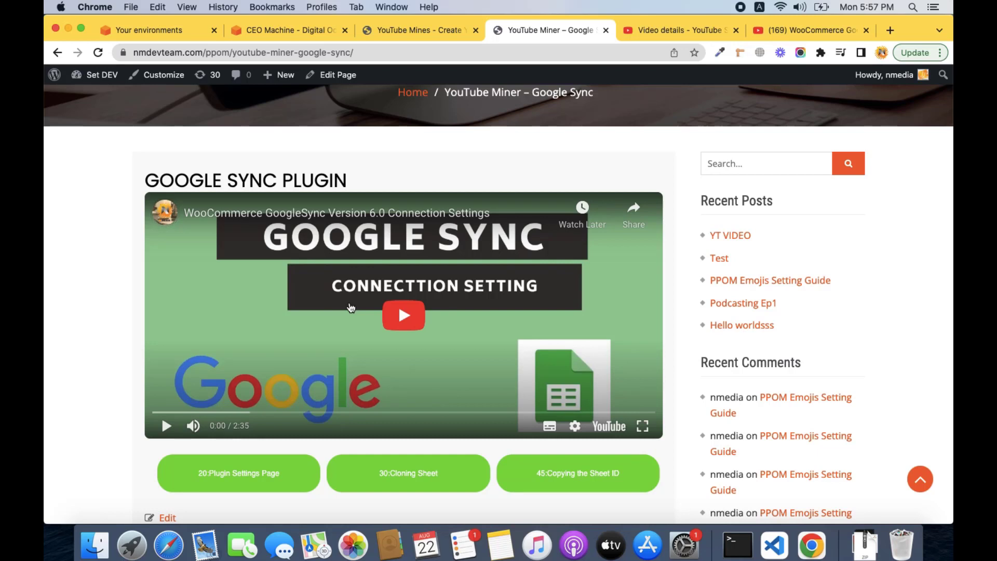
{"action": "mouse_move", "coordinate": [237, 410]}
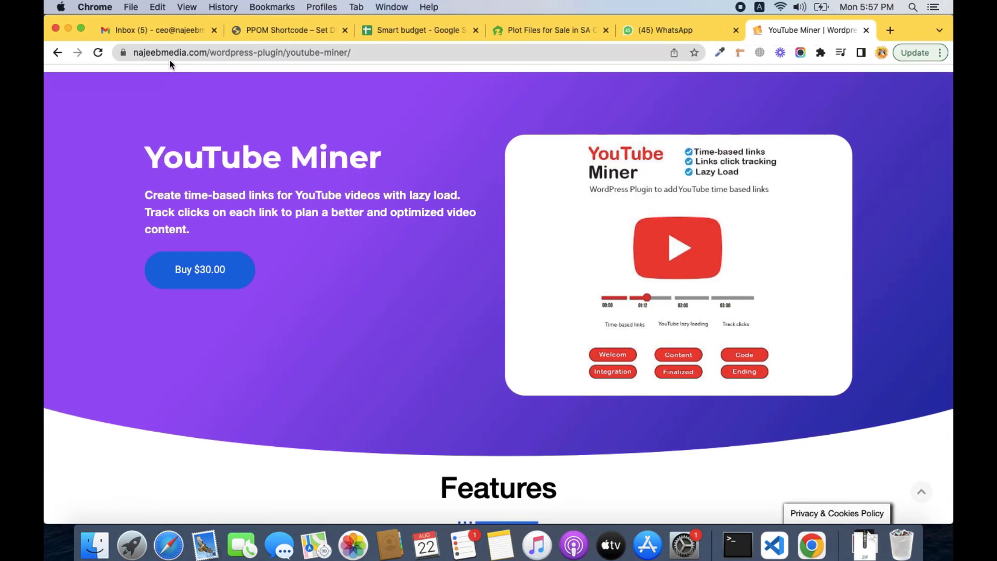
{"action": "mouse_move", "coordinate": [321, 115]}
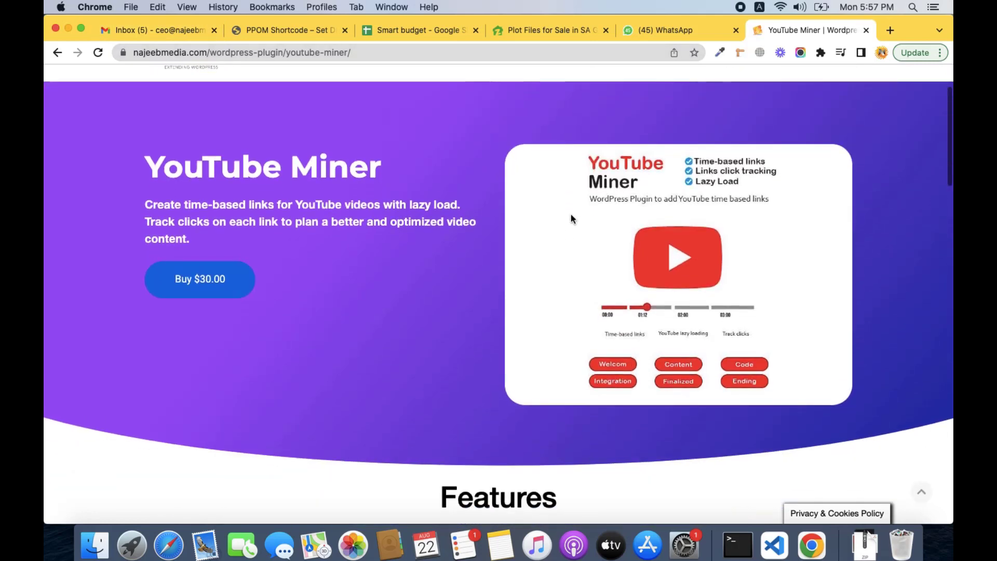
Scroll the YouTube Miner product page to its $30, $99 and $349 pricing plans
{"action": "scroll", "scroll_direction": "down", "scroll_amount": 3}
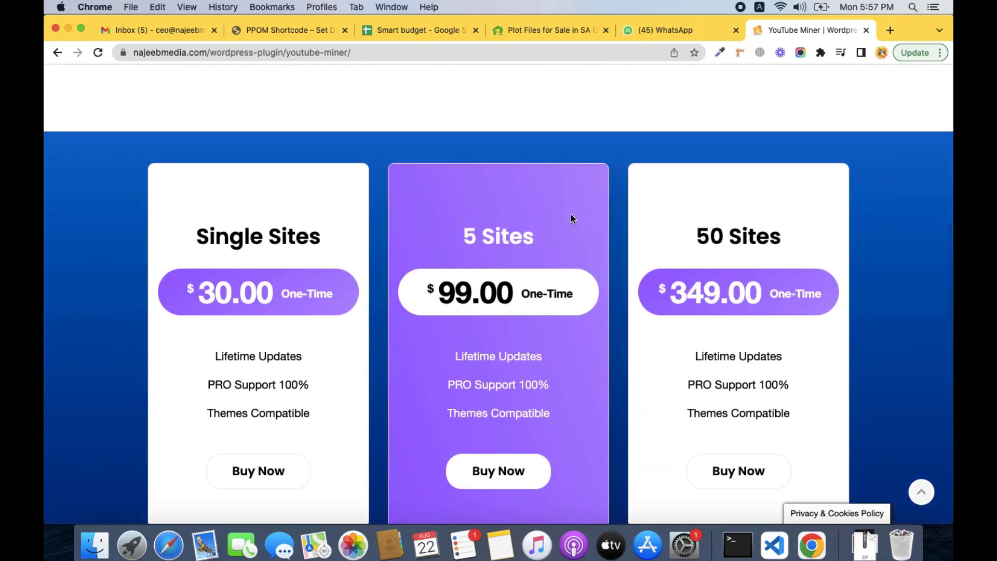
{"action": "mouse_move", "coordinate": [602, 187]}
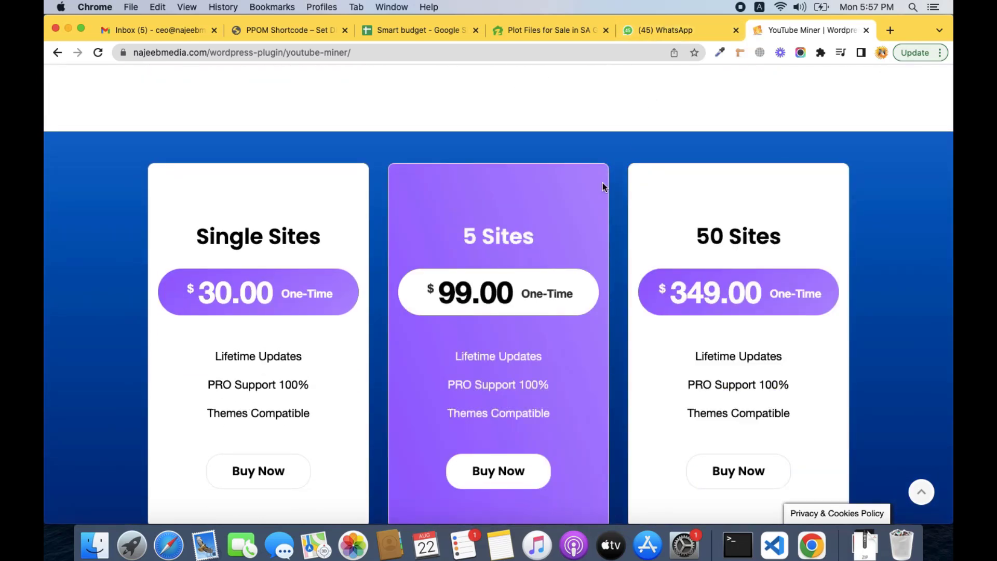